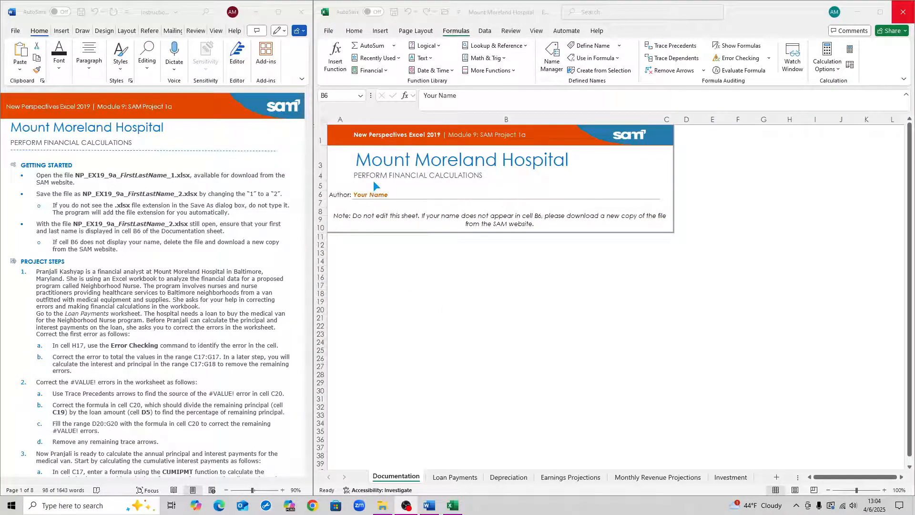
{"action": "mouse_move", "coordinate": [404, 206]}
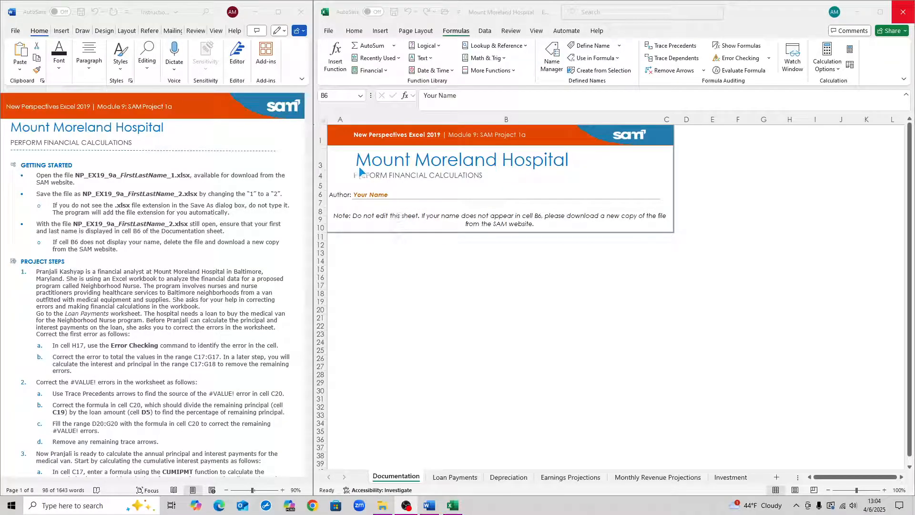
{"action": "mouse_move", "coordinate": [415, 178]}
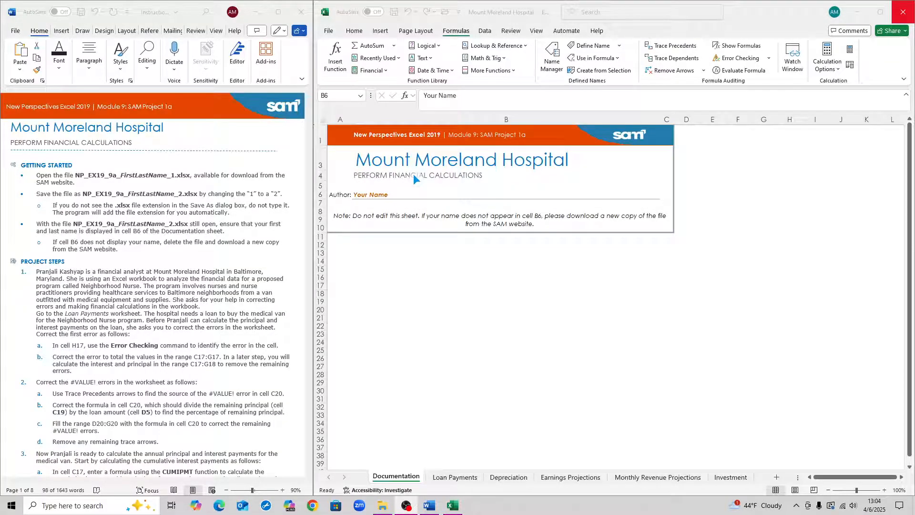
{"action": "mouse_move", "coordinate": [382, 200]}
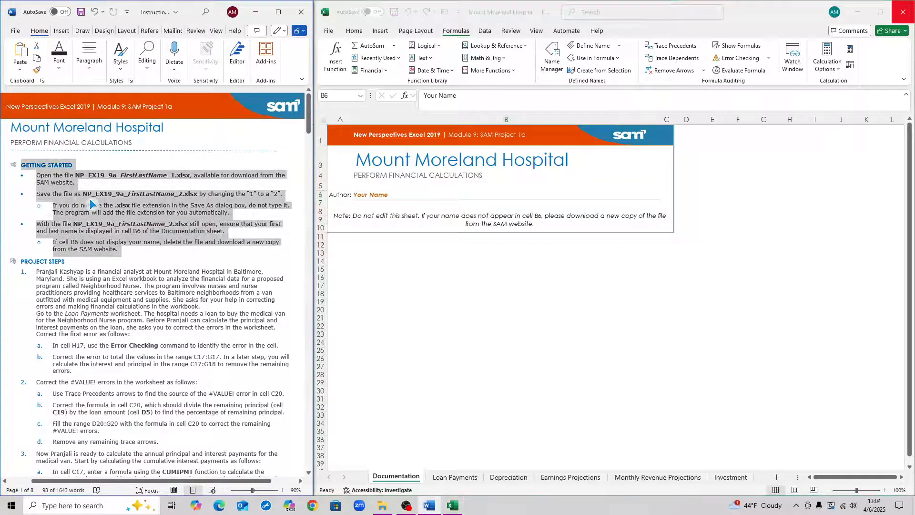
{"action": "mouse_move", "coordinate": [201, 253]}
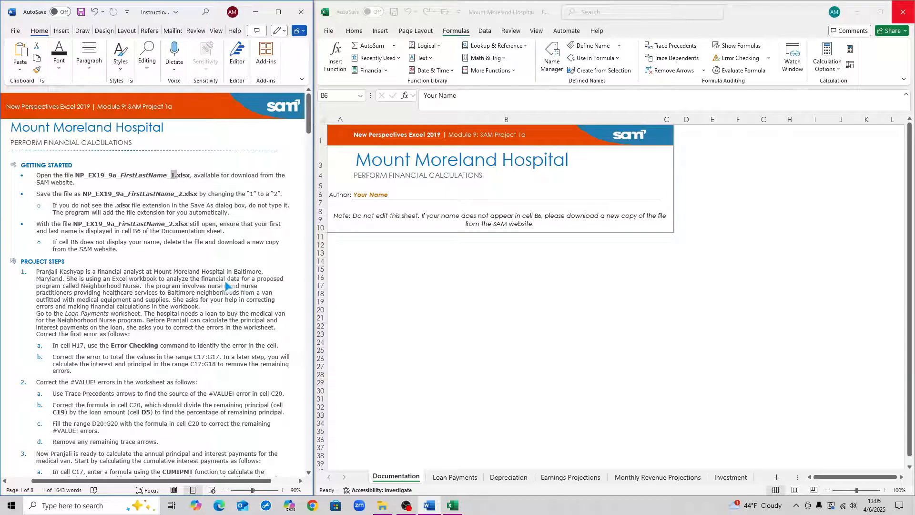
{"action": "mouse_move", "coordinate": [204, 247]}
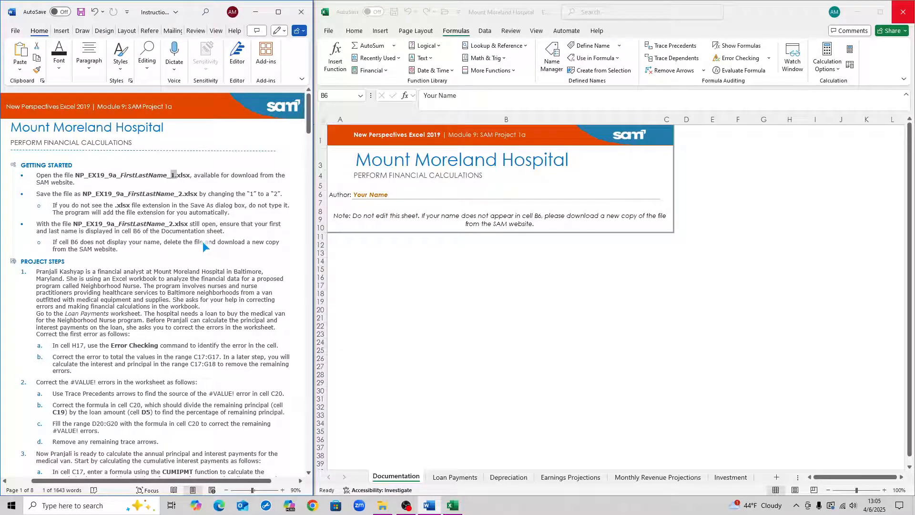
On the Loan Payments sheet, run error checking and correct H17 to =SUM(C17:G17), showing $0
{"action": "scroll", "scroll_direction": "down", "scroll_amount": 3}
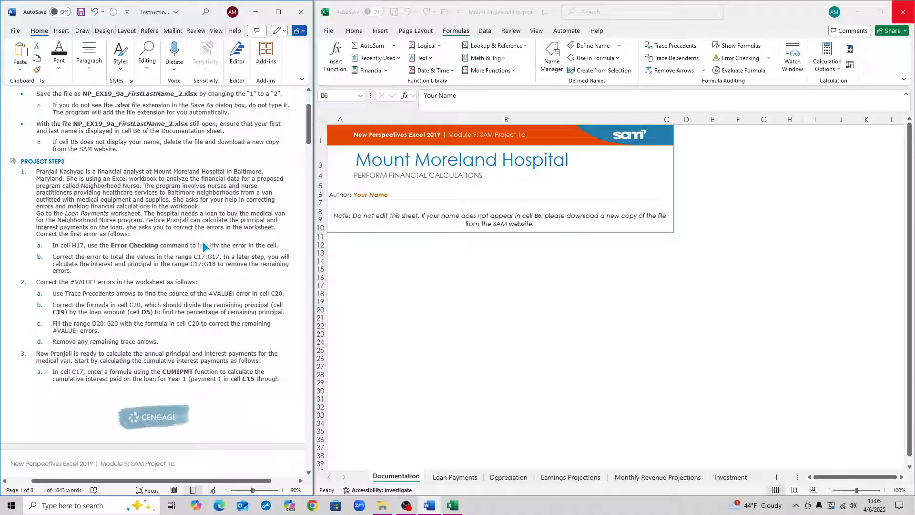
{"action": "scroll", "scroll_direction": "down", "scroll_amount": 3}
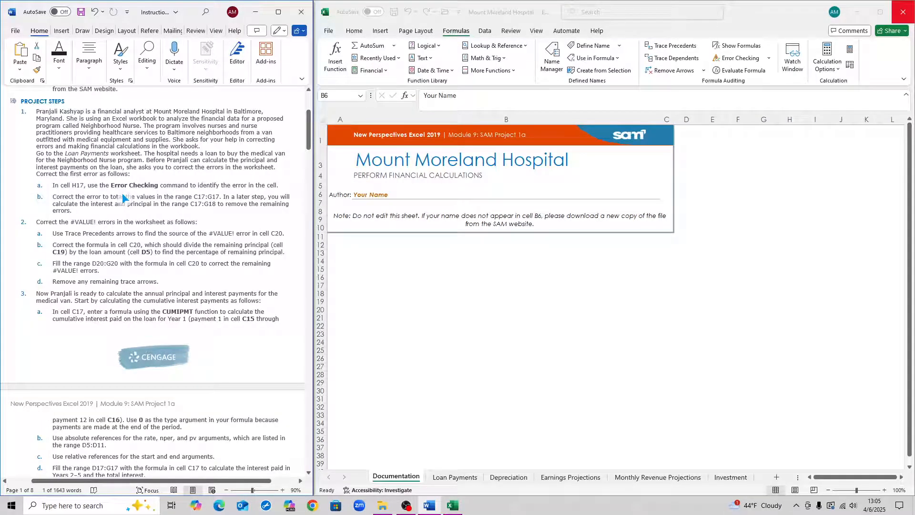
{"action": "mouse_move", "coordinate": [143, 215]}
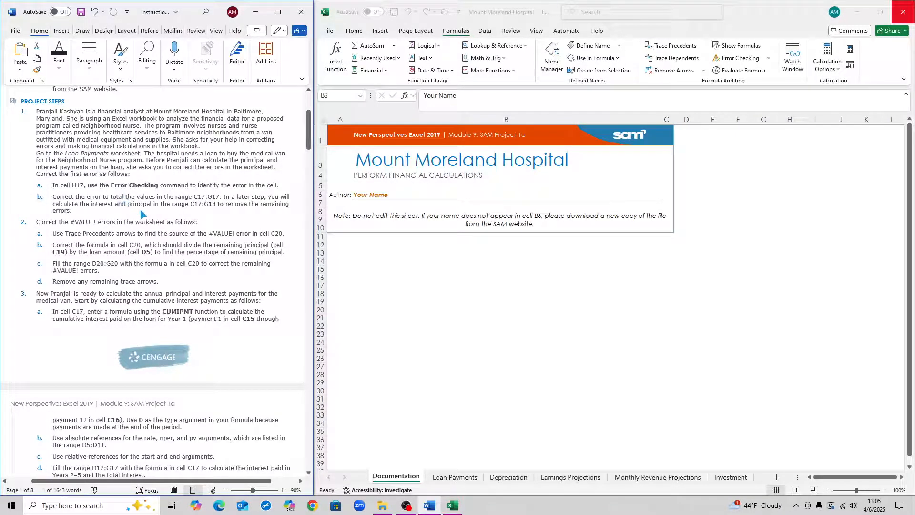
{"action": "scroll", "scroll_direction": "up", "scroll_amount": 3}
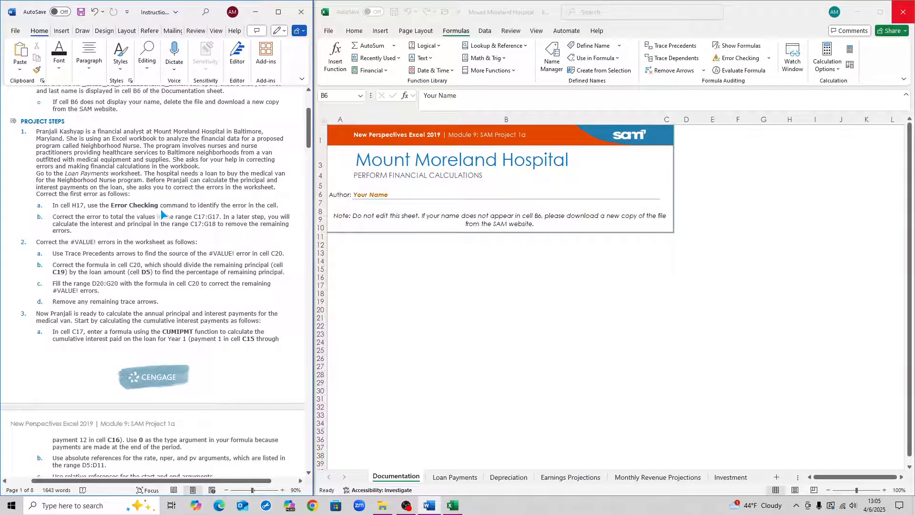
{"action": "mouse_move", "coordinate": [174, 258]}
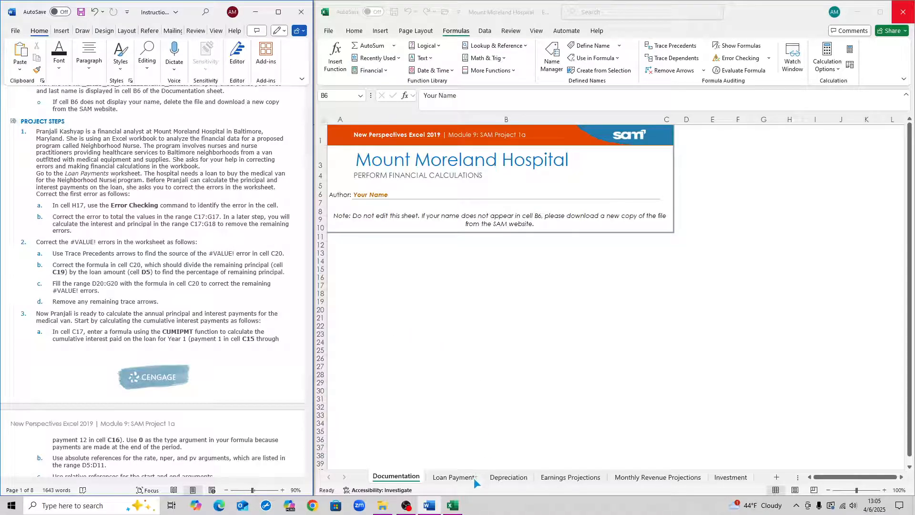
{"action": "left_click", "coordinate": [455, 476]}
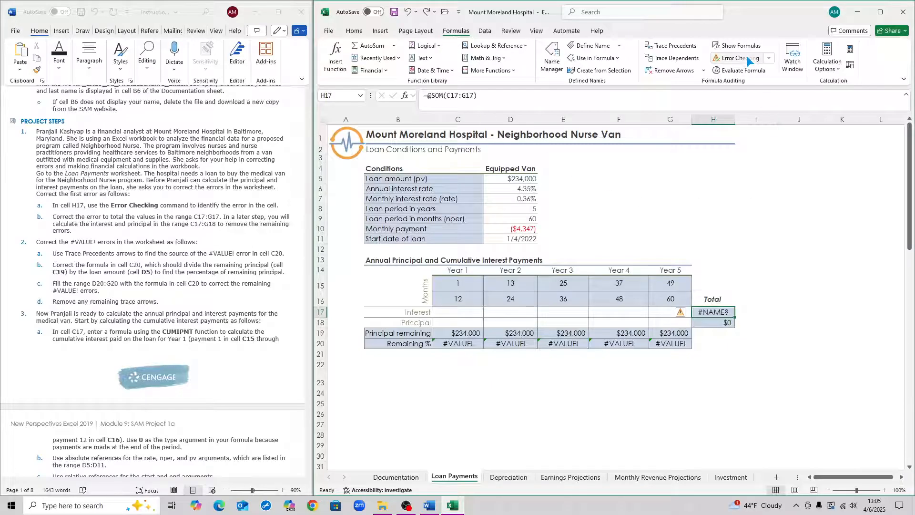
{"action": "left_click", "coordinate": [738, 58]}
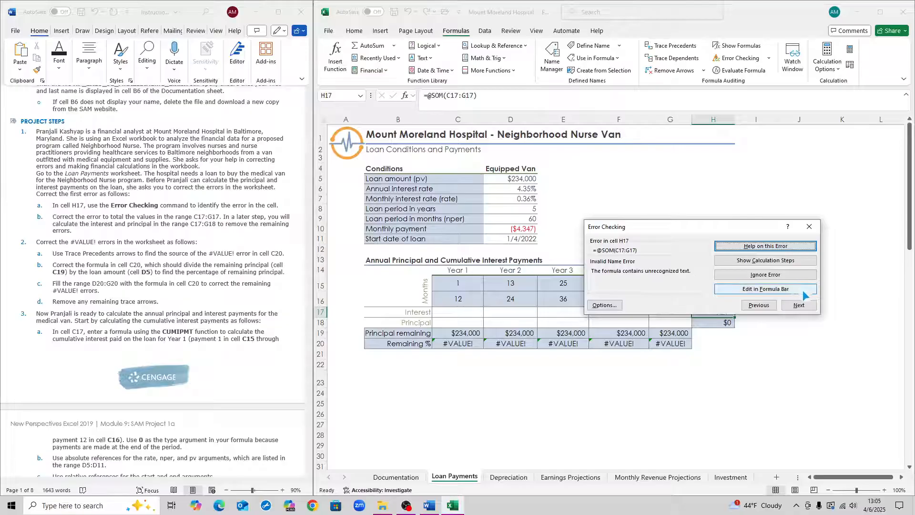
{"action": "left_click", "coordinate": [765, 288]}
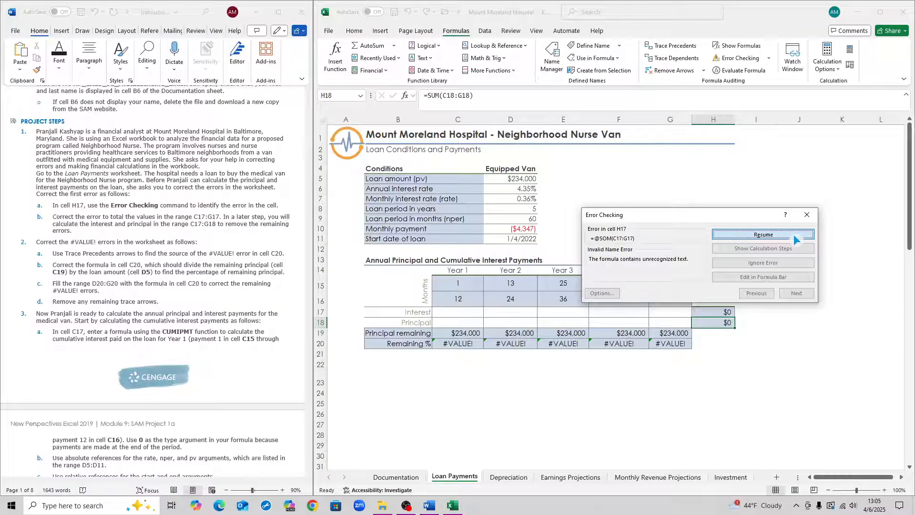
{"action": "left_click", "coordinate": [796, 292]}
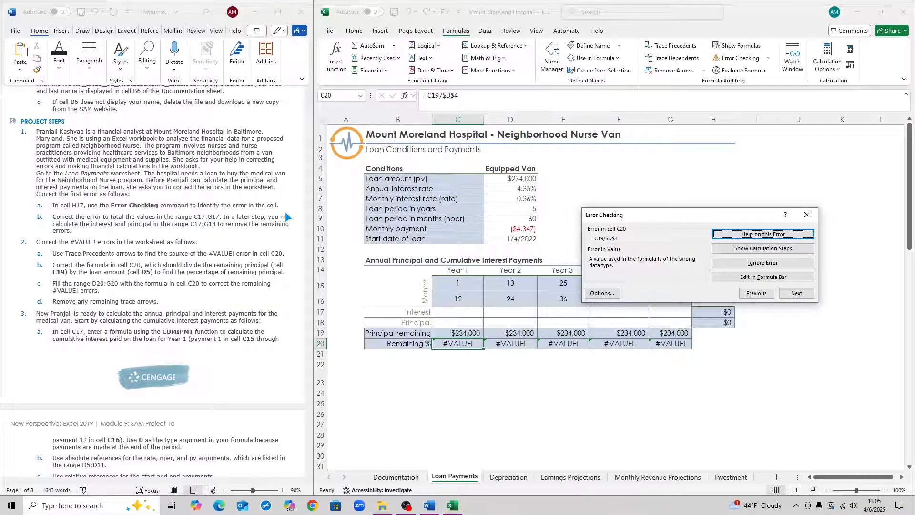
Fix C20 to =C19/$D$5 so it shows 1, then finish error checking
{"action": "scroll", "scroll_direction": "down", "scroll_amount": 3}
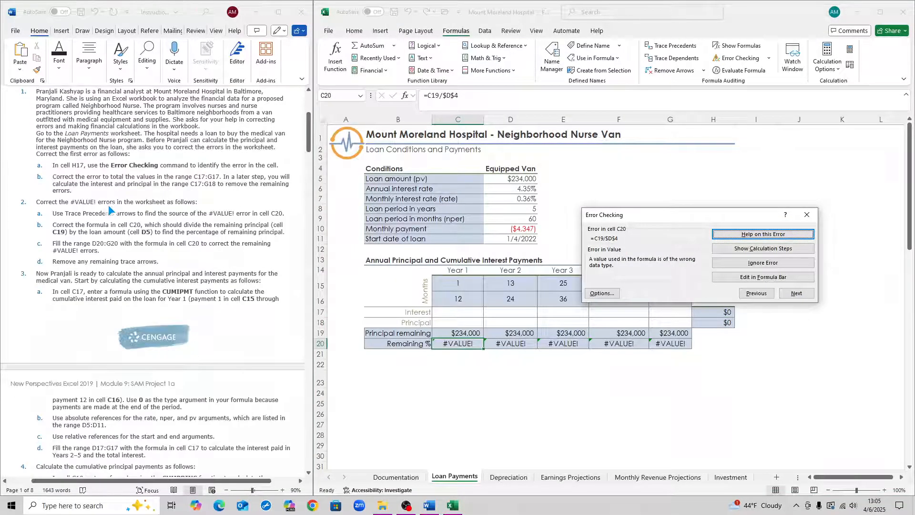
{"action": "scroll", "scroll_direction": "down", "scroll_amount": 3}
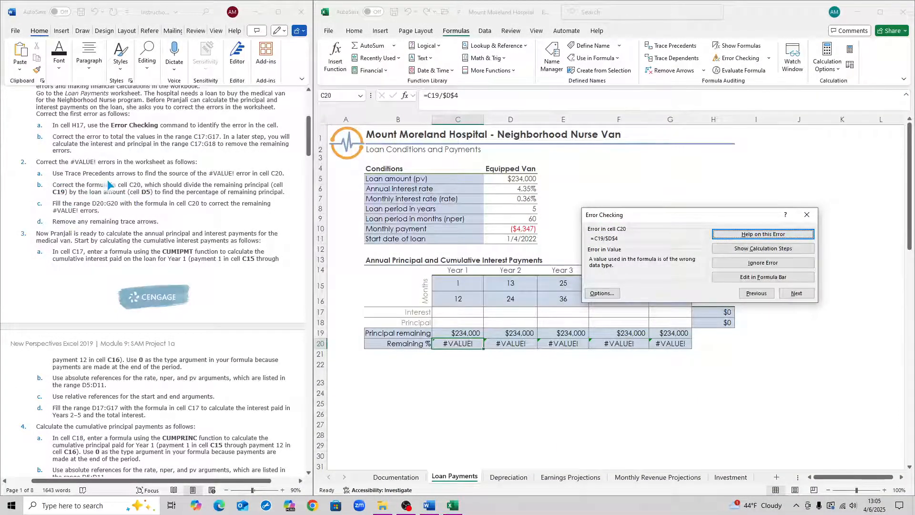
{"action": "mouse_move", "coordinate": [208, 179]}
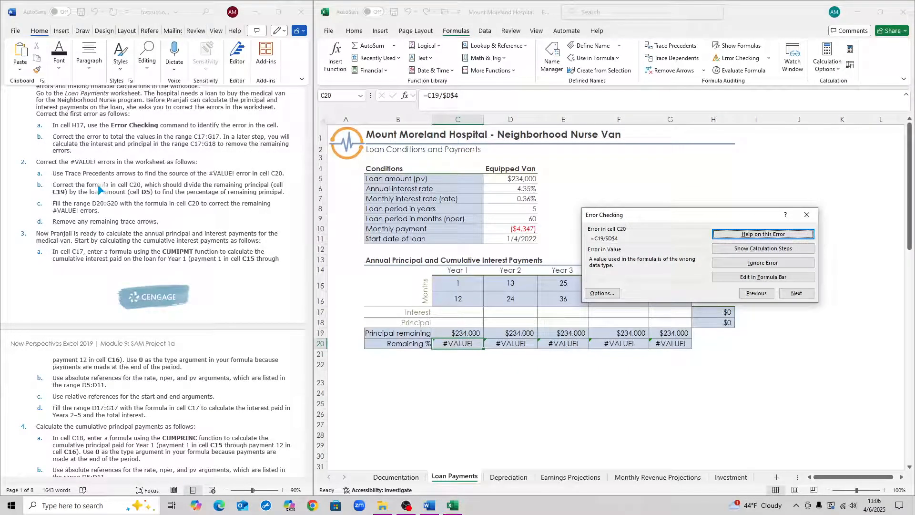
{"action": "mouse_move", "coordinate": [109, 266]}
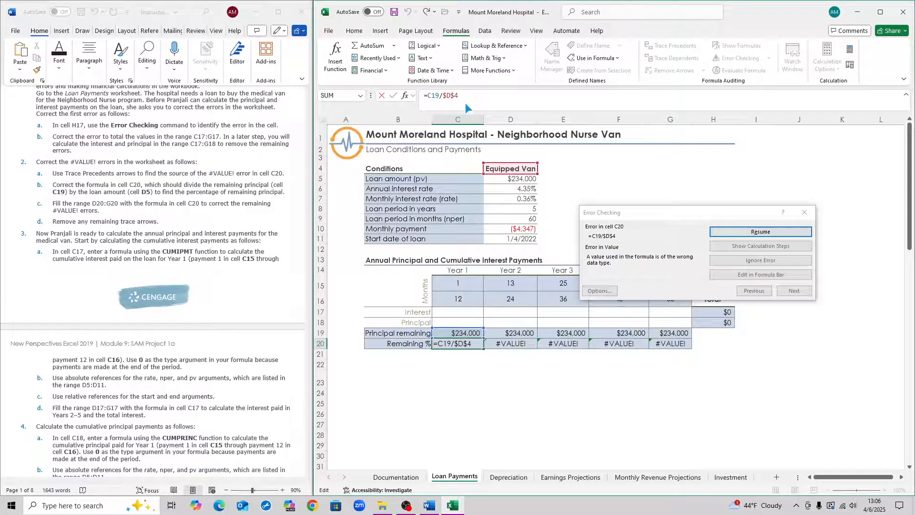
{"action": "mouse_move", "coordinate": [518, 162]}
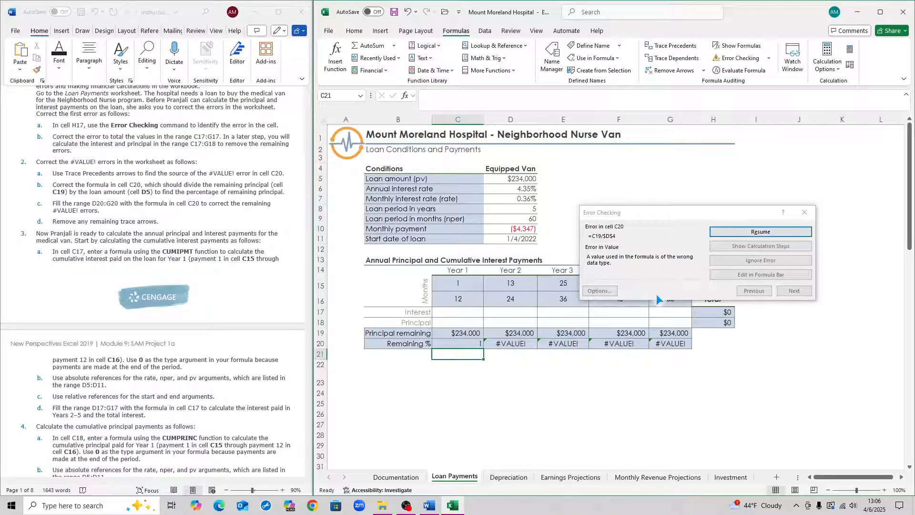
{"action": "left_click", "coordinate": [794, 290]}
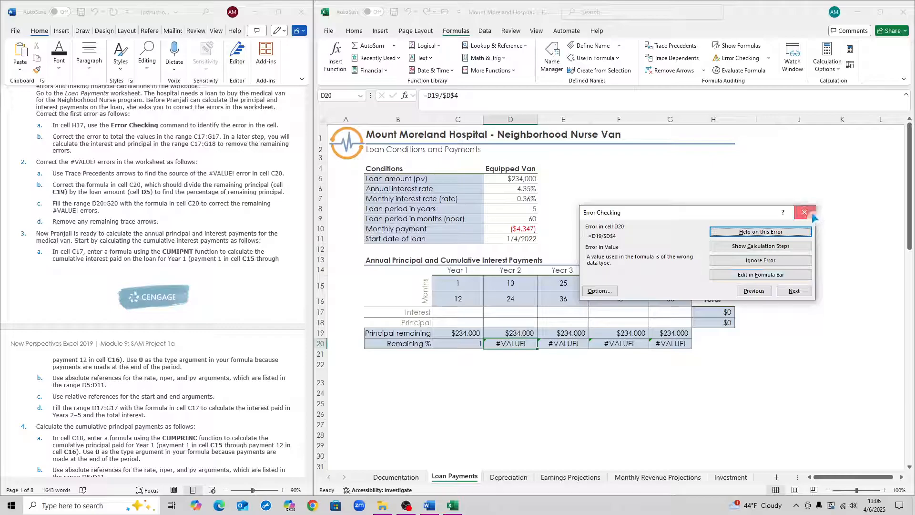
{"action": "left_click", "coordinate": [804, 211]}
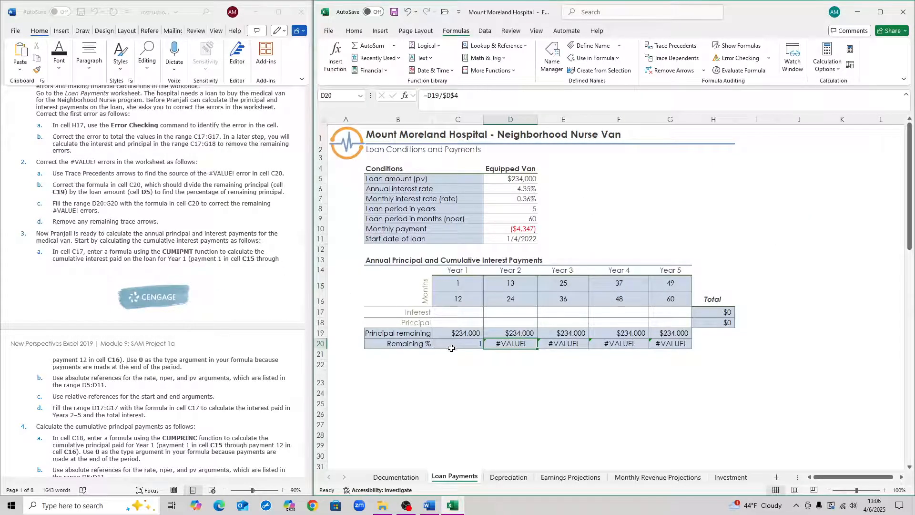
Fill the corrected Remaining % formula from C20 across D20:G20 so each year shows 1
{"action": "left_click", "coordinate": [457, 343]}
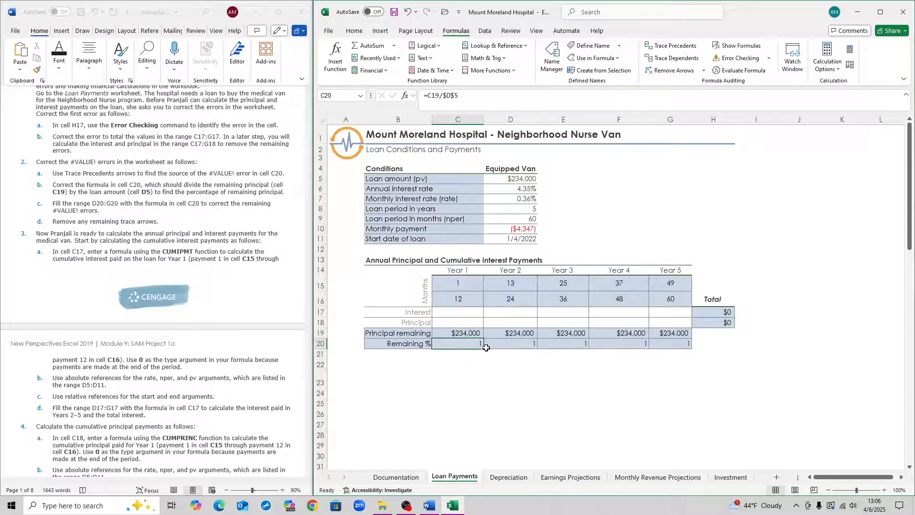
{"action": "left_click", "coordinate": [563, 364]}
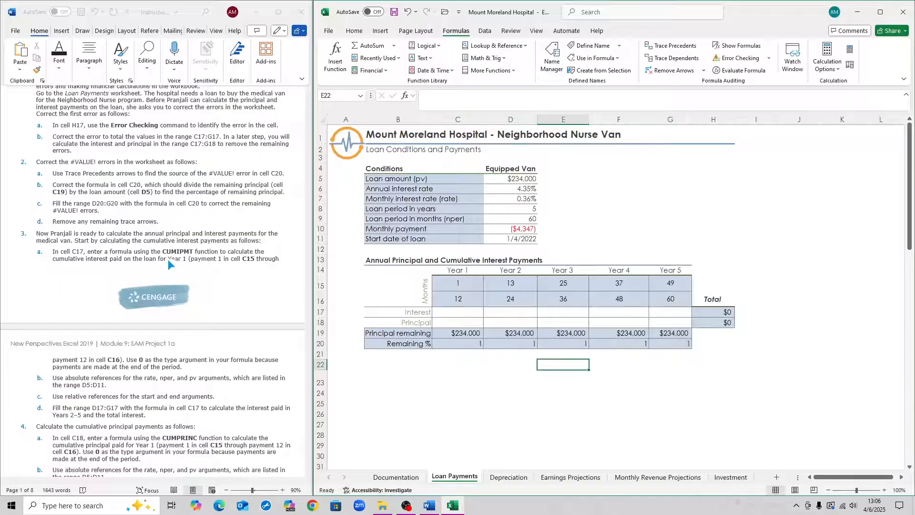
{"action": "scroll", "scroll_direction": "down", "scroll_amount": 3}
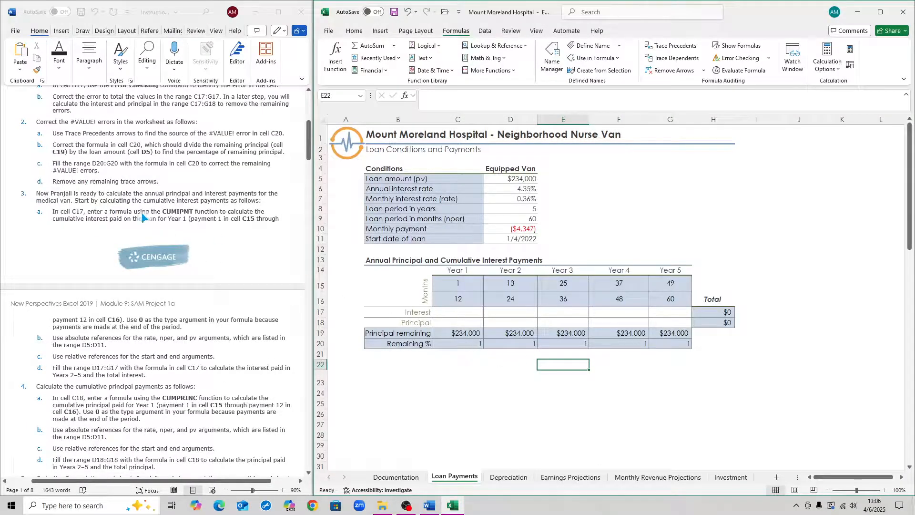
{"action": "scroll", "scroll_direction": "down", "scroll_amount": 3}
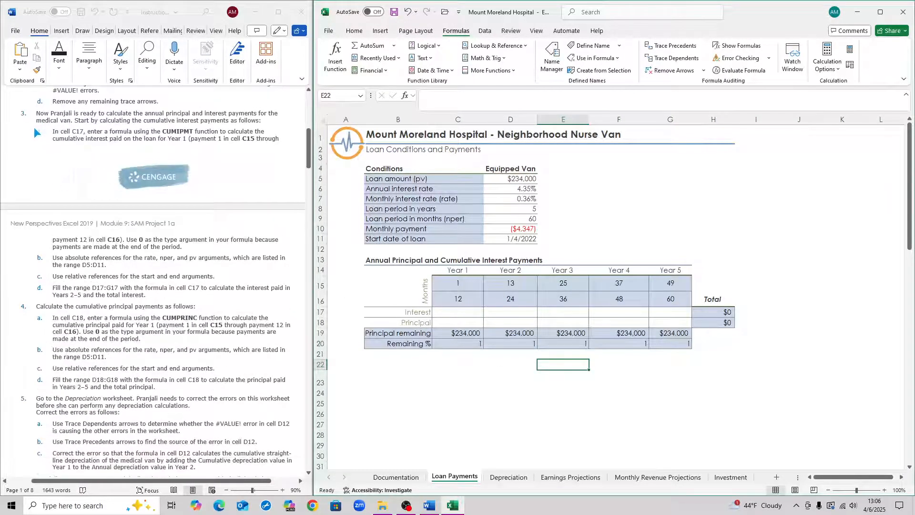
{"action": "scroll", "scroll_direction": "down", "scroll_amount": 3}
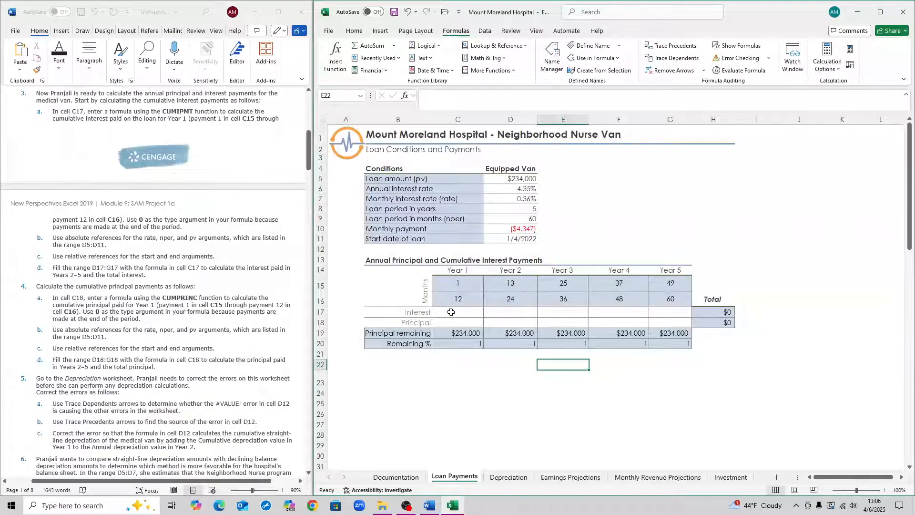
Start Year 1 interest in C17 as CUMIPMT with monthly rate, loan months and loan amount
{"action": "left_click", "coordinate": [457, 312]}
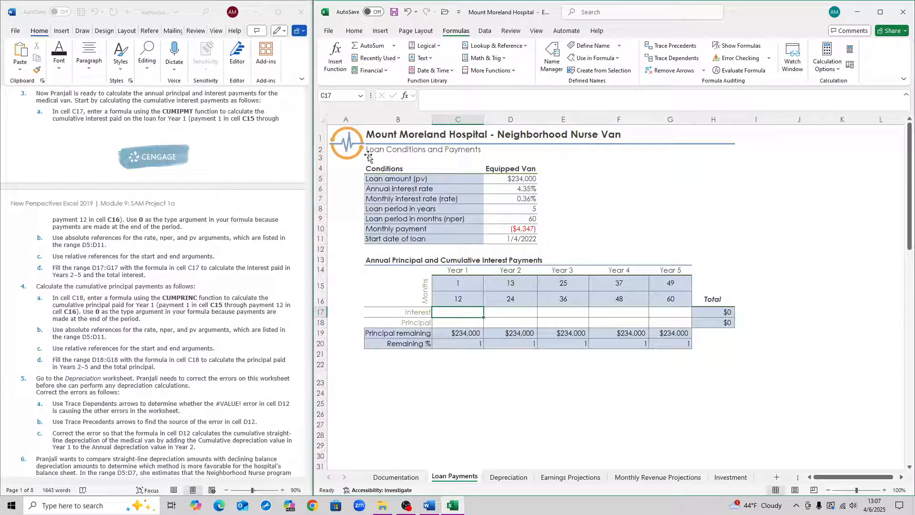
{"action": "type", "text": "="}
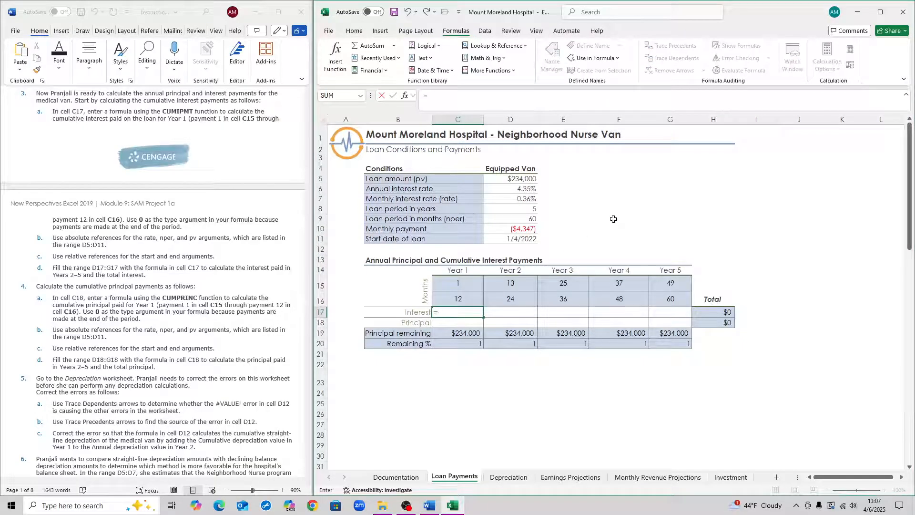
{"action": "type", "text": "cum"}
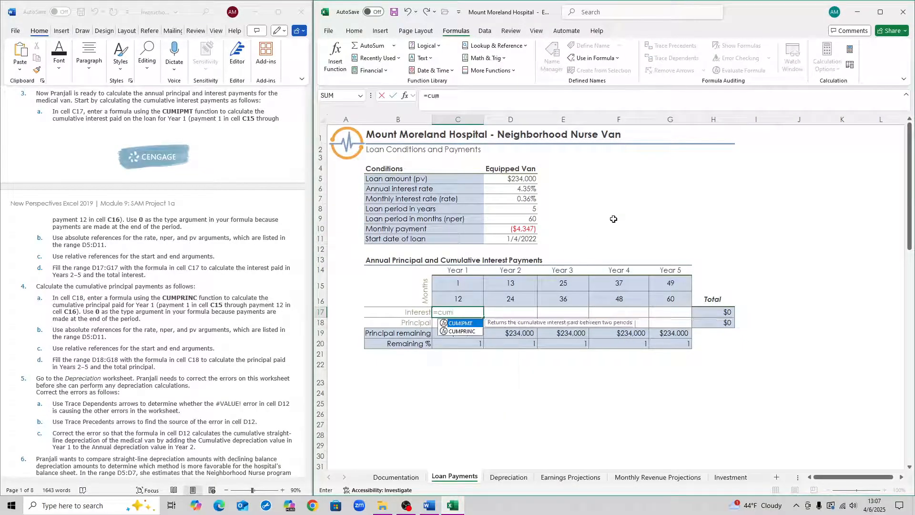
{"action": "type", "text": "ipmt"}
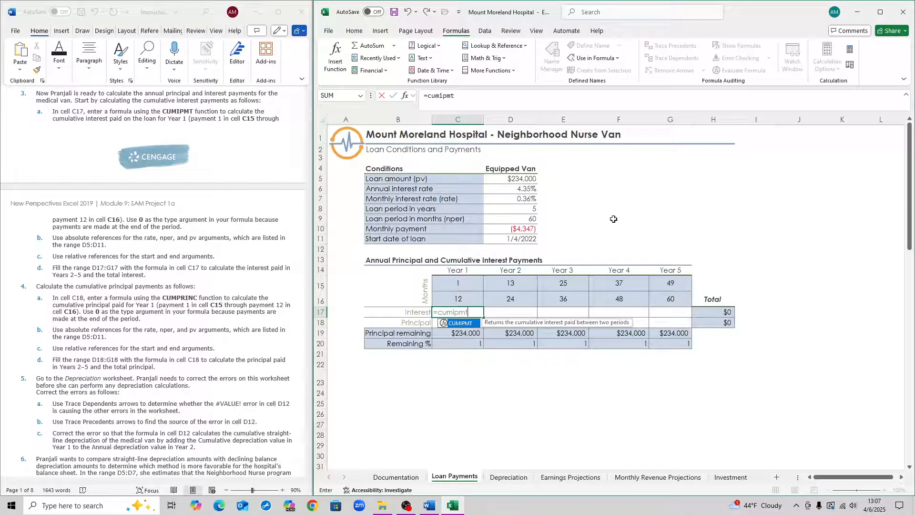
{"action": "type", "text": "("}
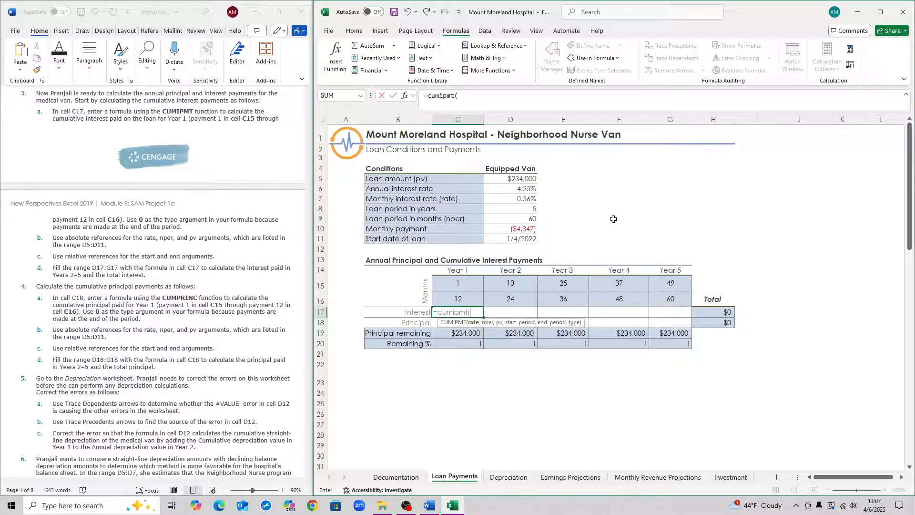
{"action": "mouse_move", "coordinate": [515, 204]}
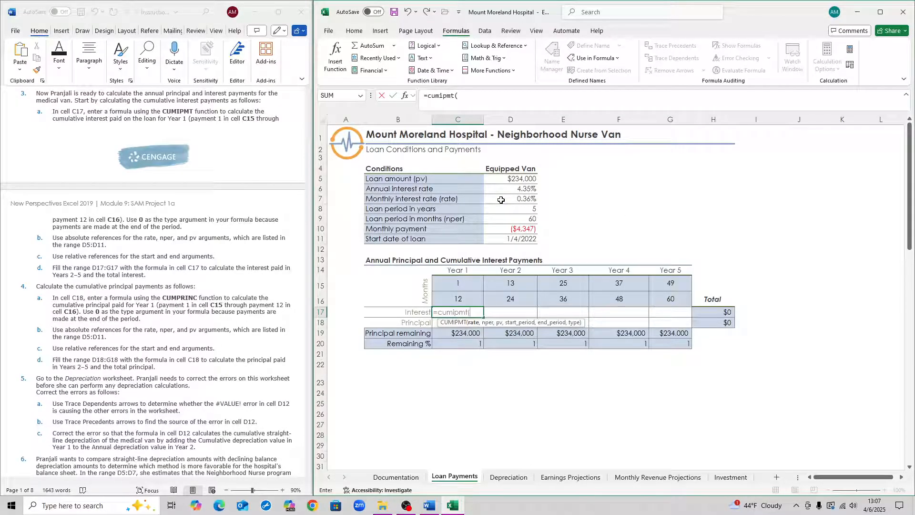
{"action": "left_click", "coordinate": [510, 199]}
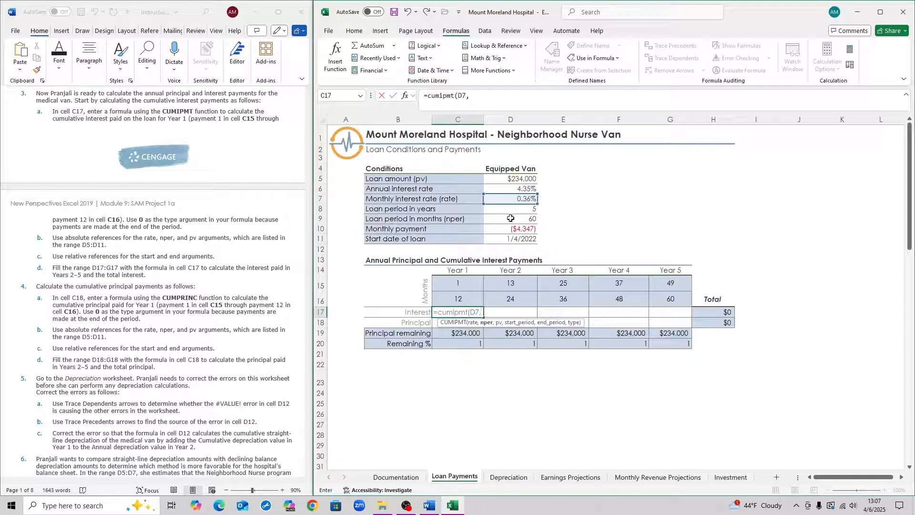
{"action": "left_click", "coordinate": [510, 219]}
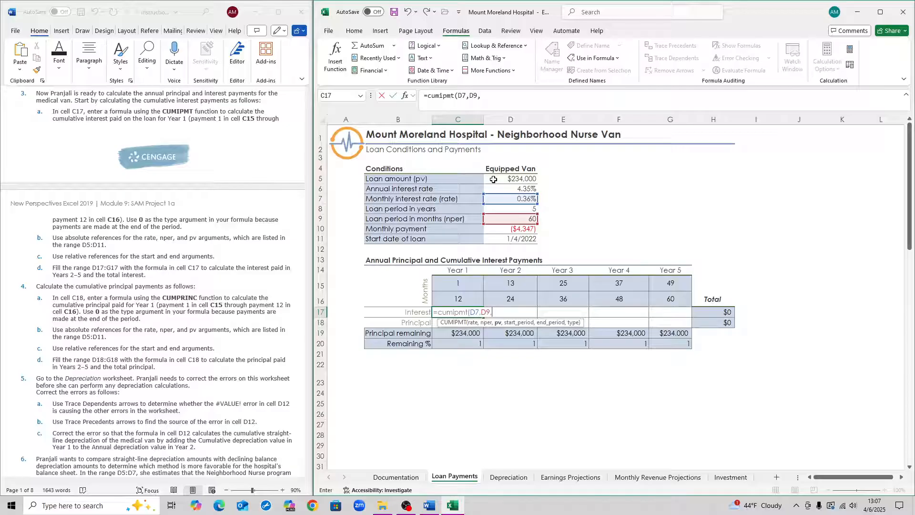
{"action": "left_click", "coordinate": [510, 179]}
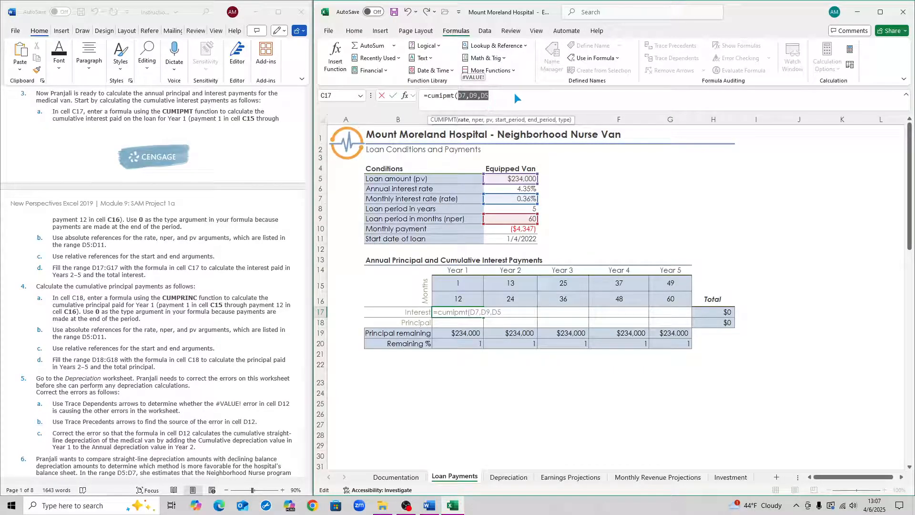
{"action": "mouse_move", "coordinate": [499, 104]}
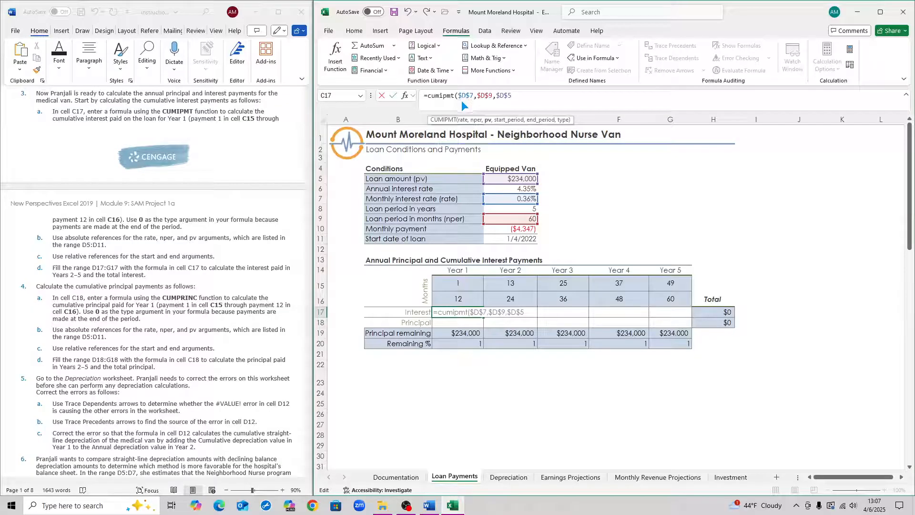
{"action": "mouse_move", "coordinate": [523, 110]}
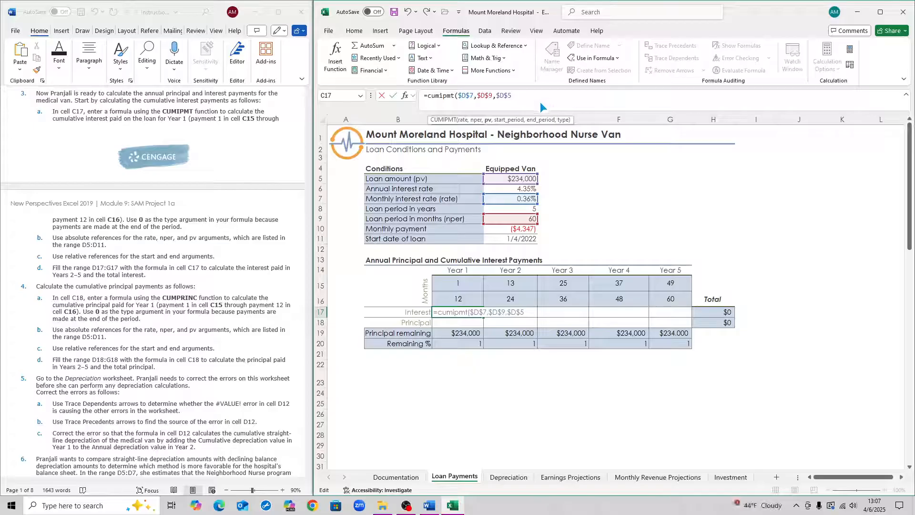
Complete the CUMIPMT formula with months 1–12 and type 0, giving ($9,332) Year 1 interest
{"action": "type", "text": ","}
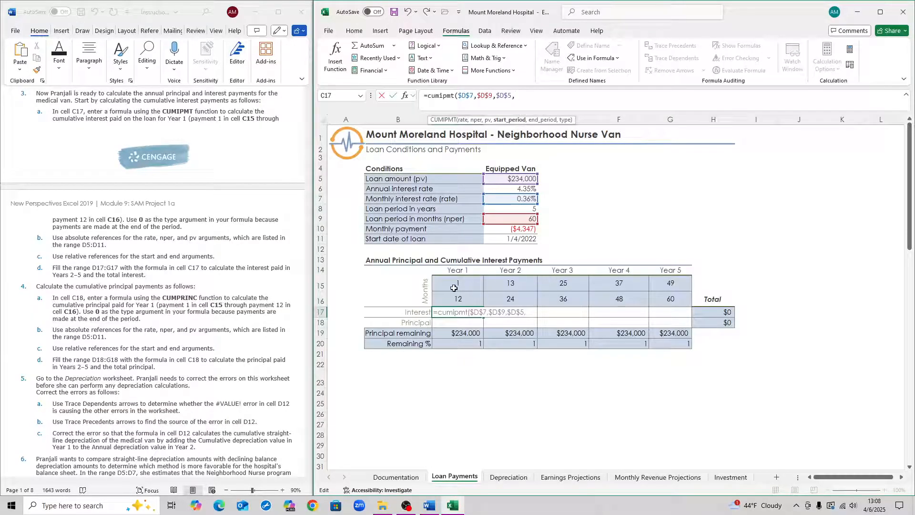
{"action": "left_click", "coordinate": [459, 283]}
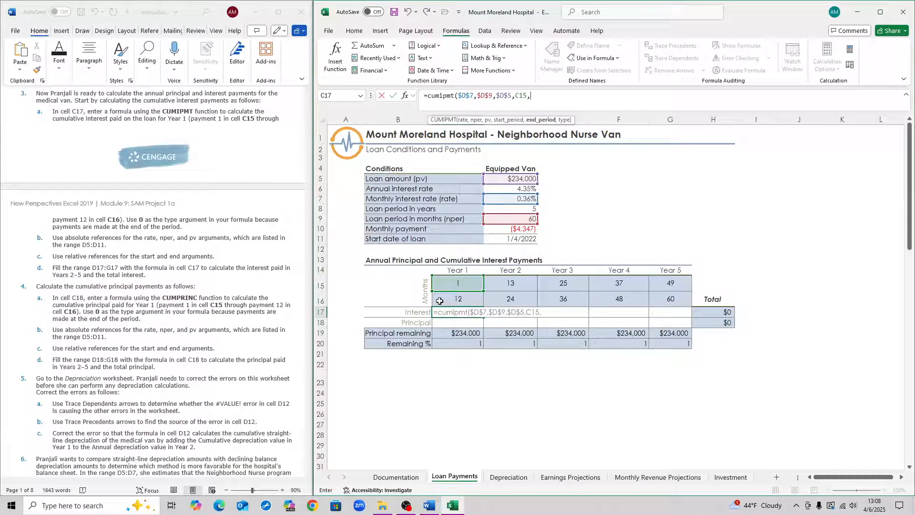
{"action": "left_click", "coordinate": [458, 298]}
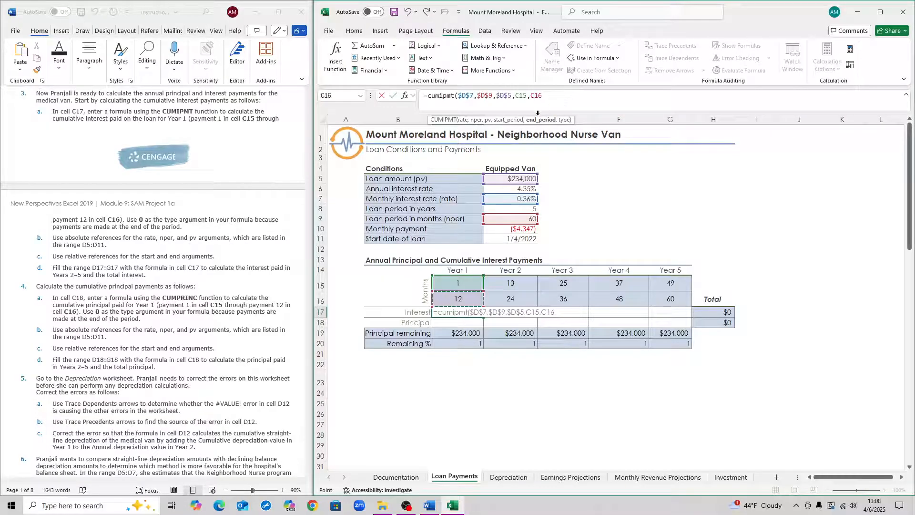
{"action": "type", "text": ",0)"}
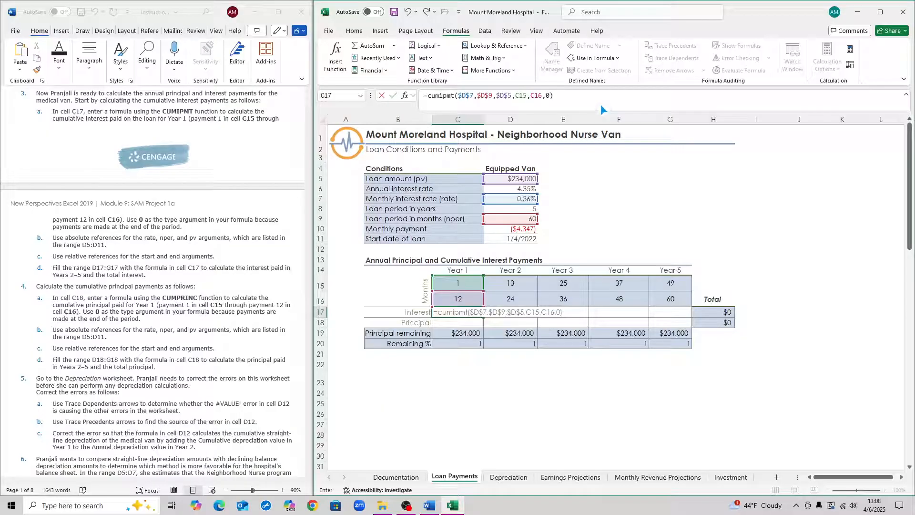
{"action": "key", "text": "Return"}
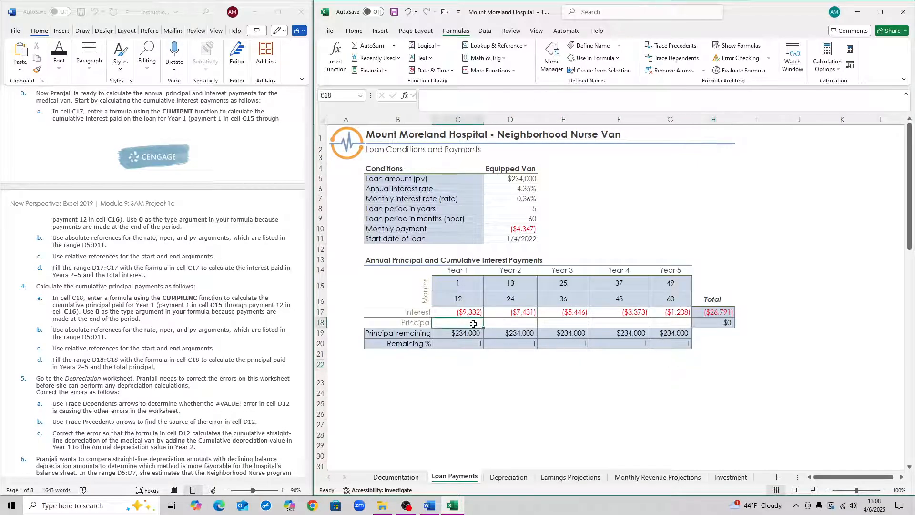
{"action": "left_click", "coordinate": [457, 311]}
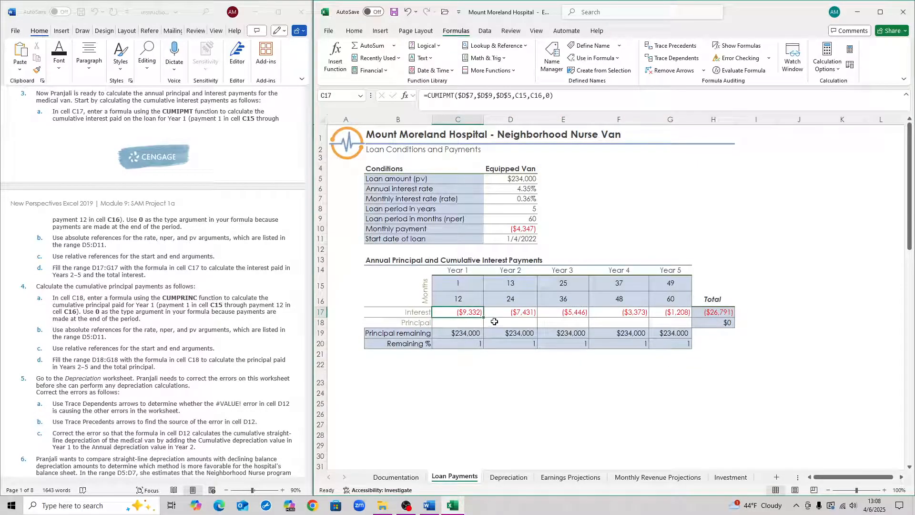
{"action": "scroll", "scroll_direction": "up", "scroll_amount": 3}
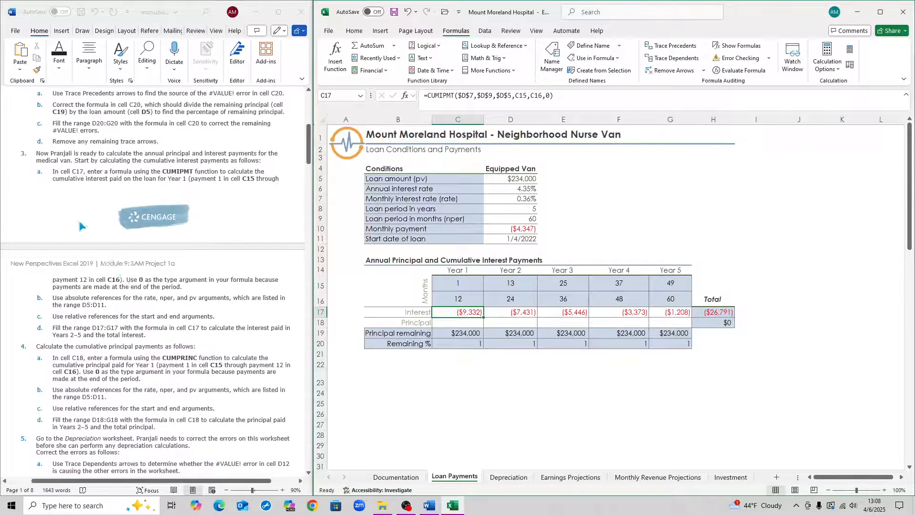
{"action": "scroll", "scroll_direction": "down", "scroll_amount": 3}
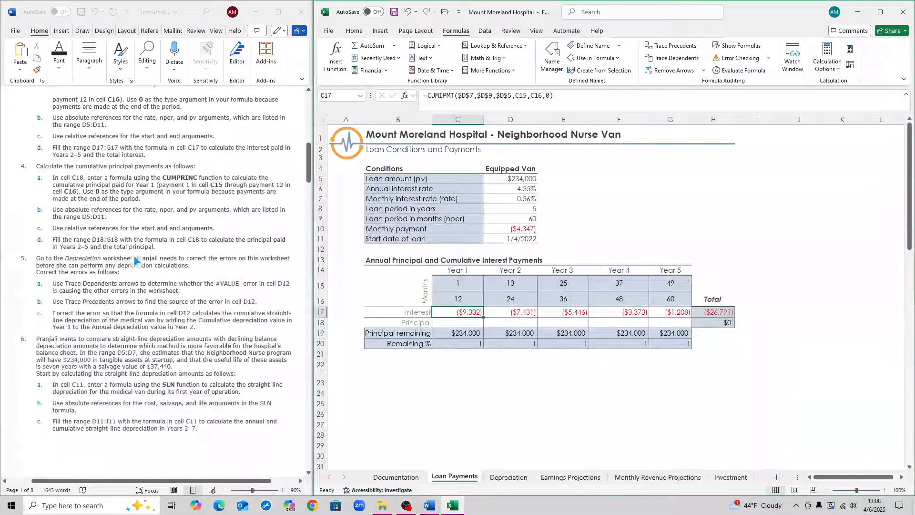
{"action": "scroll", "scroll_direction": "down", "scroll_amount": 3}
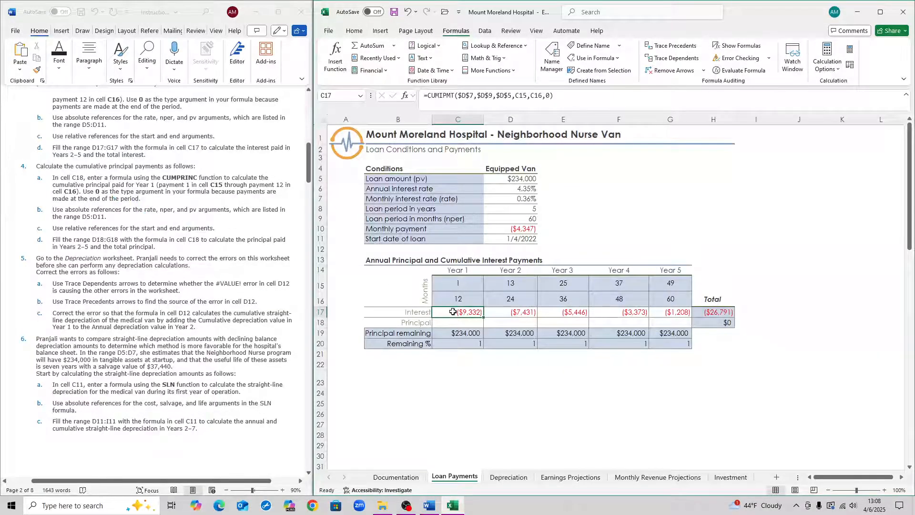
{"action": "mouse_move", "coordinate": [563, 100]}
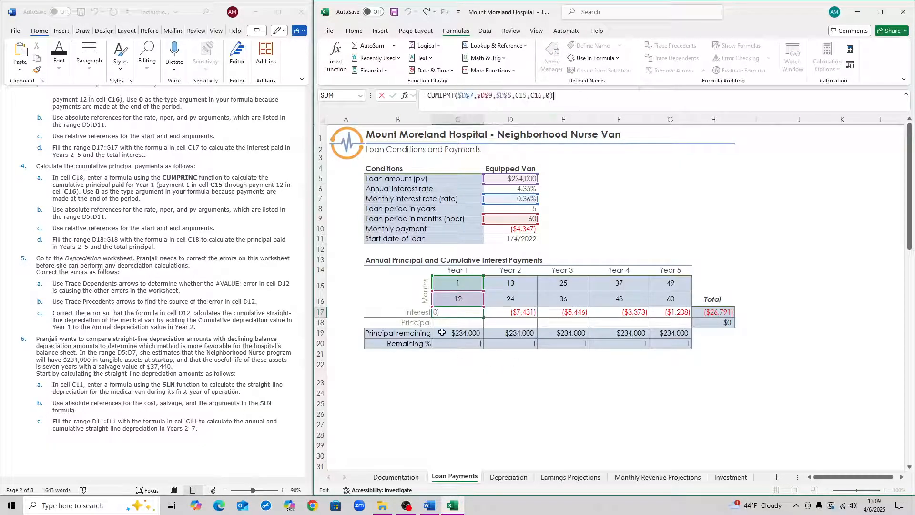
Enter Year 1 principal in C18 as =CUMPRINC($D$7,$D$9,$D$5,C15,C16,0)
{"action": "key", "text": "Return"}
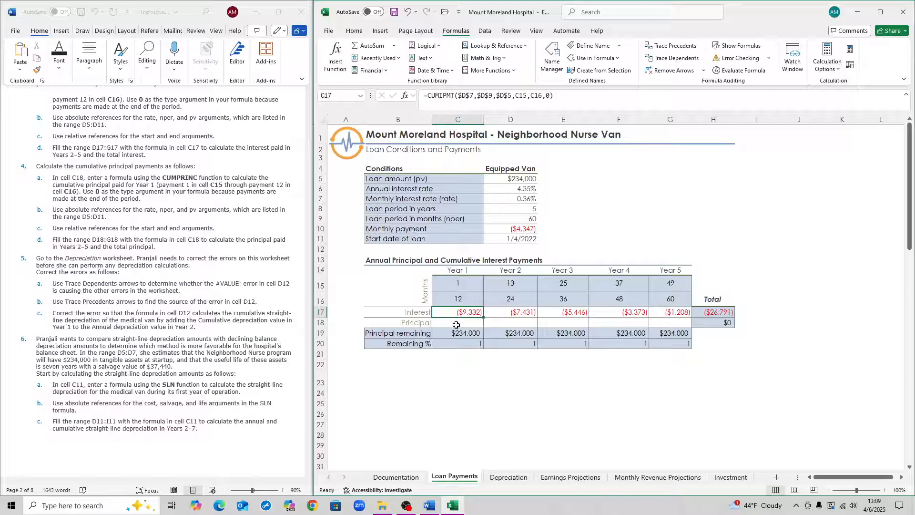
{"action": "left_click", "coordinate": [457, 322]}
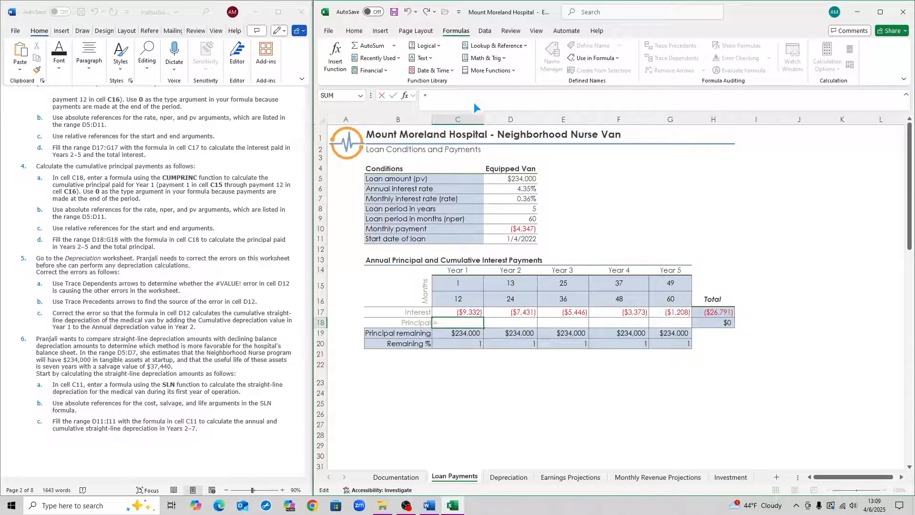
{"action": "type", "text": "="}
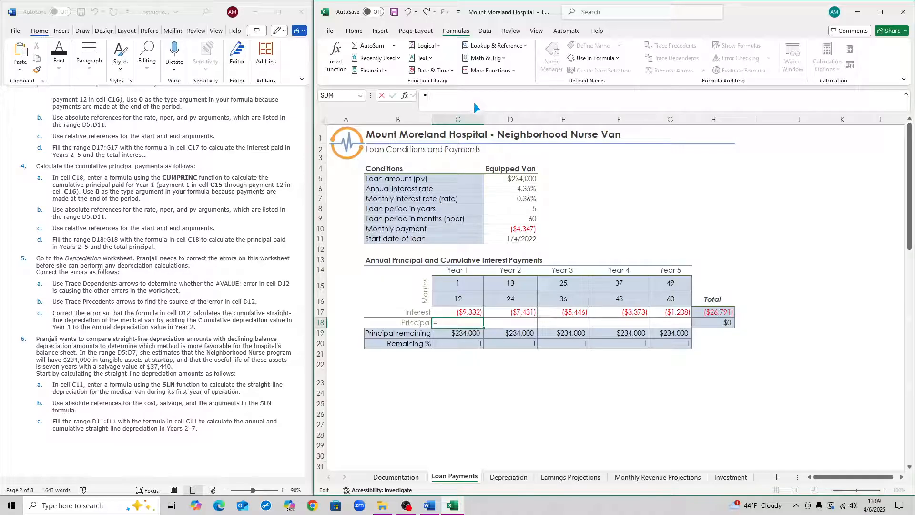
{"action": "type", "text": "=cump"}
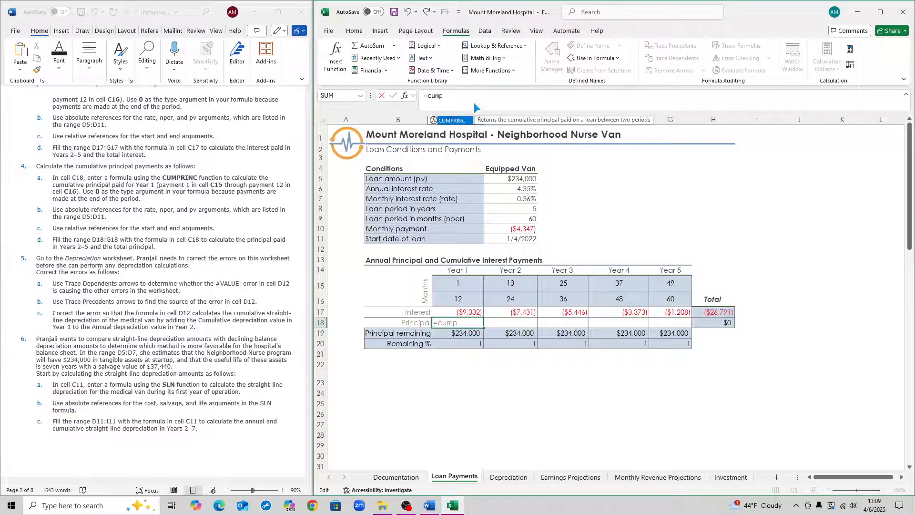
{"action": "type", "text": "rinc"}
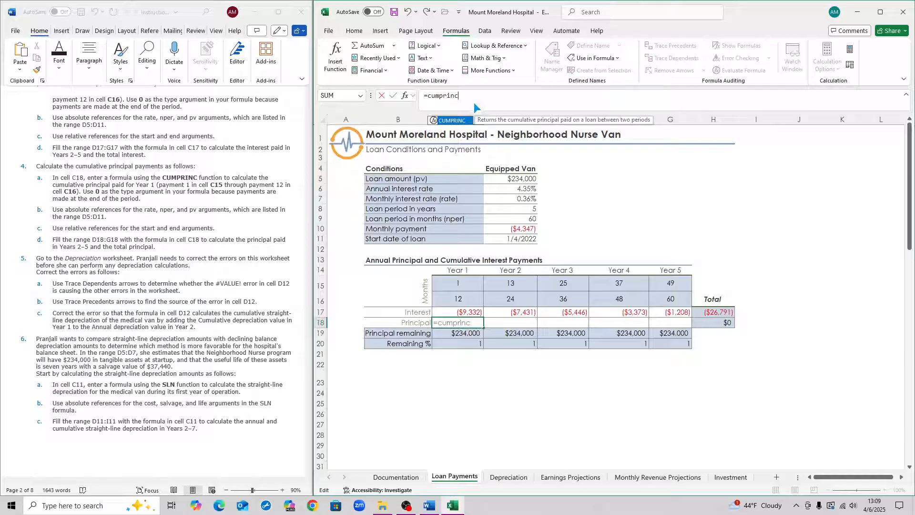
{"action": "type", "text": "("}
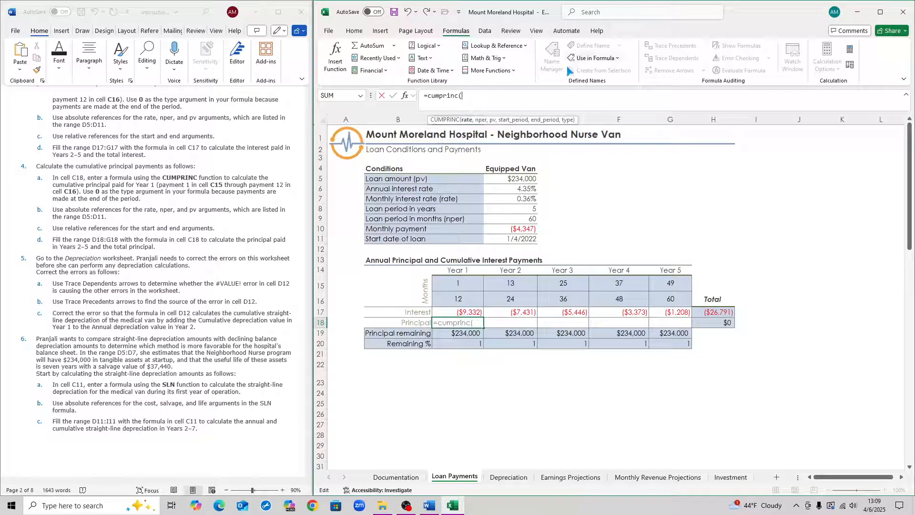
{"action": "type", "text": "$D$7,$D$9,$D$5,C15,C16,0)"}
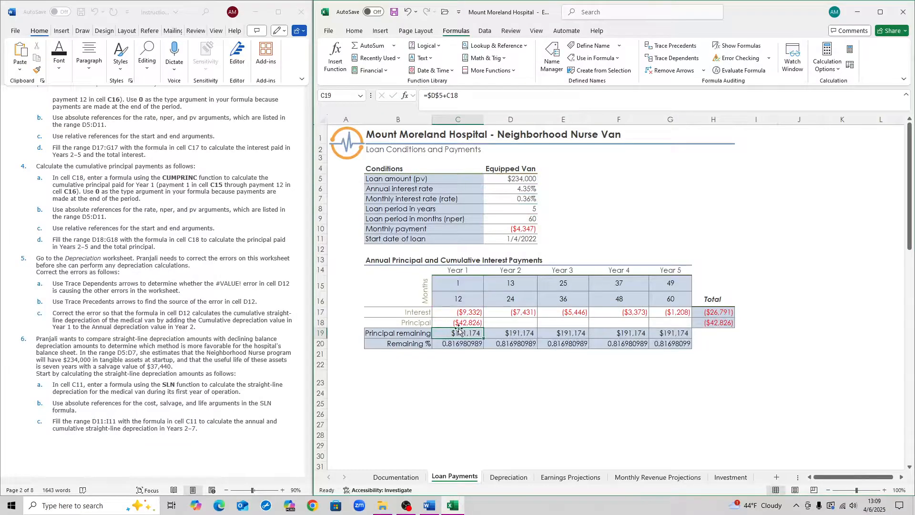
Fill the CUMPRINC formula across D18:G18 for a ($234,000) principal total
{"action": "left_click", "coordinate": [457, 322]}
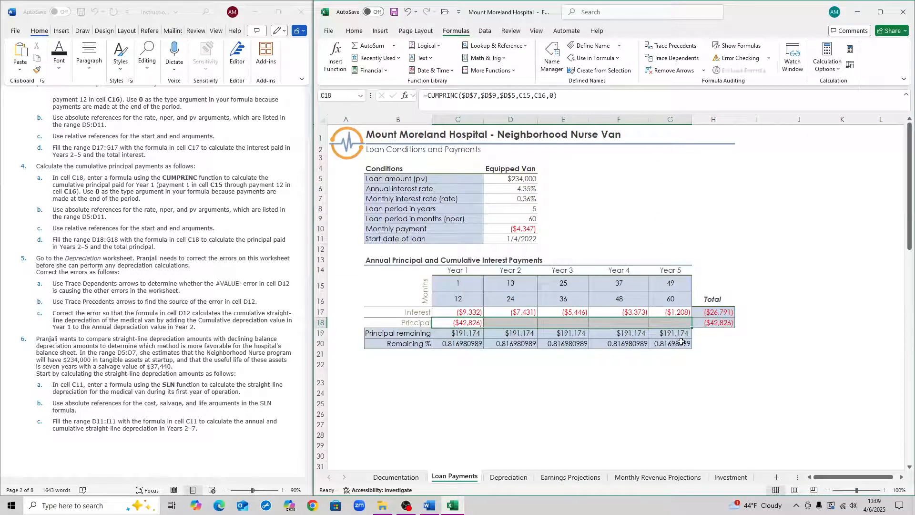
{"action": "mouse_move", "coordinate": [773, 332]}
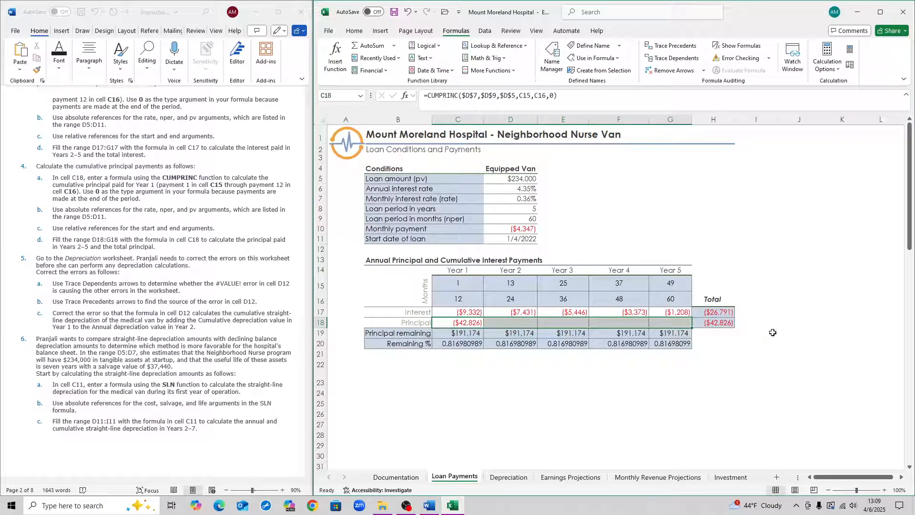
{"action": "left_click", "coordinate": [755, 352]}
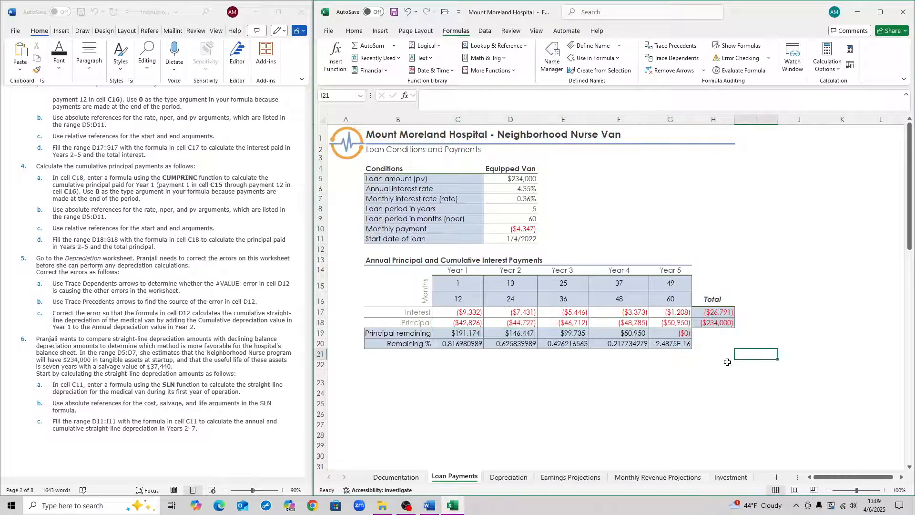
{"action": "scroll", "scroll_direction": "down", "scroll_amount": 3}
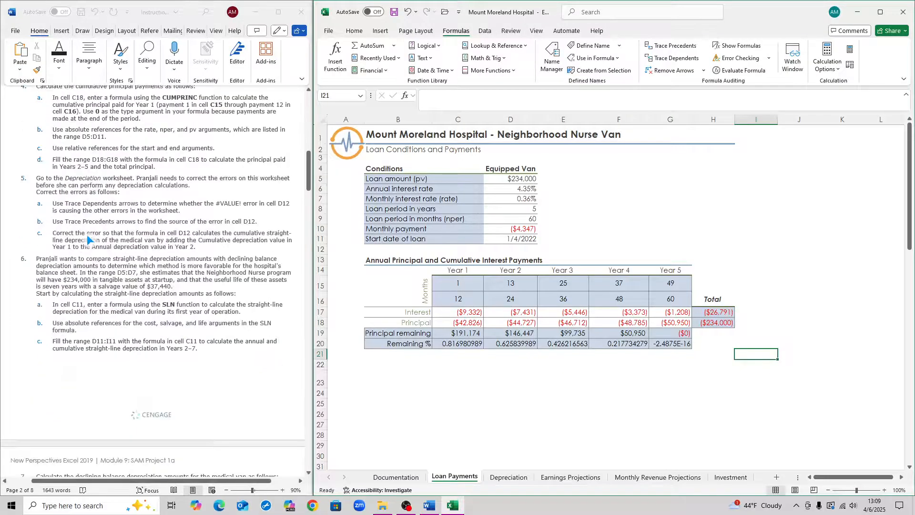
On the Depreciation sheet, fix D12's cumulative depreciation formula to =C12+D11, clearing the #VALUE! errors
{"action": "scroll", "scroll_direction": "down", "scroll_amount": 3}
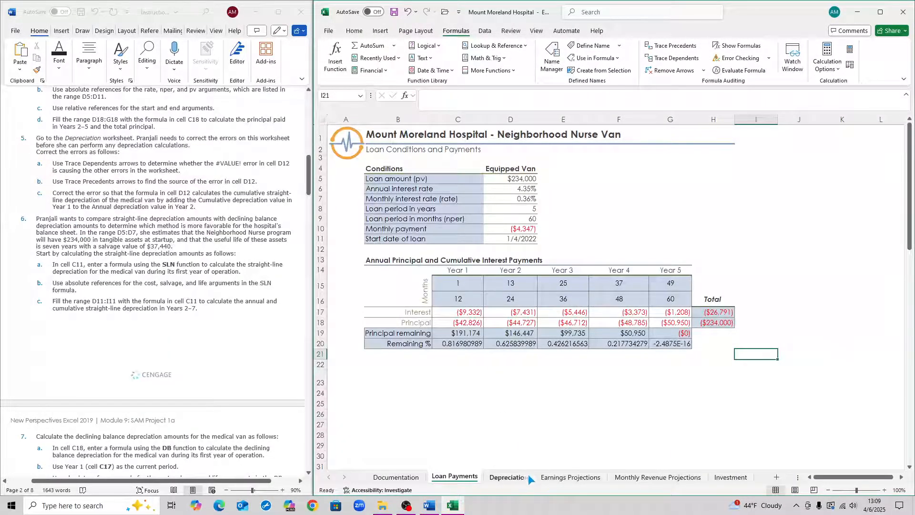
{"action": "left_click", "coordinate": [507, 476]}
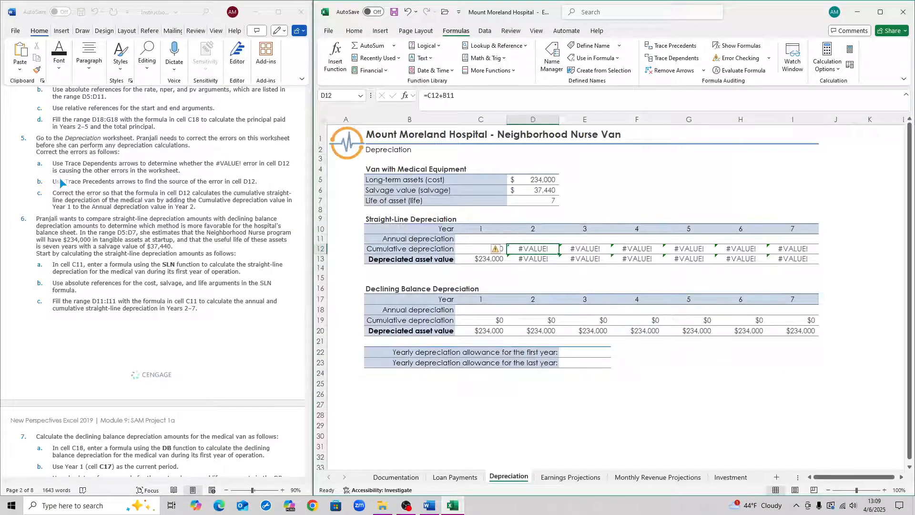
{"action": "mouse_move", "coordinate": [198, 169]}
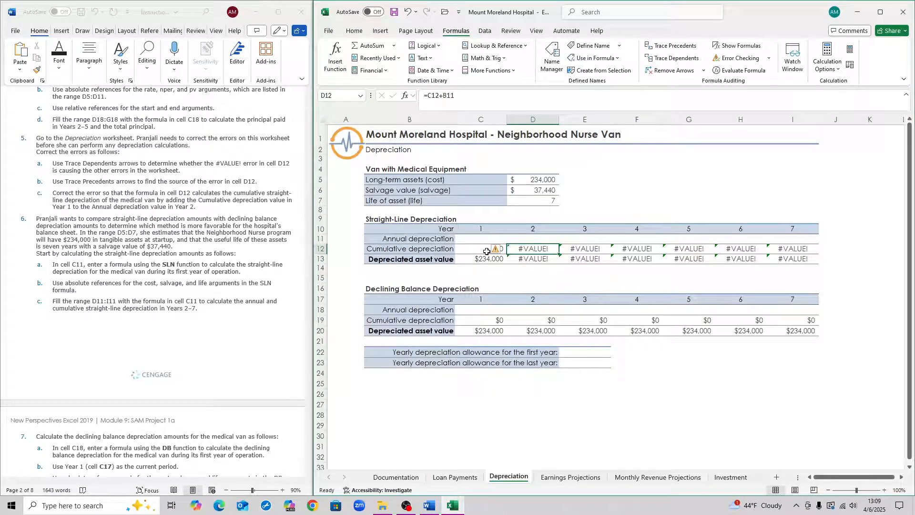
{"action": "mouse_move", "coordinate": [521, 261]}
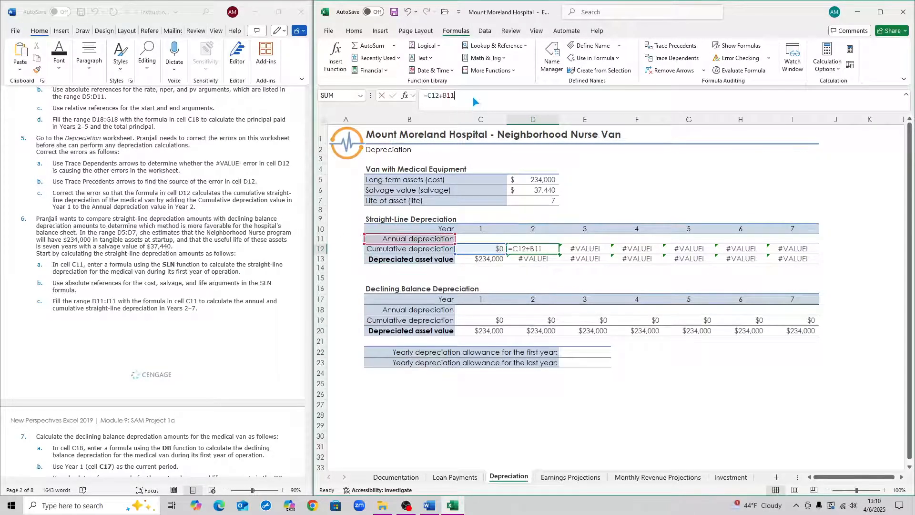
{"action": "left_click", "coordinate": [420, 238]}
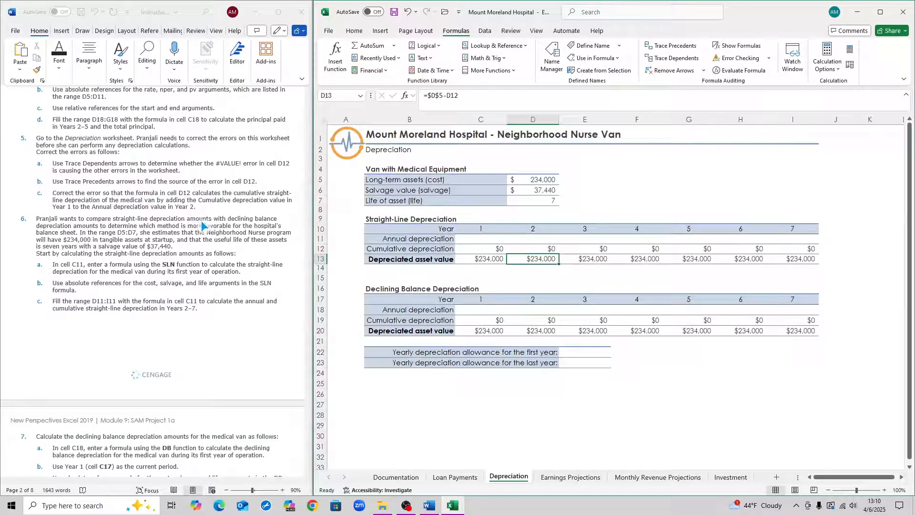
{"action": "scroll", "scroll_direction": "down", "scroll_amount": 3}
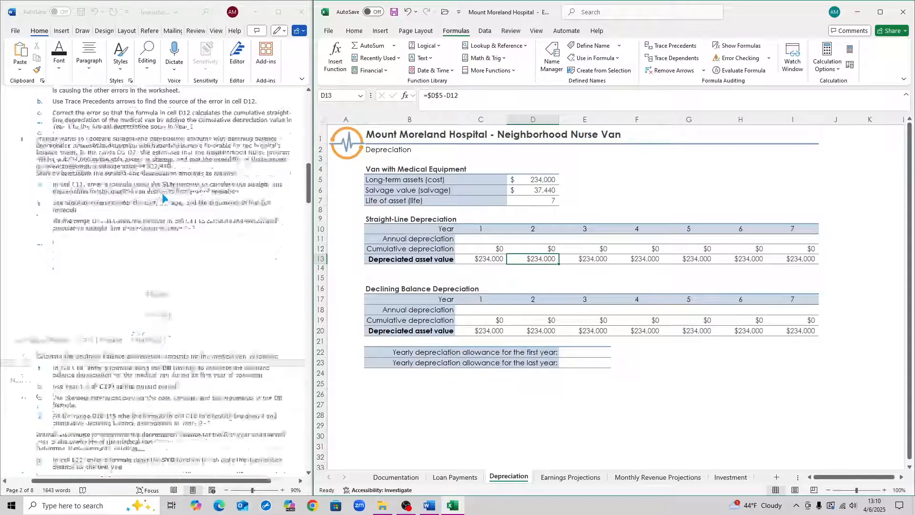
Enter Year 1 straight-line depreciation in C11 as SLN of cost, salvage and asset life, $28,080
{"action": "scroll", "scroll_direction": "down", "scroll_amount": 3}
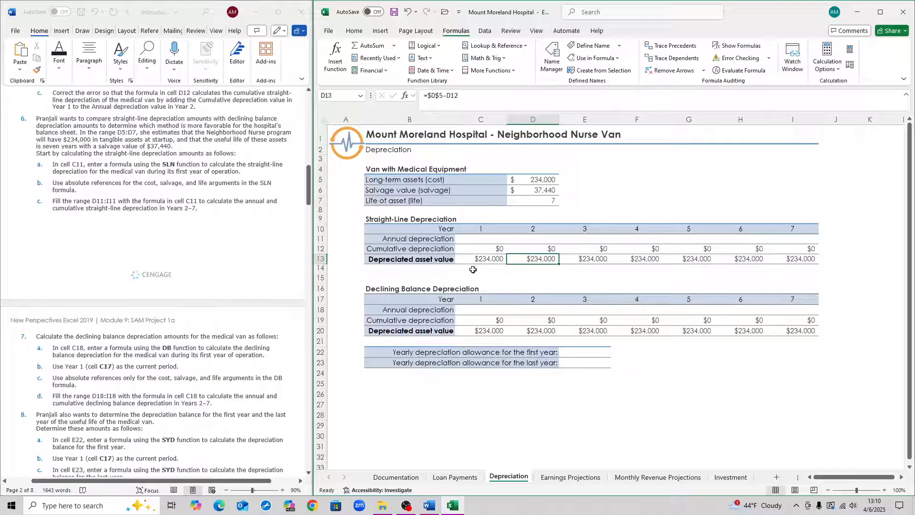
{"action": "mouse_move", "coordinate": [477, 242]}
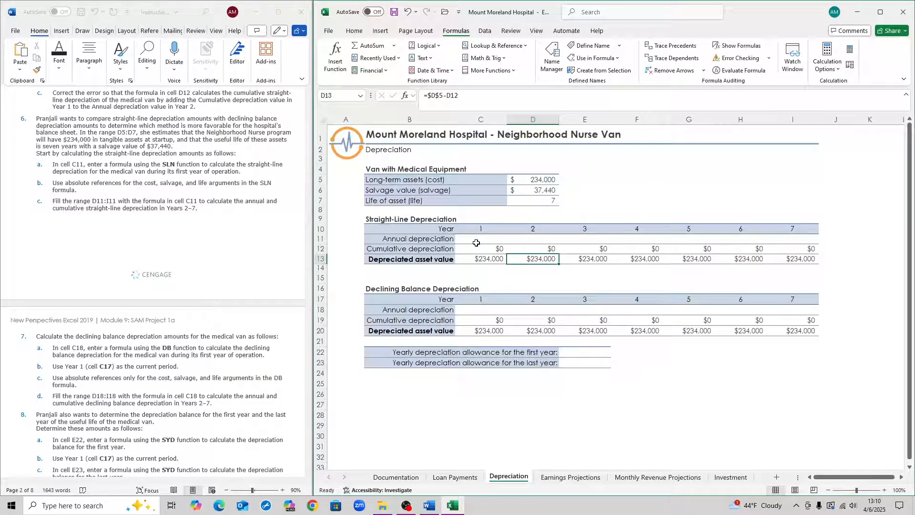
{"action": "left_click", "coordinate": [481, 238]}
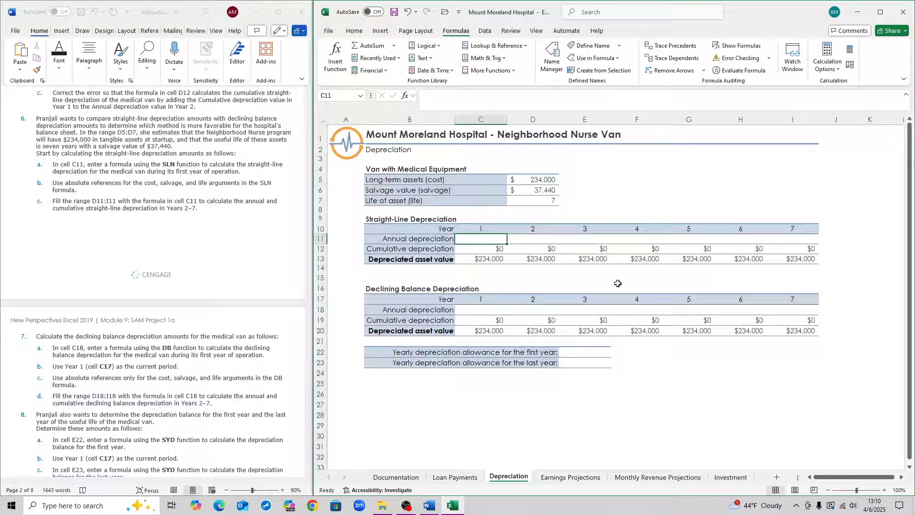
{"action": "type", "text": "=SLN"}
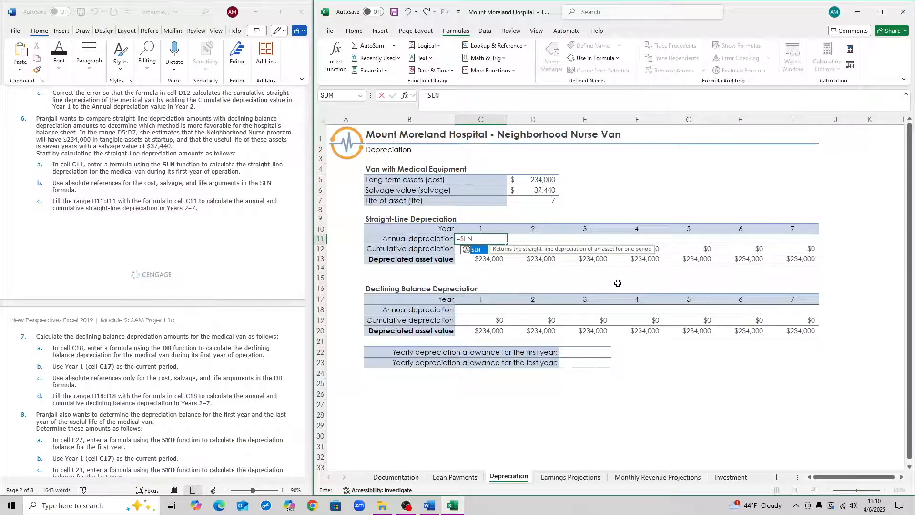
{"action": "type", "text": "("}
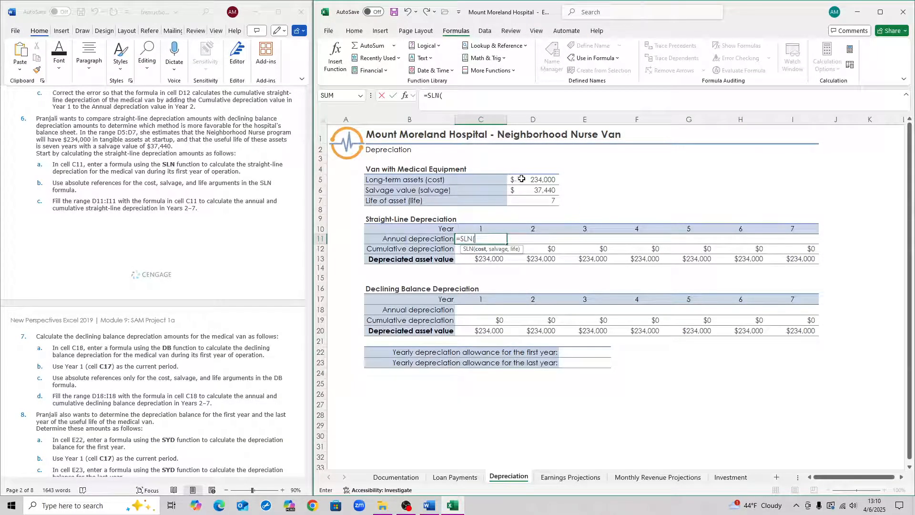
{"action": "left_click", "coordinate": [532, 179]}
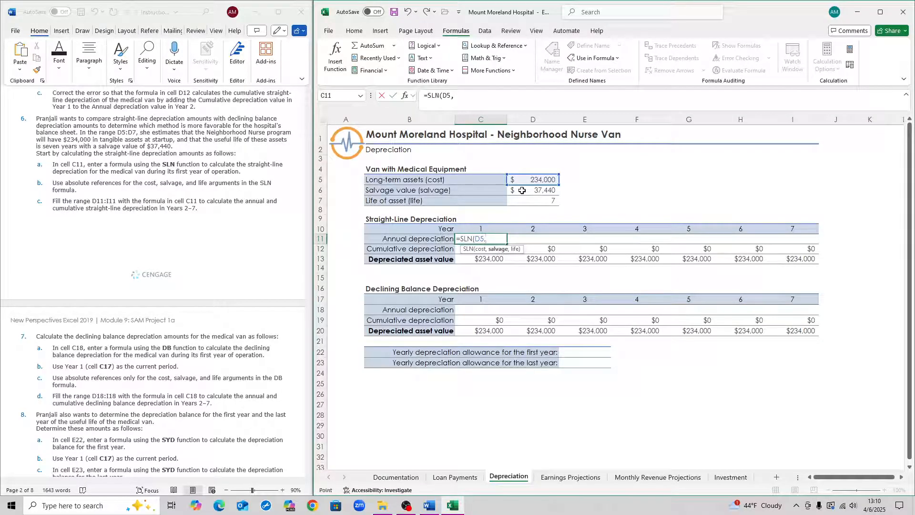
{"action": "left_click", "coordinate": [531, 190]}
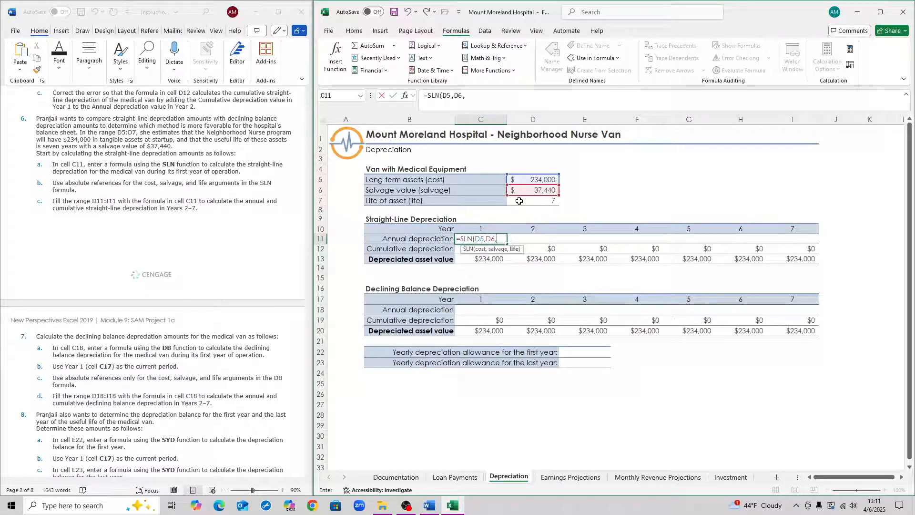
{"action": "left_click", "coordinate": [532, 200]}
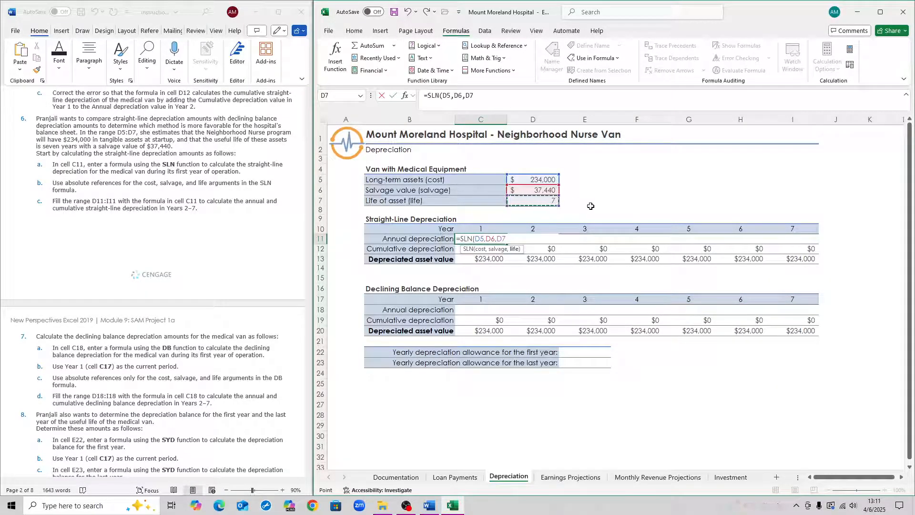
{"action": "key", "text": "Return"}
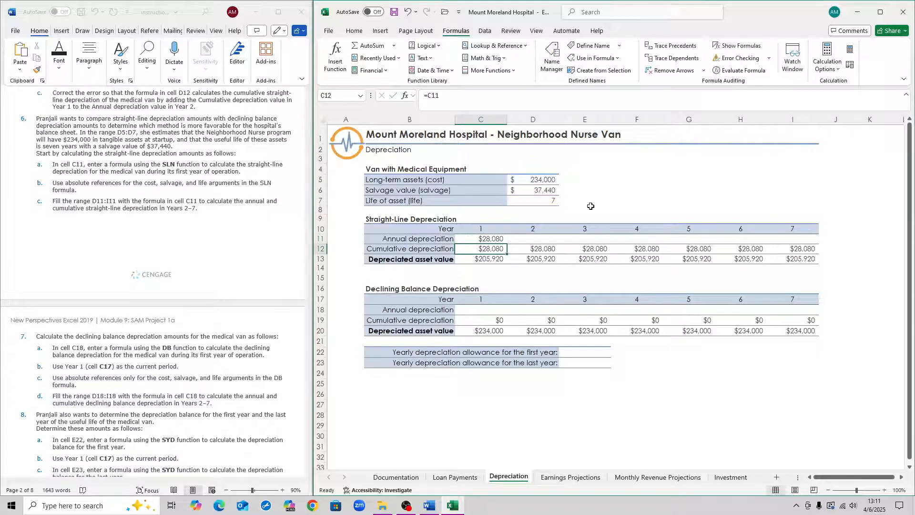
Make the SLN arguments absolute ($D$5,$D$6,$D$7) for filling across Years 2–7
{"action": "left_click", "coordinate": [480, 238]}
{"action": "type", "text": "=SLN(D5,D6,D7"}
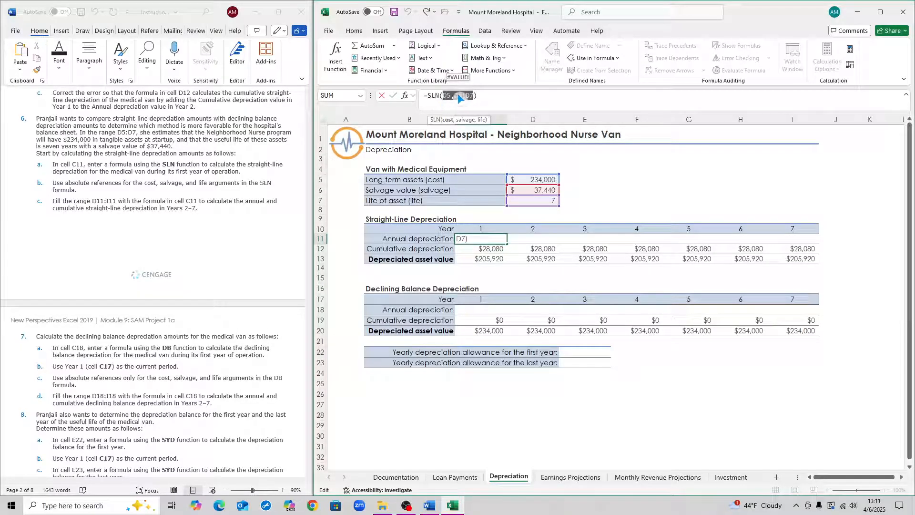
{"action": "type", "text": "$D$5,$D$6,$D$7"}
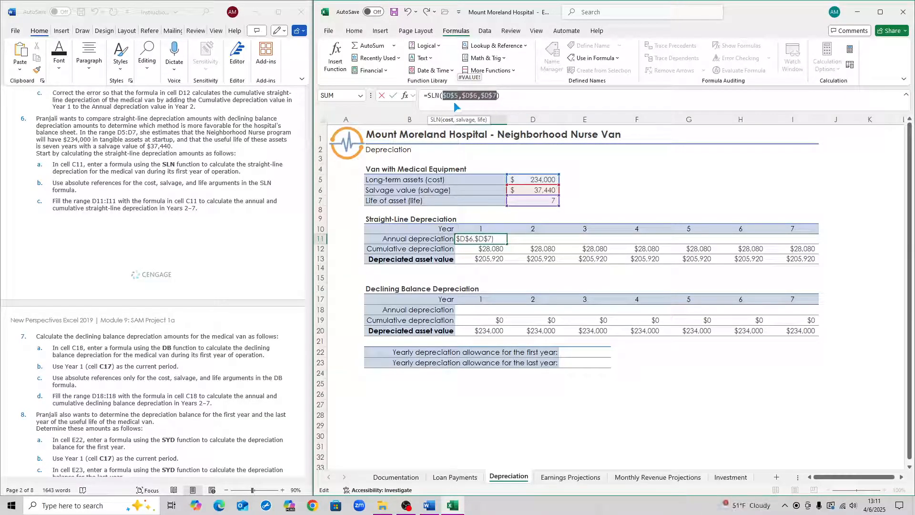
{"action": "key", "text": "Return"}
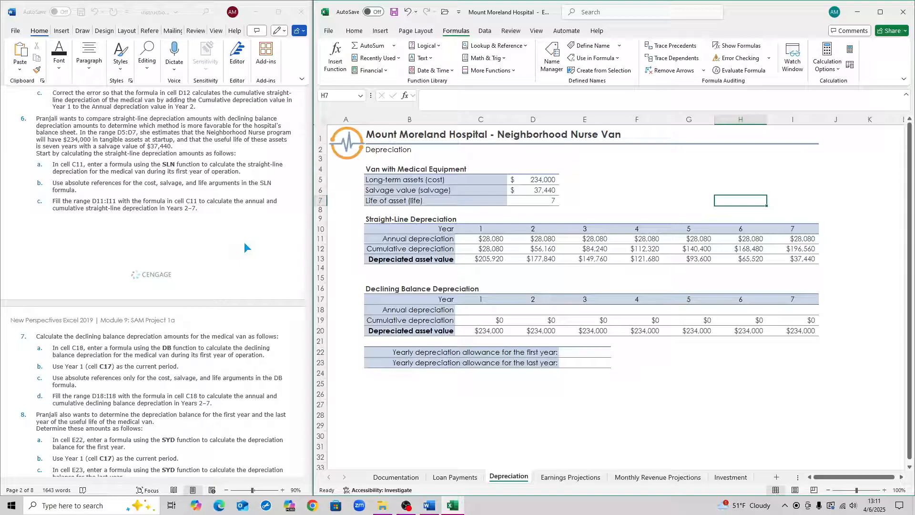
Enter Year 1 declining balance depreciation in C18 as DB of cost, salvage, life and Year 1 period
{"action": "scroll", "scroll_direction": "down", "scroll_amount": 3}
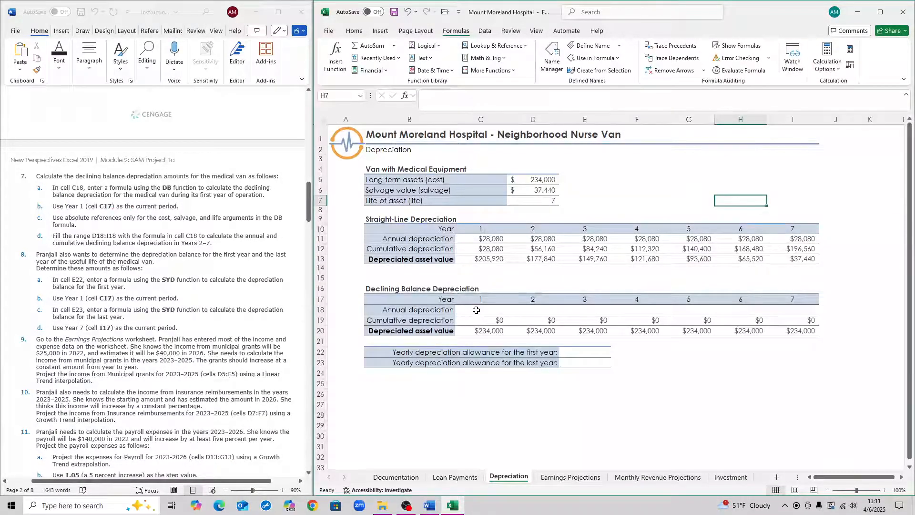
{"action": "left_click", "coordinate": [481, 309]}
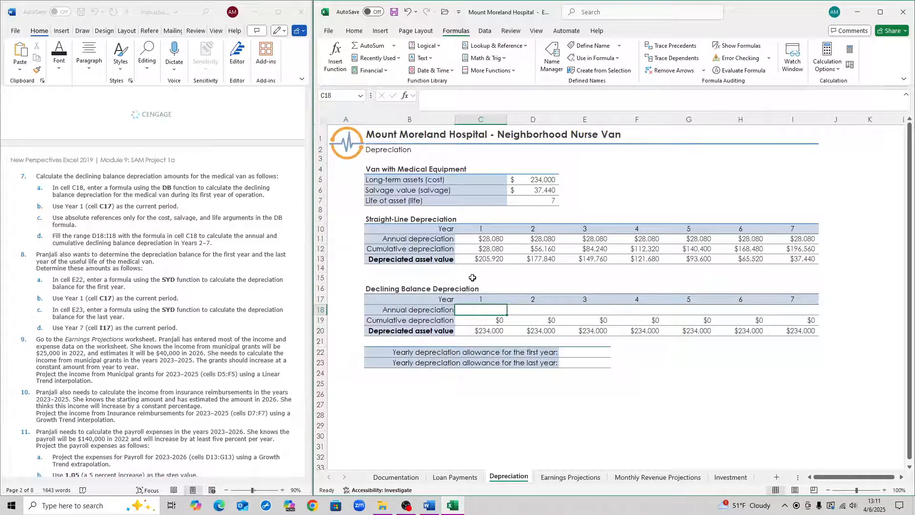
{"action": "type", "text": "="}
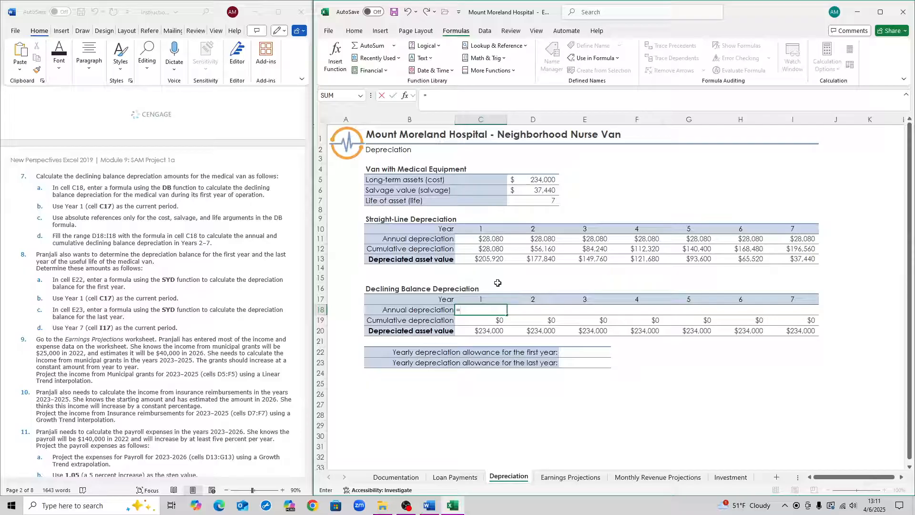
{"action": "type", "text": "=DB"}
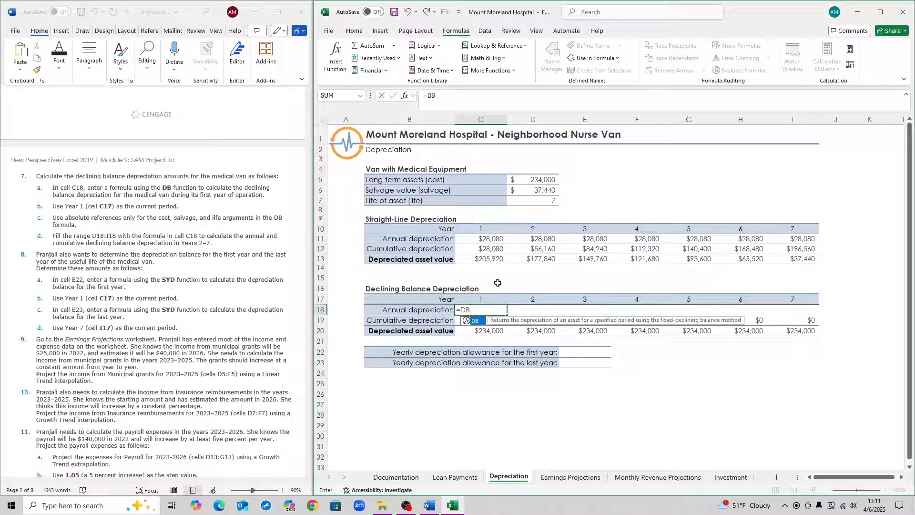
{"action": "type", "text": "("}
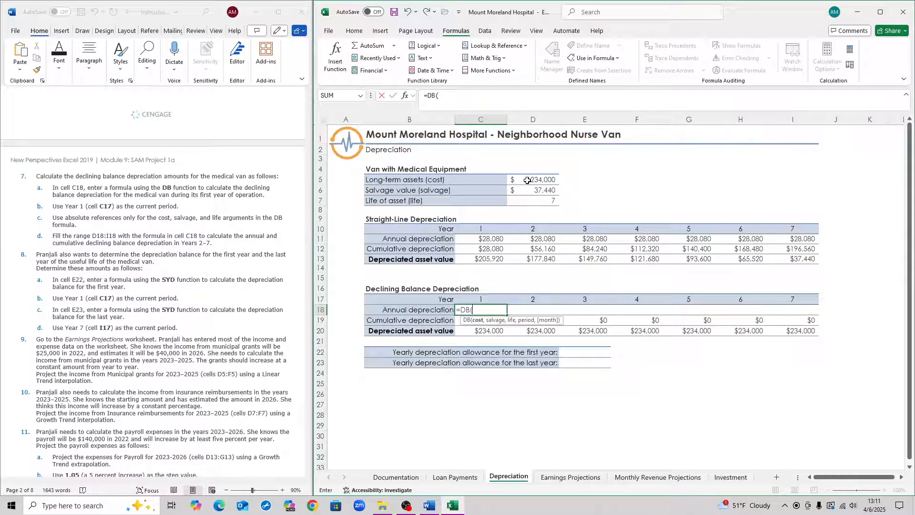
{"action": "left_click", "coordinate": [532, 180]}
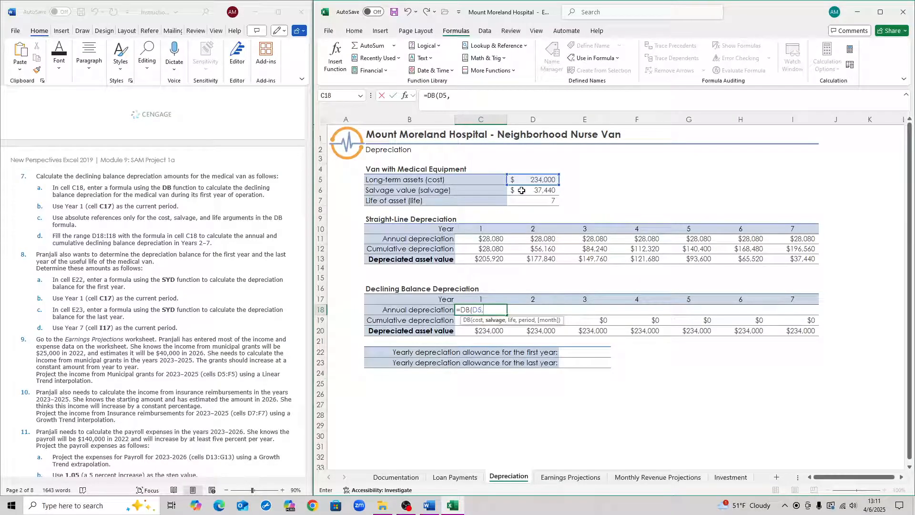
{"action": "left_click", "coordinate": [531, 191]}
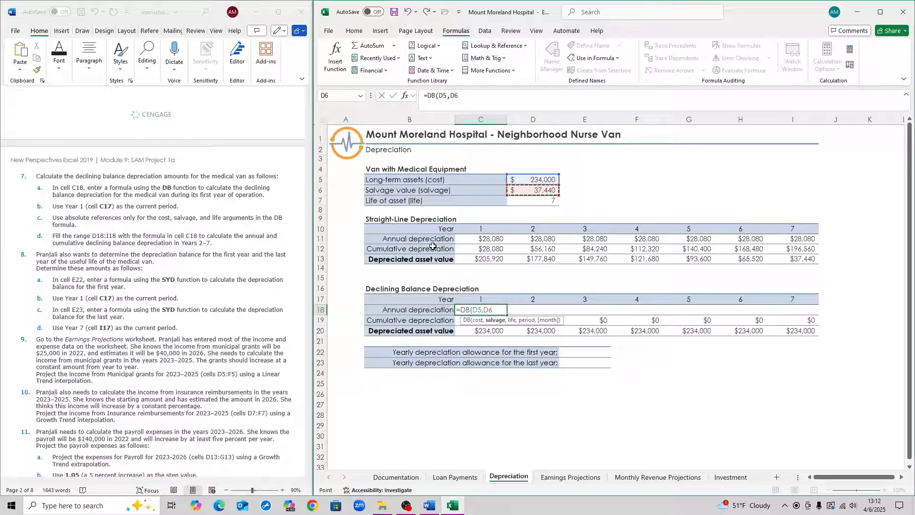
{"action": "left_click", "coordinate": [531, 200]}
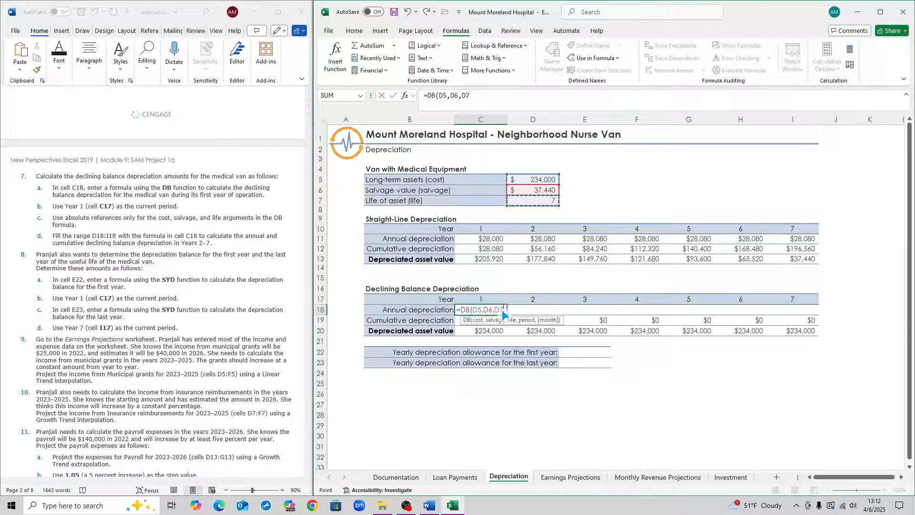
{"action": "type", "text": ","}
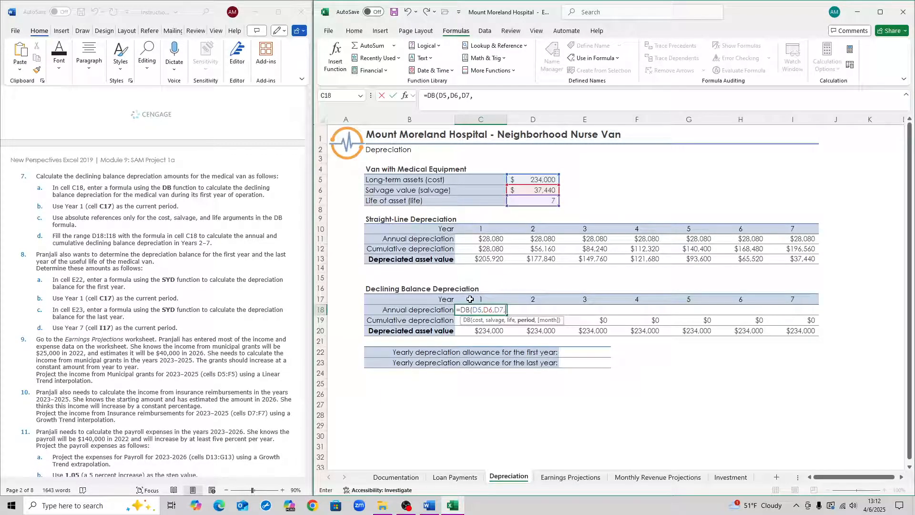
{"action": "left_click", "coordinate": [480, 298]}
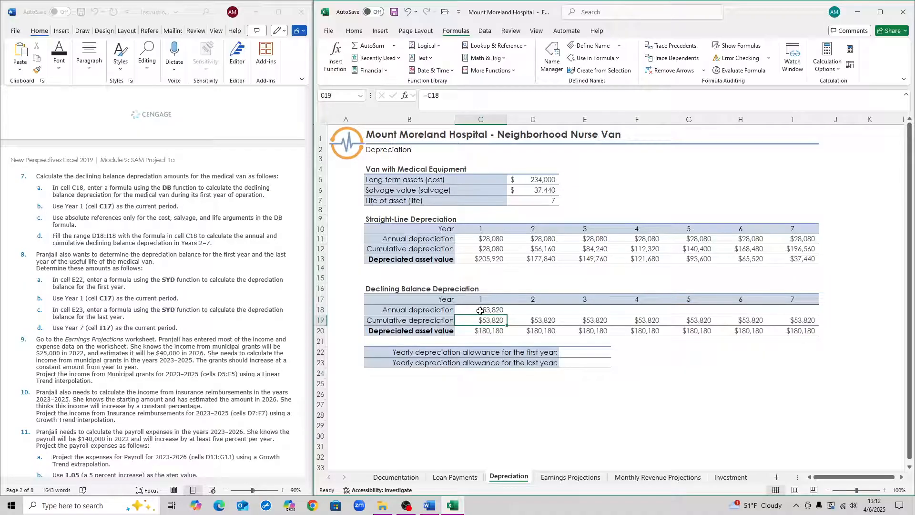
Make the DB cost, salvage and life references absolute, giving $53,820 for Year 1
{"action": "left_click", "coordinate": [481, 309]}
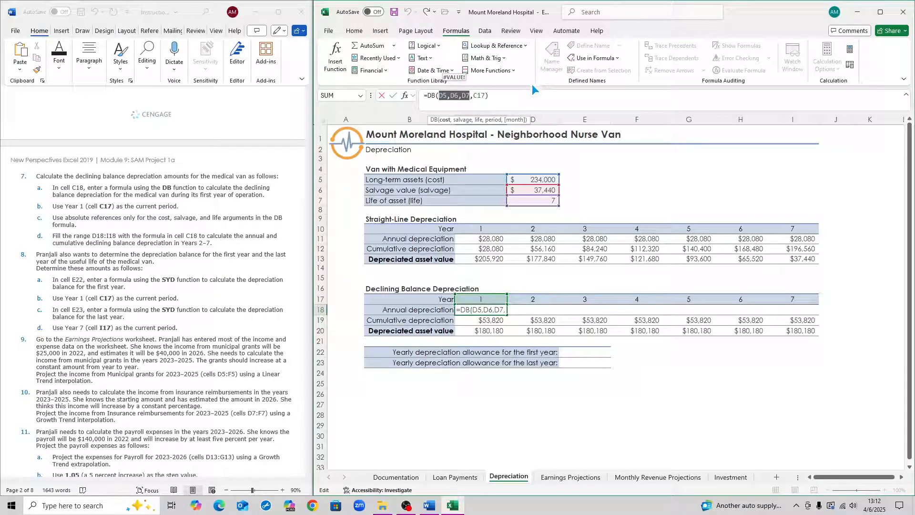
{"action": "key", "text": "f4"}
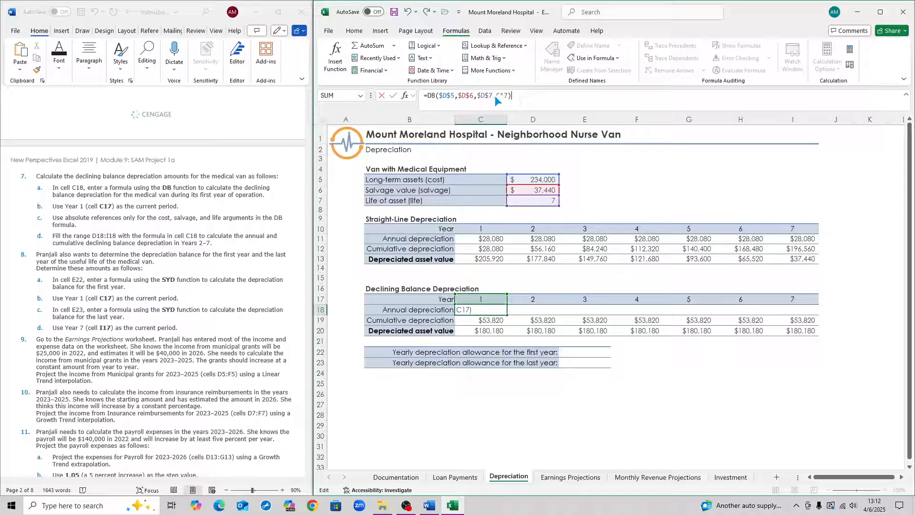
{"action": "key", "text": "Return"}
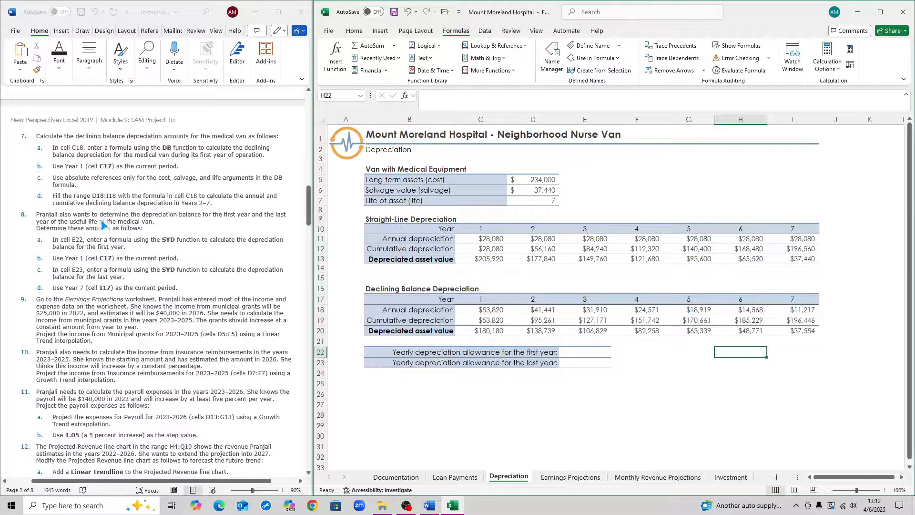
Enter the first-year allowance in E22 as SYD of cost, salvage, life and Year 1, showing $49,140
{"action": "scroll", "scroll_direction": "down", "scroll_amount": 3}
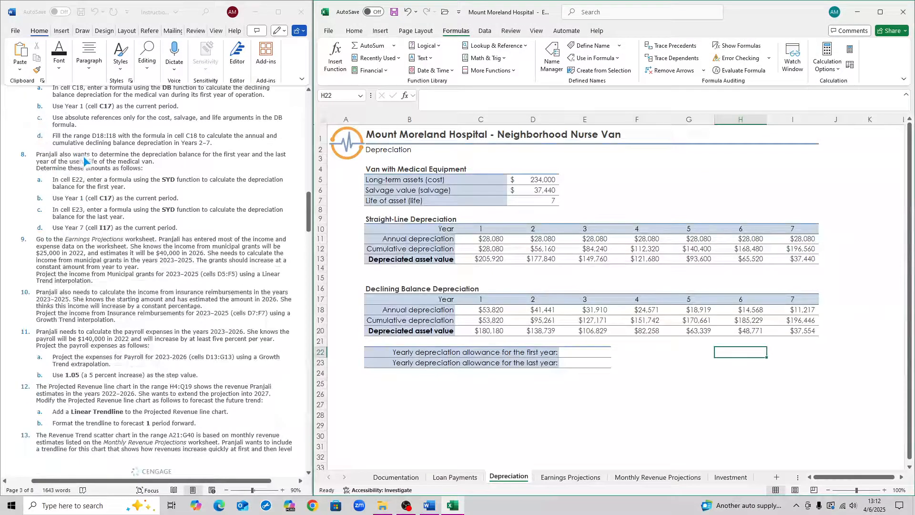
{"action": "left_click", "coordinate": [583, 351]}
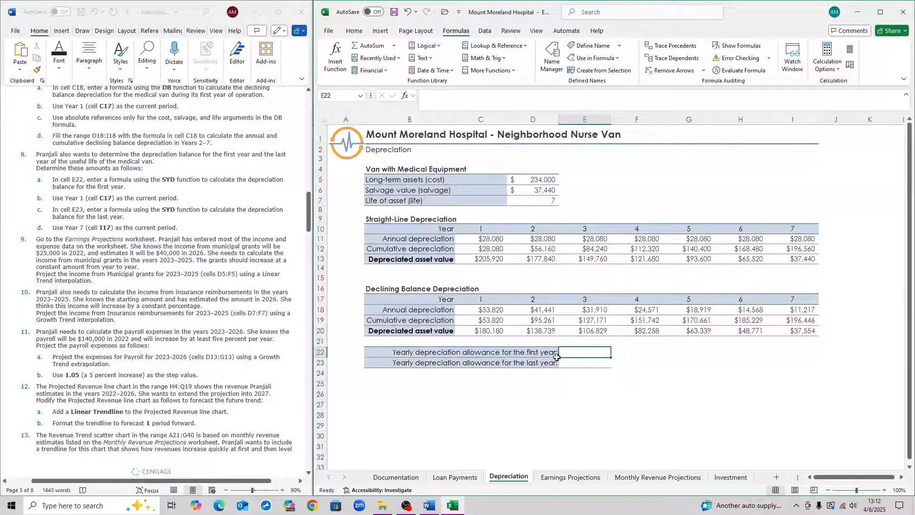
{"action": "mouse_move", "coordinate": [661, 372]}
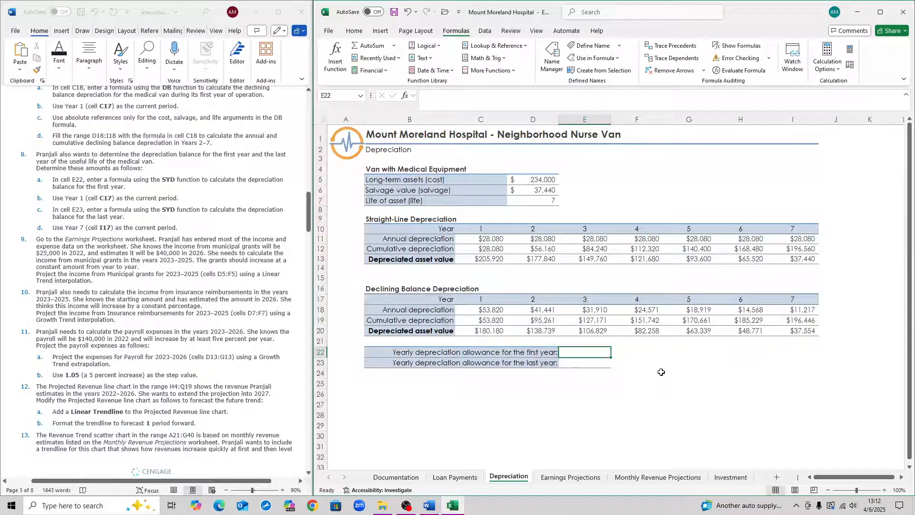
{"action": "type", "text": "="}
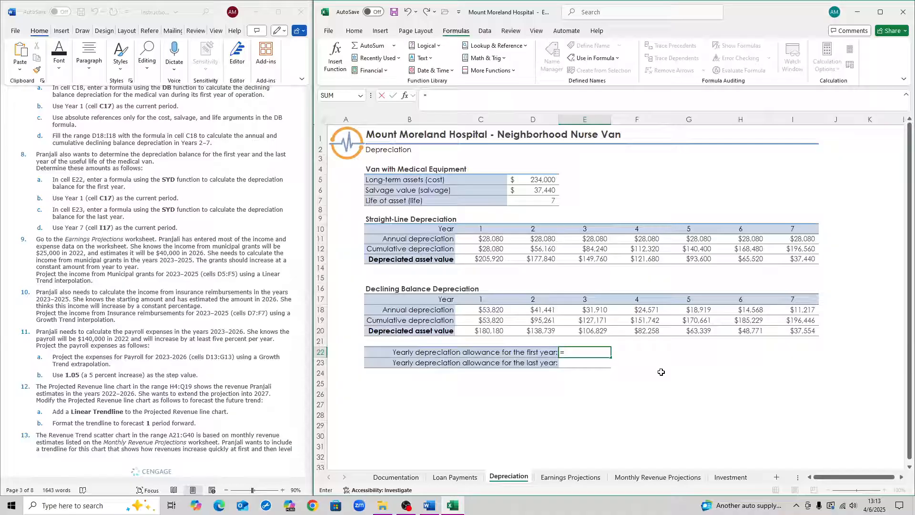
{"action": "type", "text": "syd("}
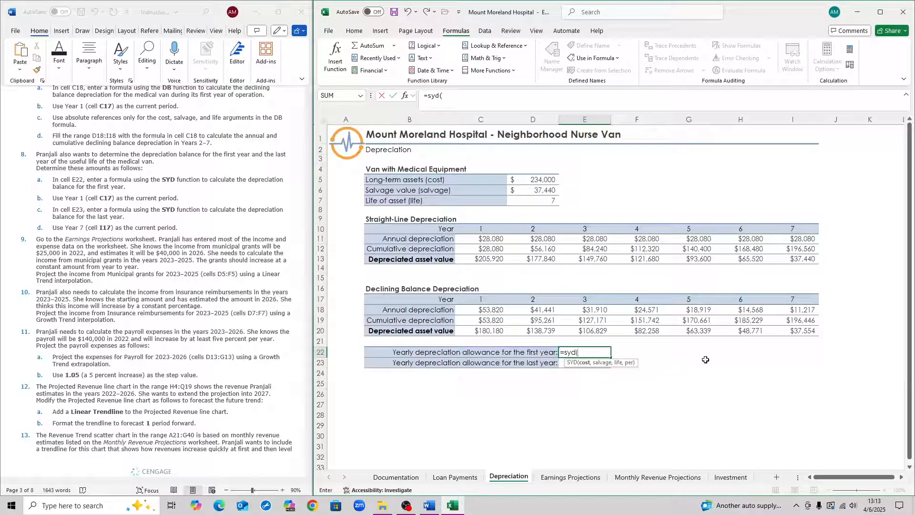
{"action": "left_click", "coordinate": [532, 180]}
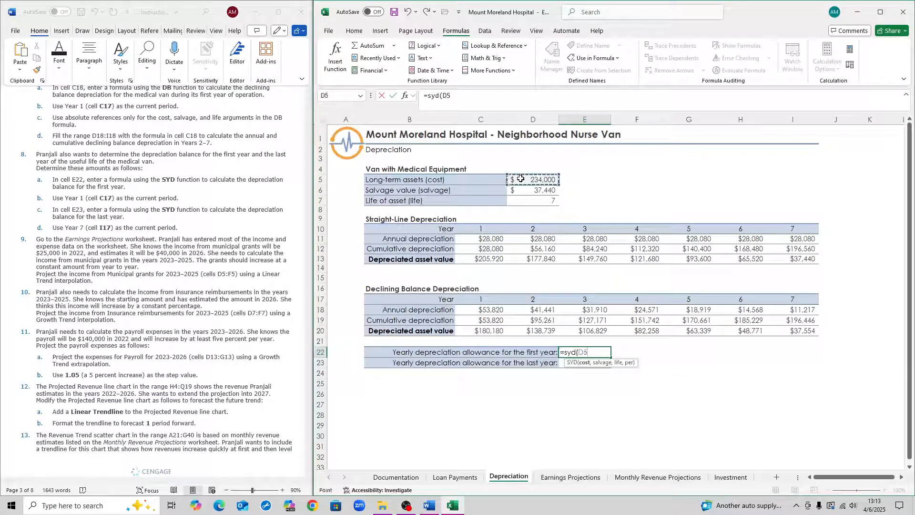
{"action": "type", "text": ","}
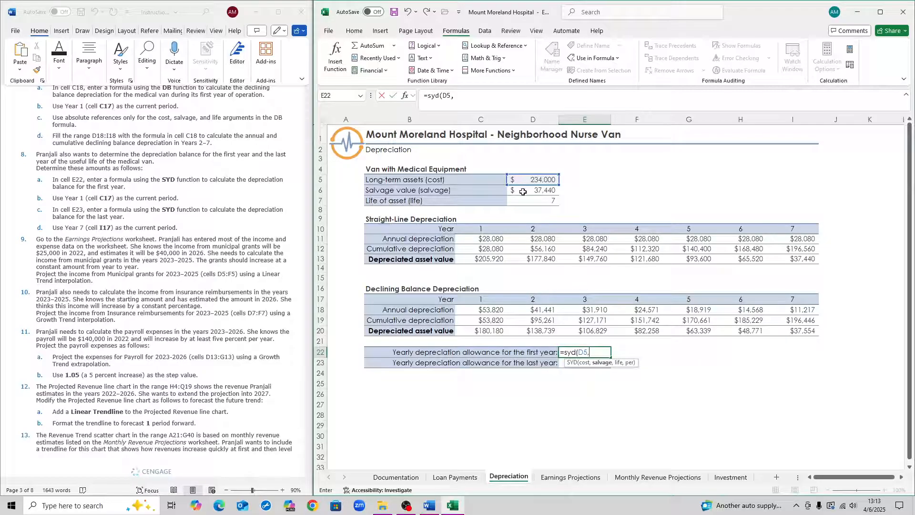
{"action": "left_click", "coordinate": [532, 191]}
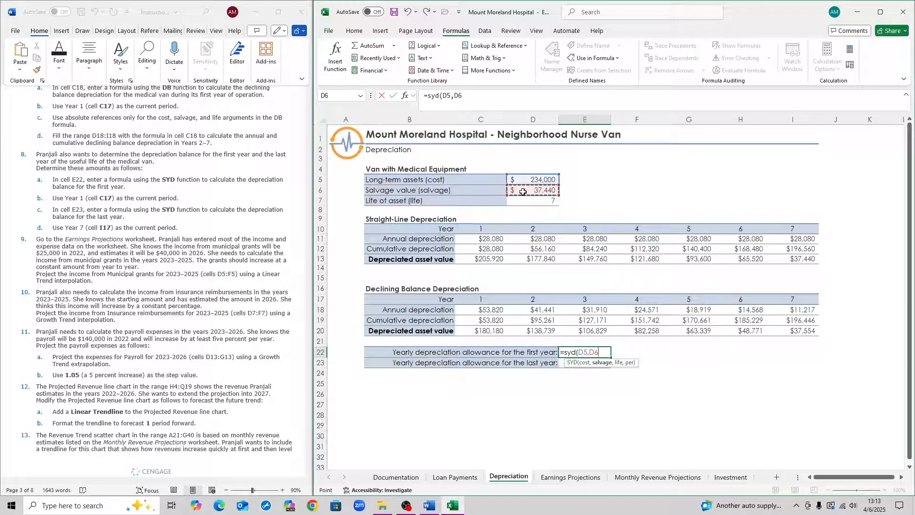
{"action": "type", "text": ","}
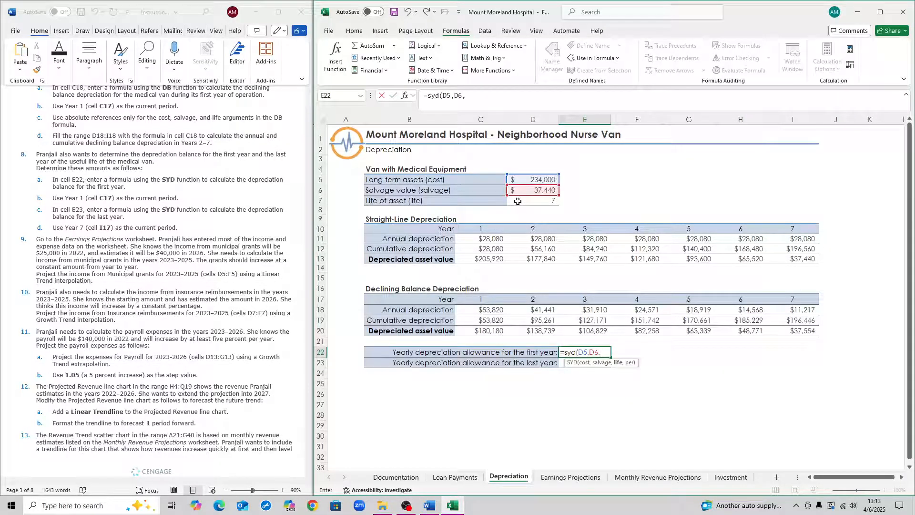
{"action": "left_click", "coordinate": [532, 200]}
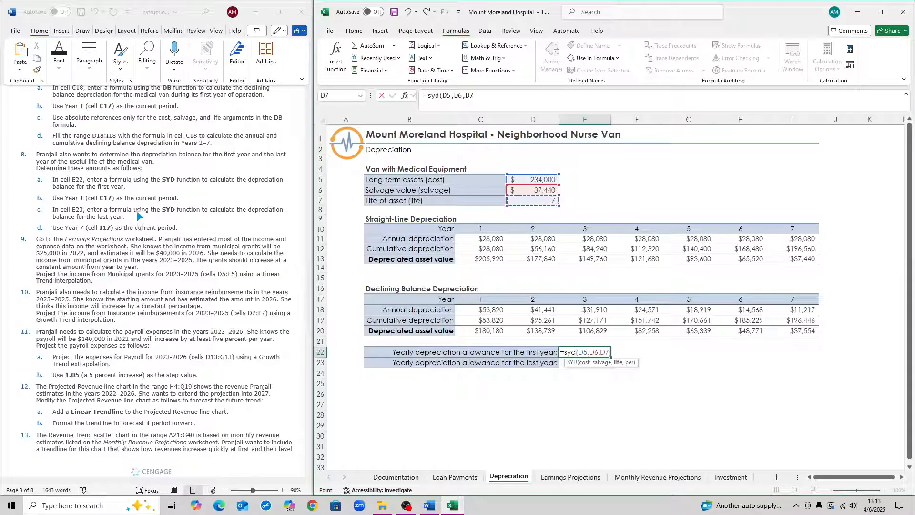
{"action": "type", "text": ","}
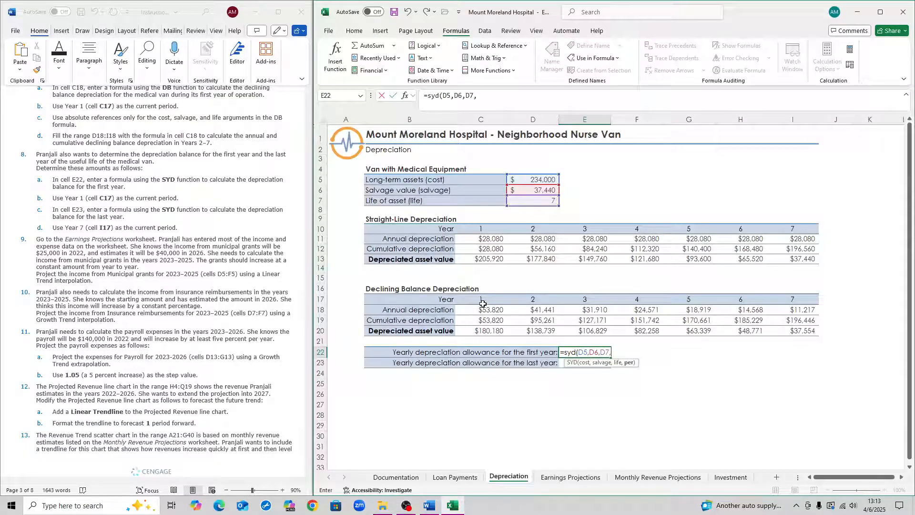
{"action": "left_click", "coordinate": [480, 298]}
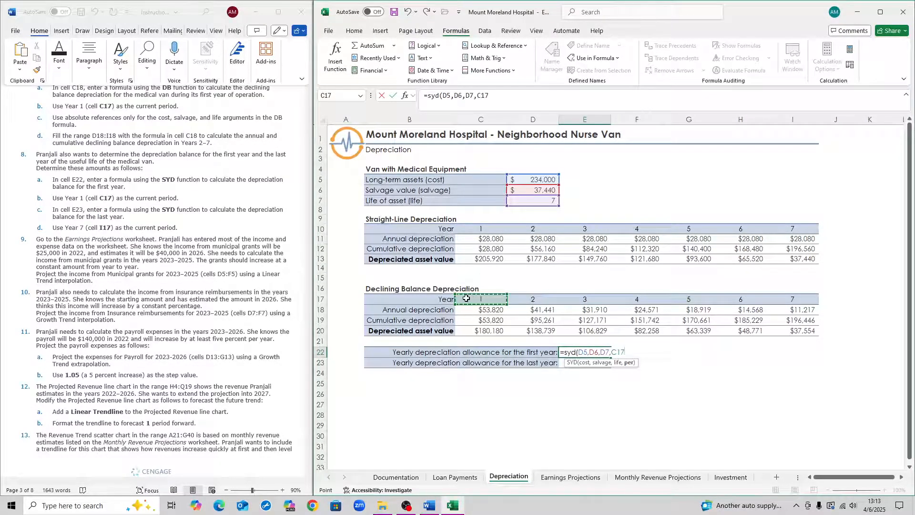
{"action": "key", "text": "enter"}
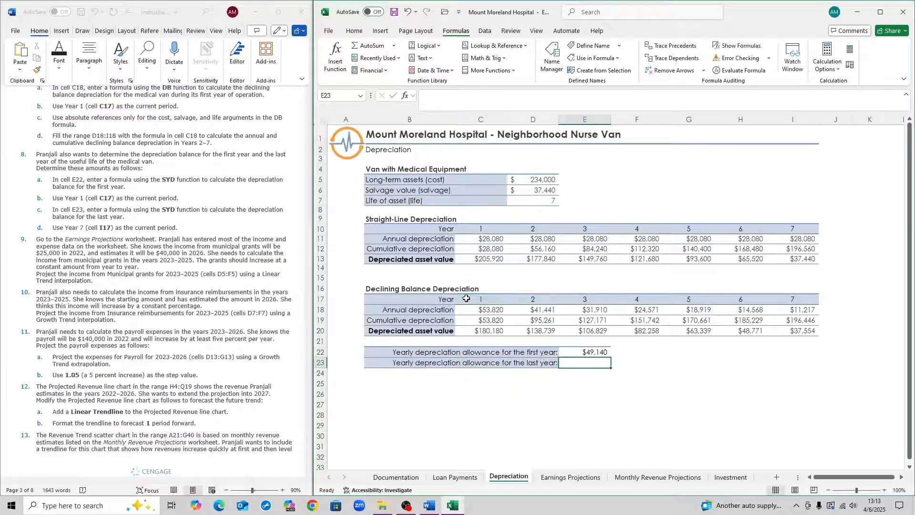
{"action": "left_click", "coordinate": [584, 351]}
{"action": "type", "text": "=SYD(D6,D7,D8,C18)"}
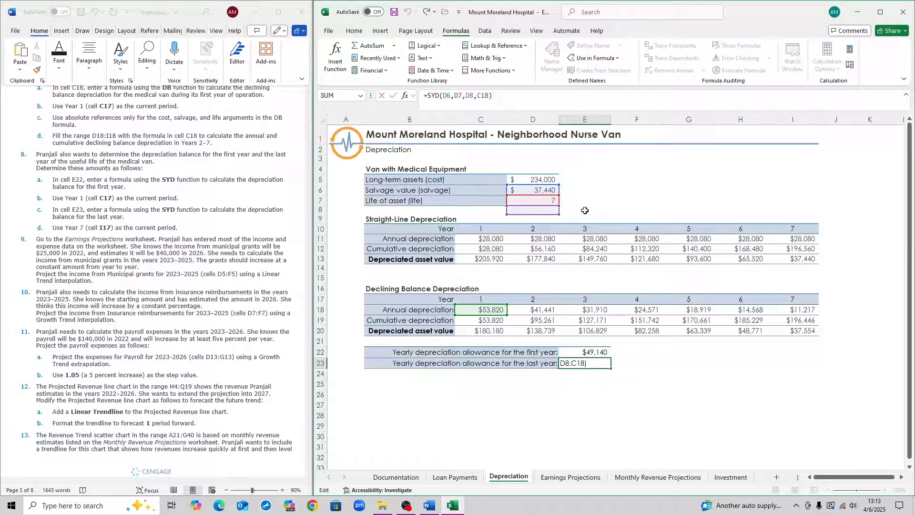
{"action": "mouse_move", "coordinate": [539, 217]}
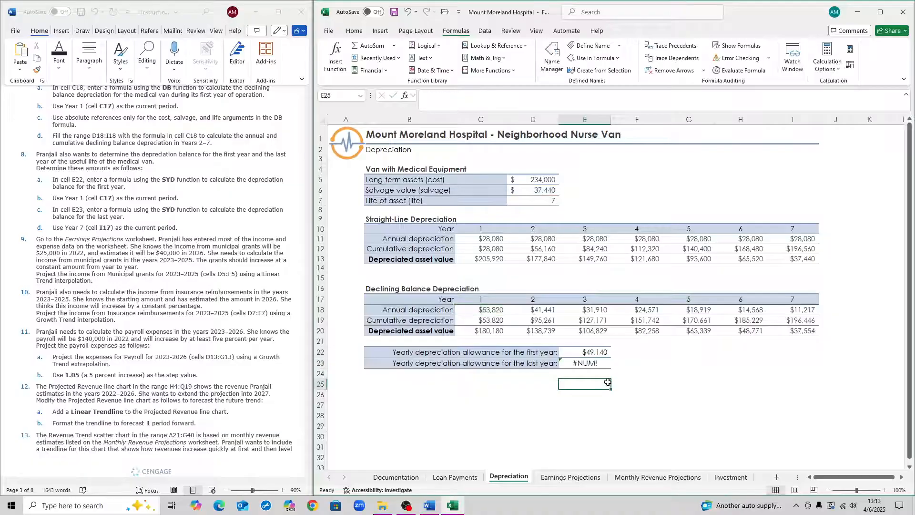
Copy the SYD formula to E23 and use Year 7 (I17) as the period, showing $7,020
{"action": "left_click", "coordinate": [584, 362]}
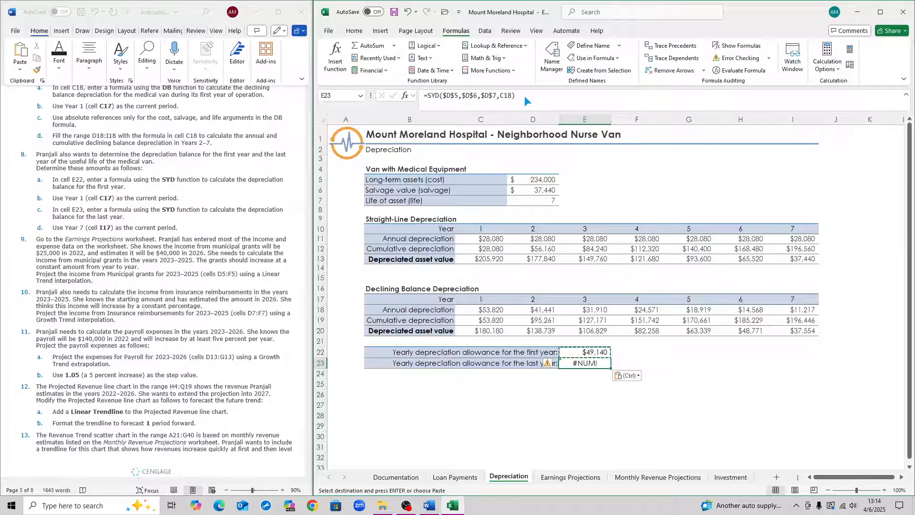
{"action": "left_click", "coordinate": [584, 352]}
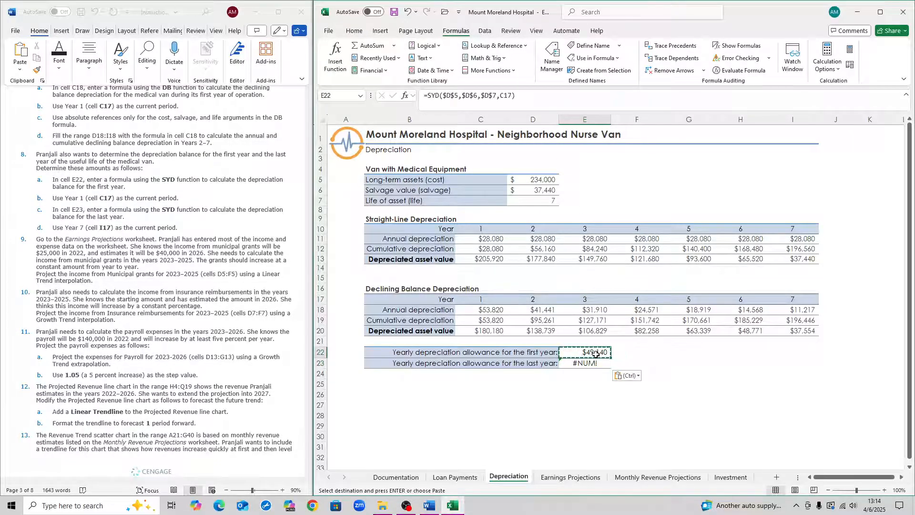
{"action": "left_click", "coordinate": [585, 362]}
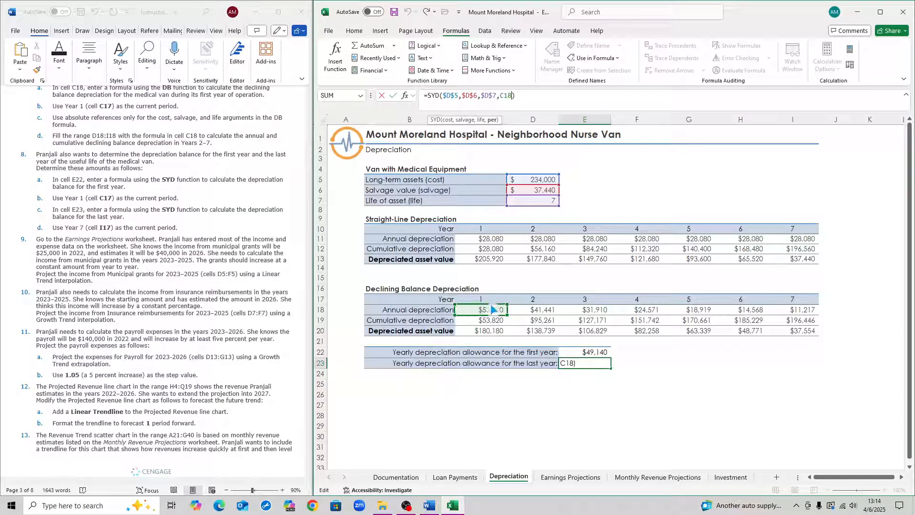
{"action": "left_click", "coordinate": [739, 309]}
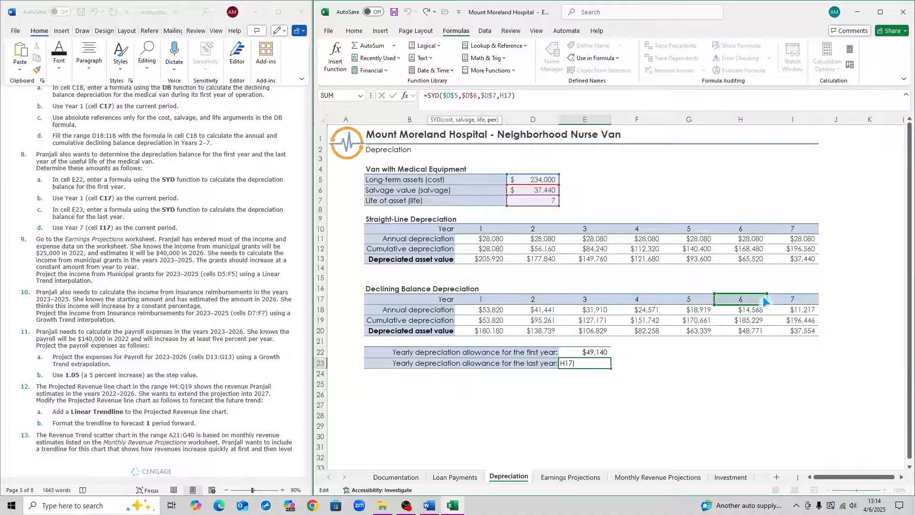
{"action": "left_click", "coordinate": [792, 298]}
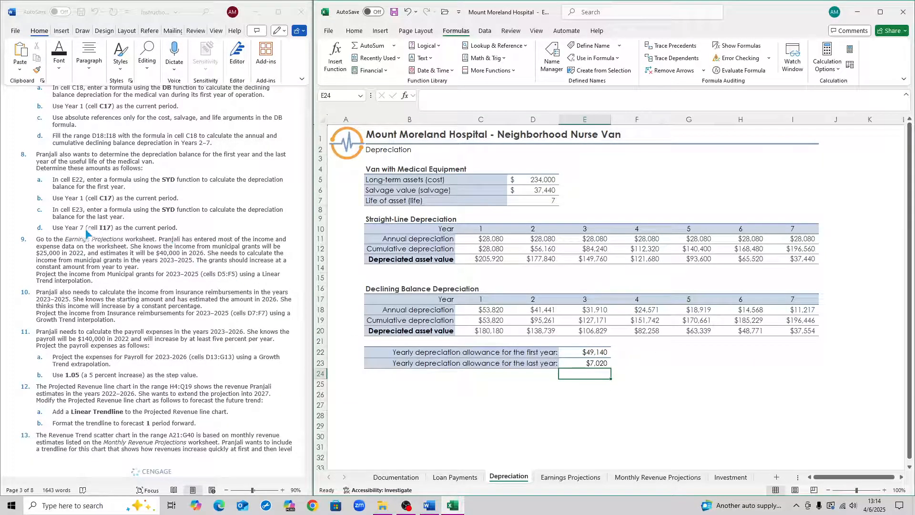
{"action": "scroll", "scroll_direction": "down", "scroll_amount": 3}
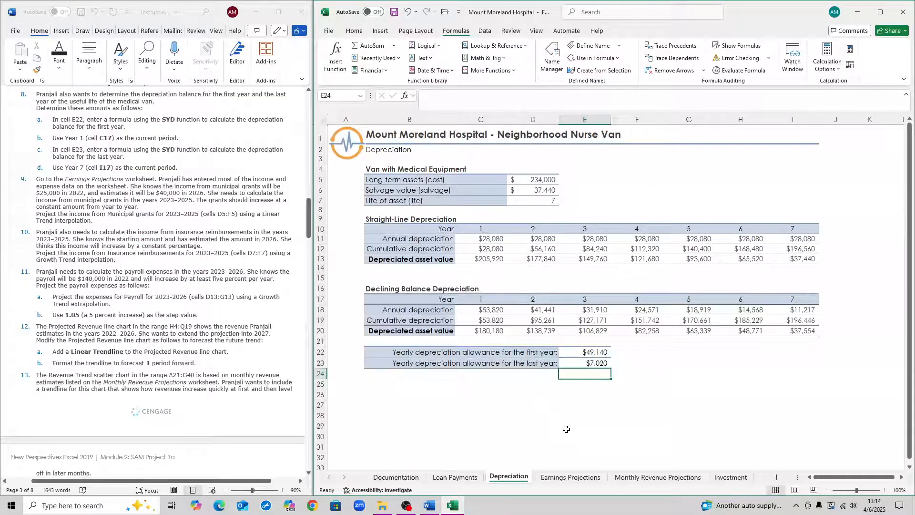
On the Earnings Projections sheet, select the Municipal grants values for 2022–2026
{"action": "left_click", "coordinate": [570, 476]}
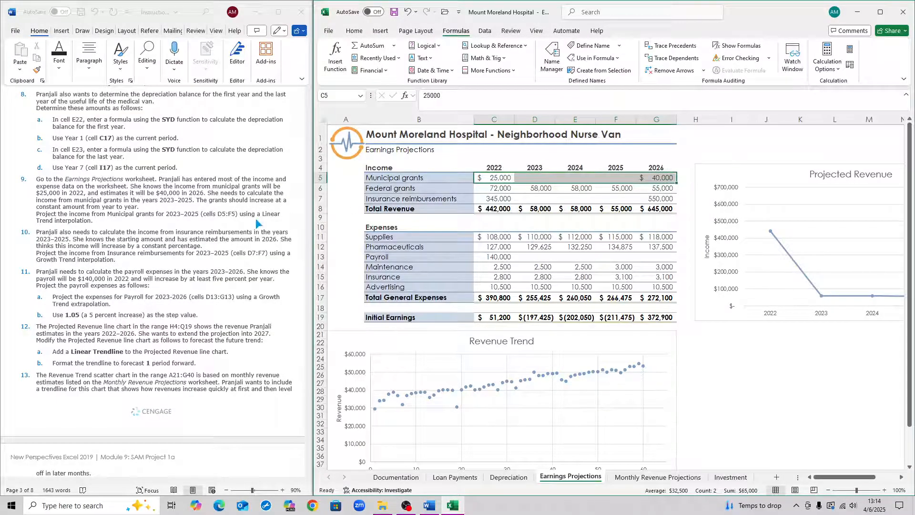
{"action": "scroll", "scroll_direction": "down", "scroll_amount": 3}
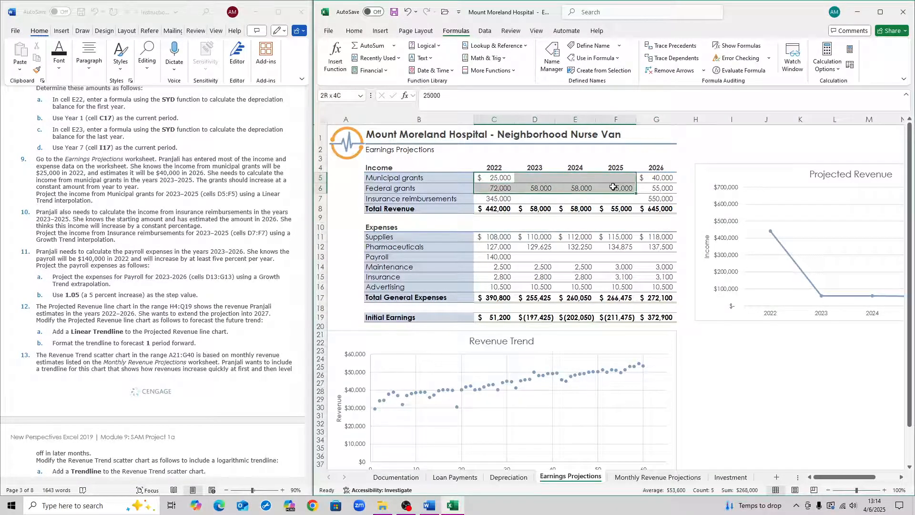
{"action": "left_click", "coordinate": [494, 178]}
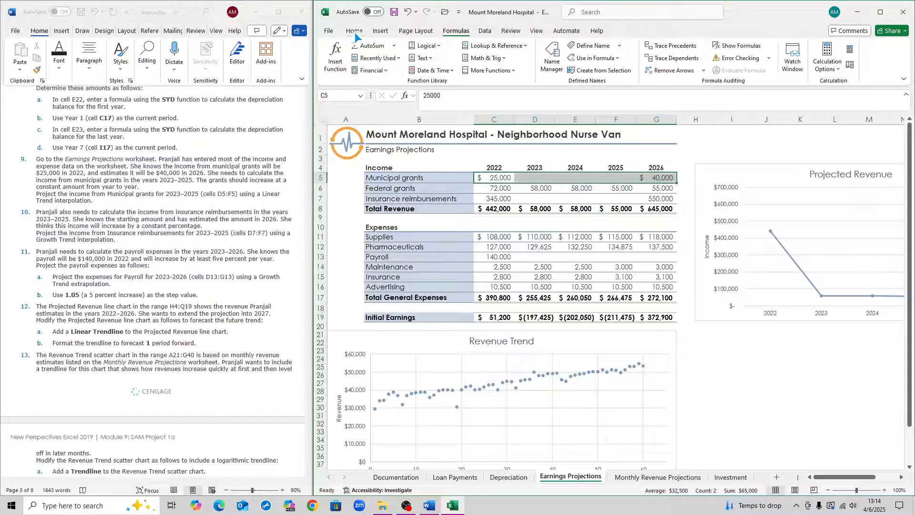
Fill the selection as a linear trend series giving 28,750, 32,500 and 36,250 for 2023–2025
{"action": "left_click", "coordinate": [354, 31]}
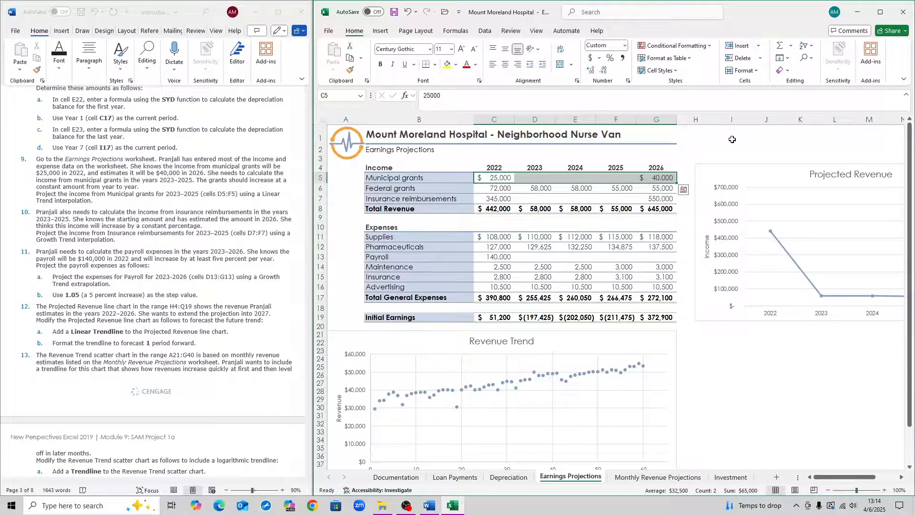
{"action": "mouse_move", "coordinate": [786, 69]}
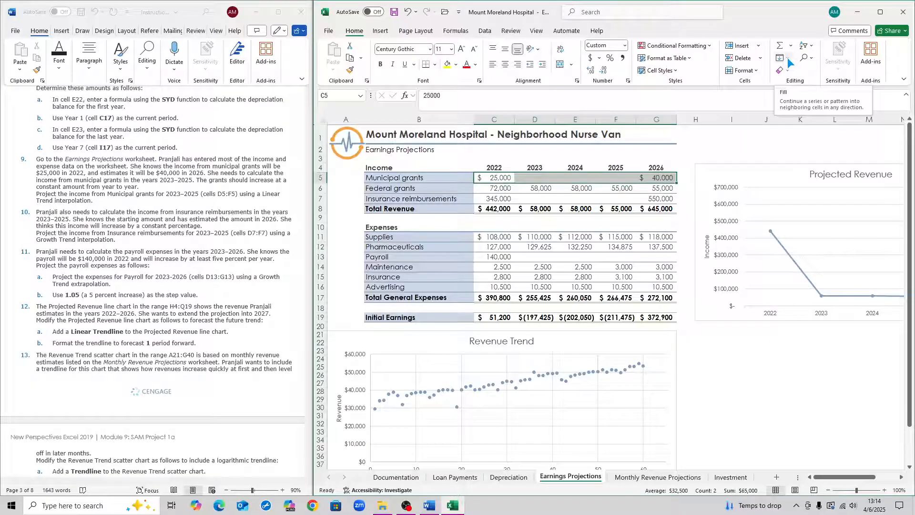
{"action": "left_click", "coordinate": [780, 58]}
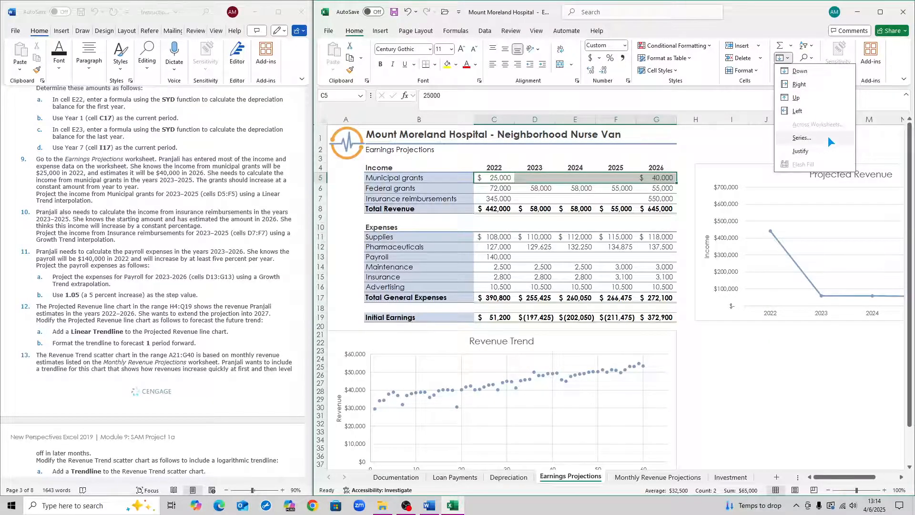
{"action": "left_click", "coordinate": [800, 137]}
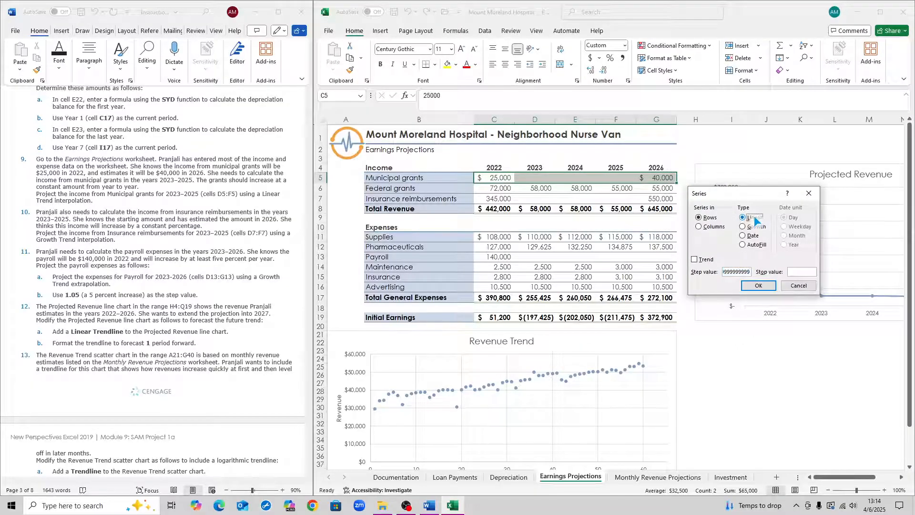
{"action": "left_click", "coordinate": [742, 217]}
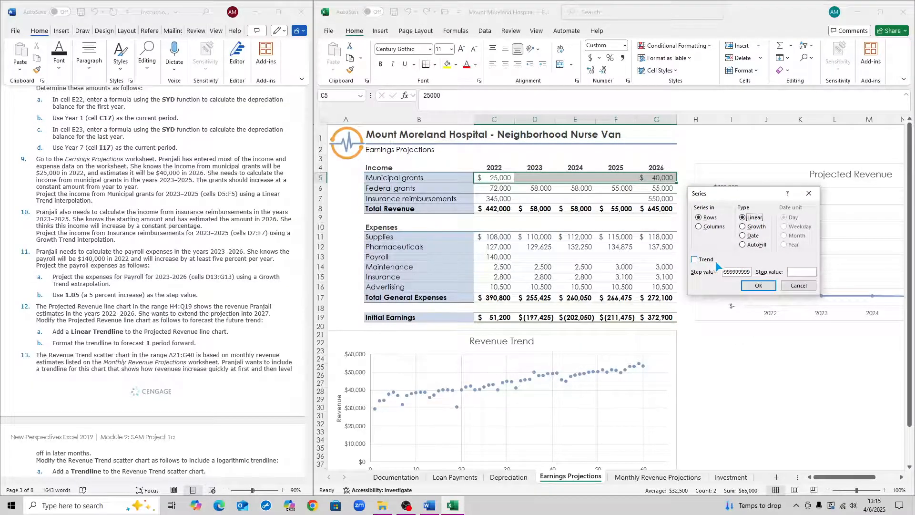
{"action": "left_click", "coordinate": [694, 259]}
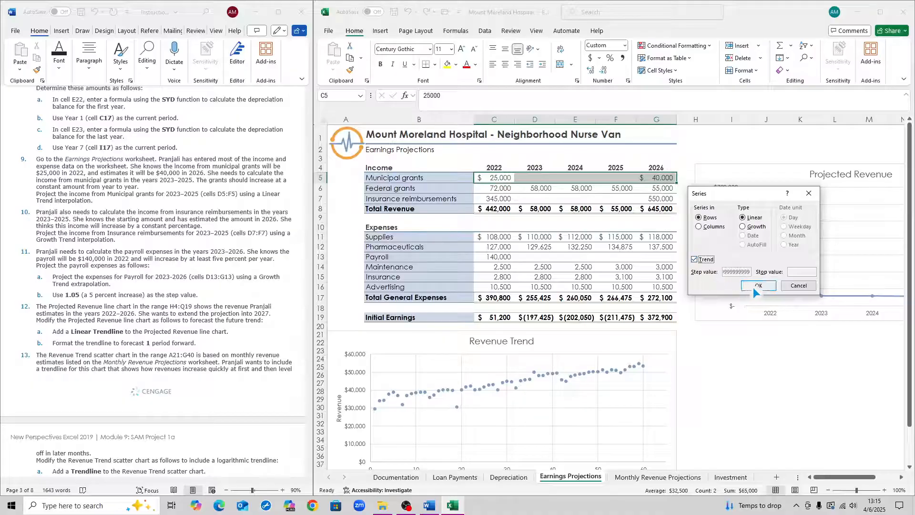
{"action": "left_click", "coordinate": [758, 285]}
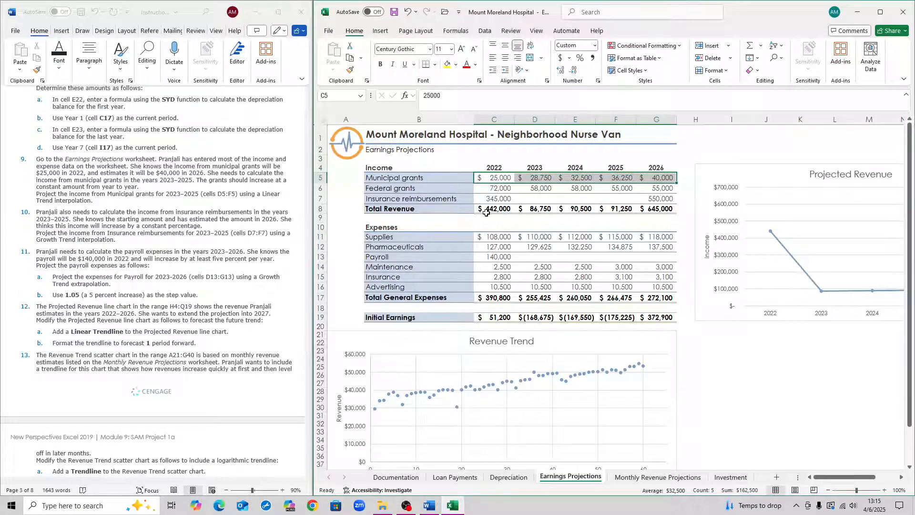
Fill the Insurance reimbursements row C7:G7 as a growth trend series: 387,664, 435,603, 489,471
{"action": "left_click", "coordinate": [494, 198]}
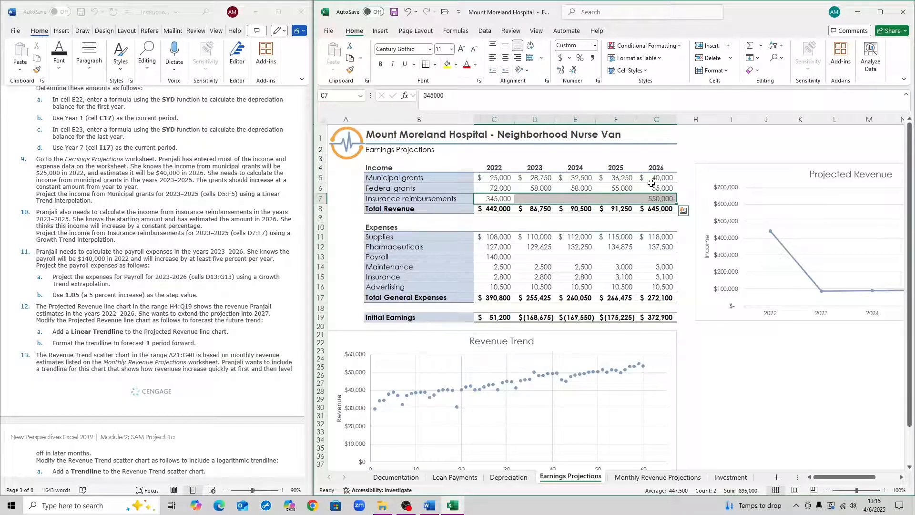
{"action": "mouse_move", "coordinate": [753, 59]}
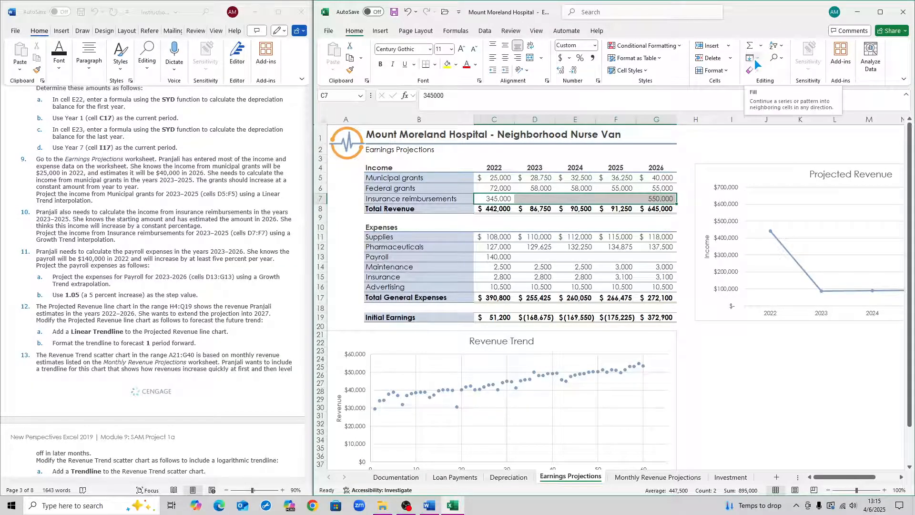
{"action": "left_click", "coordinate": [750, 59]}
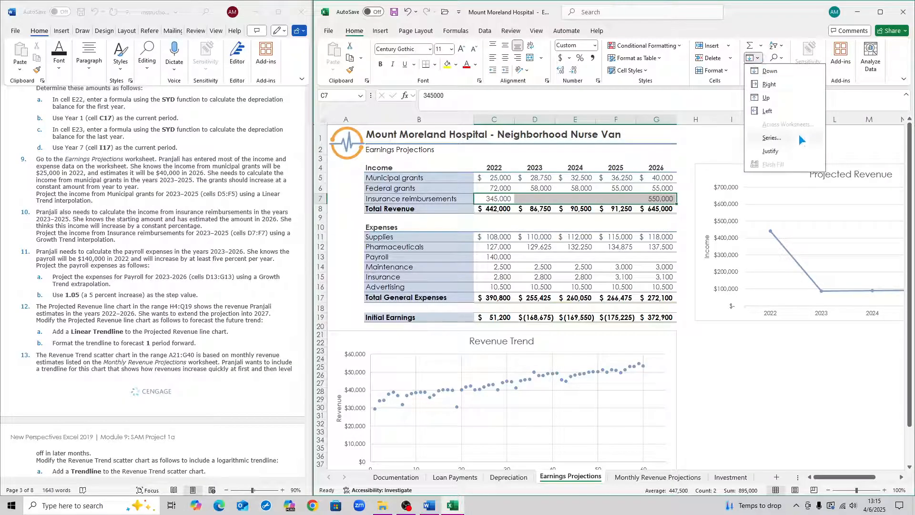
{"action": "left_click", "coordinate": [771, 137]}
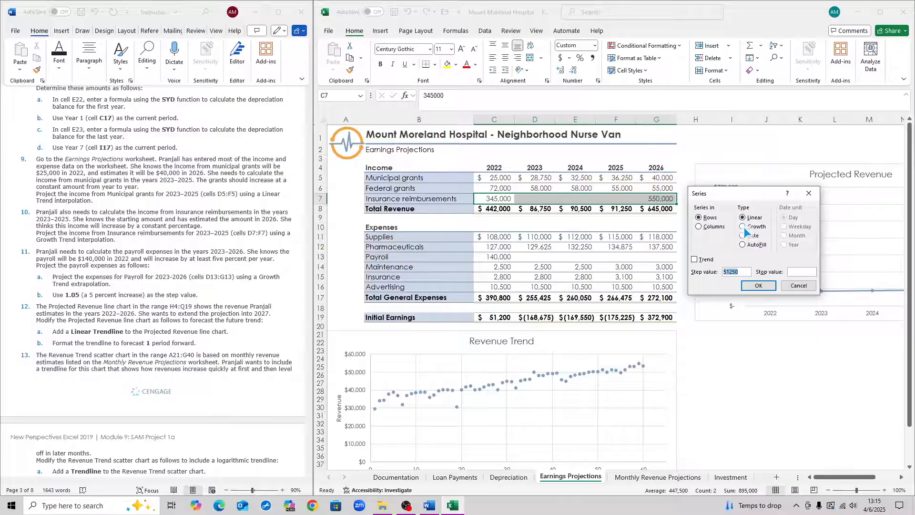
{"action": "left_click", "coordinate": [744, 226]}
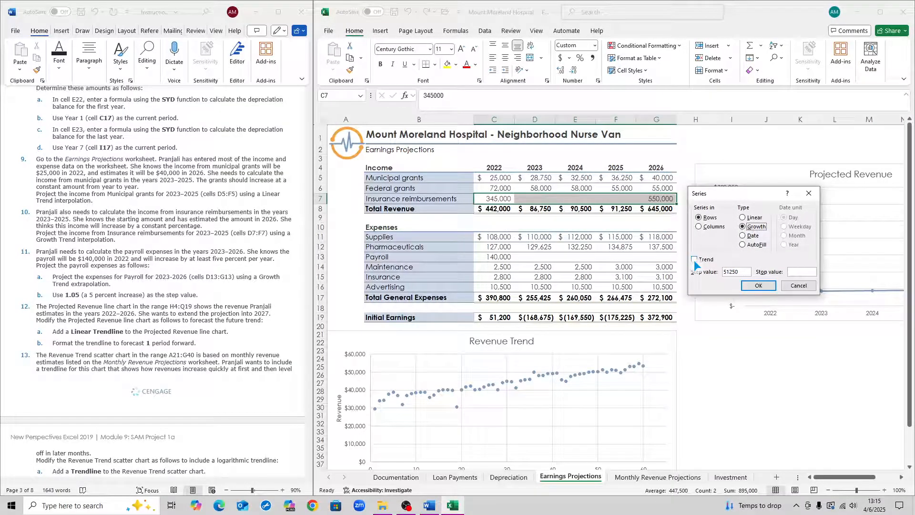
{"action": "left_click", "coordinate": [695, 259]}
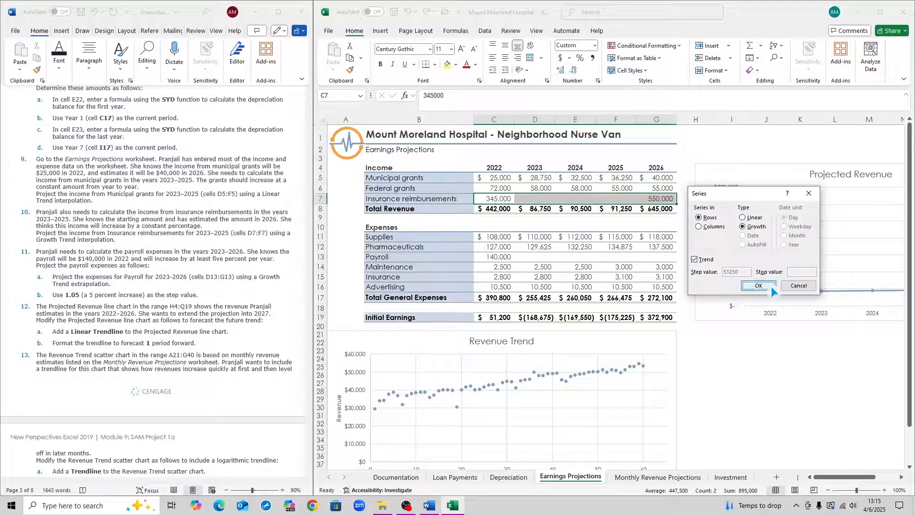
{"action": "left_click", "coordinate": [758, 285]}
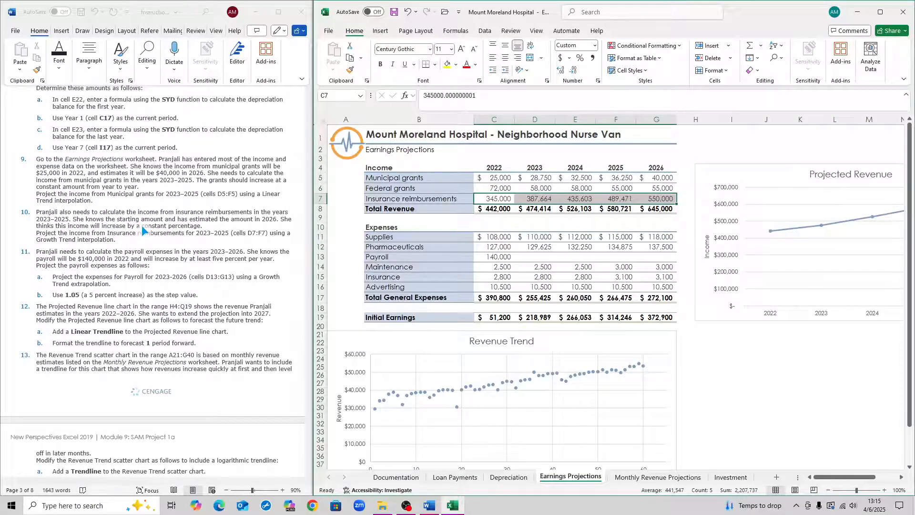
{"action": "scroll", "scroll_direction": "down", "scroll_amount": 3}
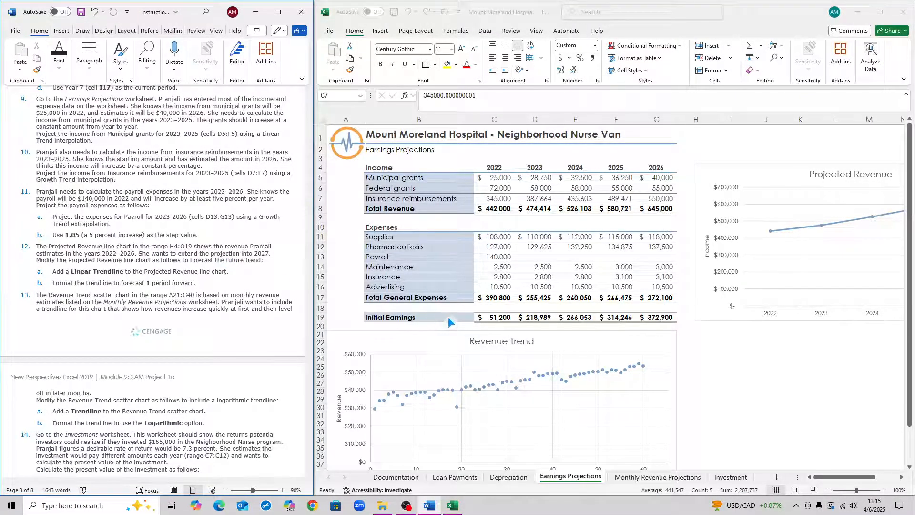
{"action": "mouse_move", "coordinate": [446, 267]}
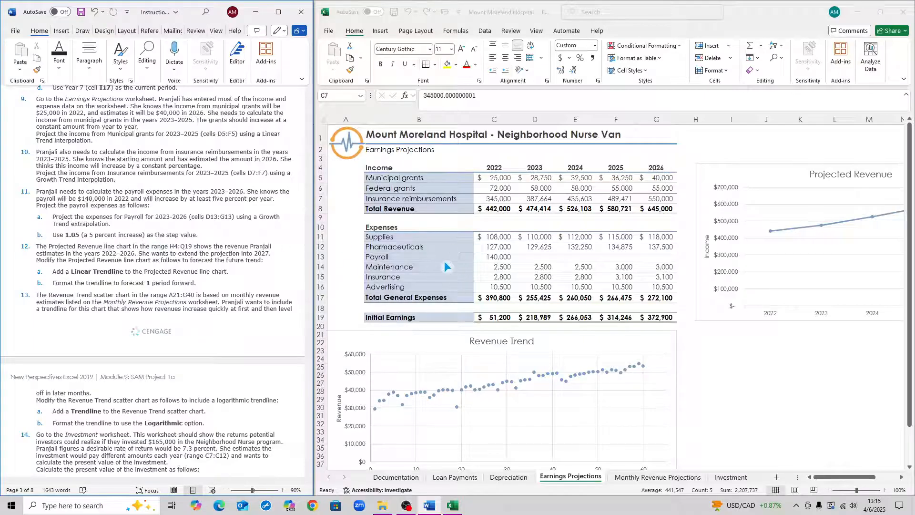
Fill the Payroll row C13:G13 as a growth series with step value 1.05, reaching 170,171 in 2026
{"action": "left_click", "coordinate": [497, 257]}
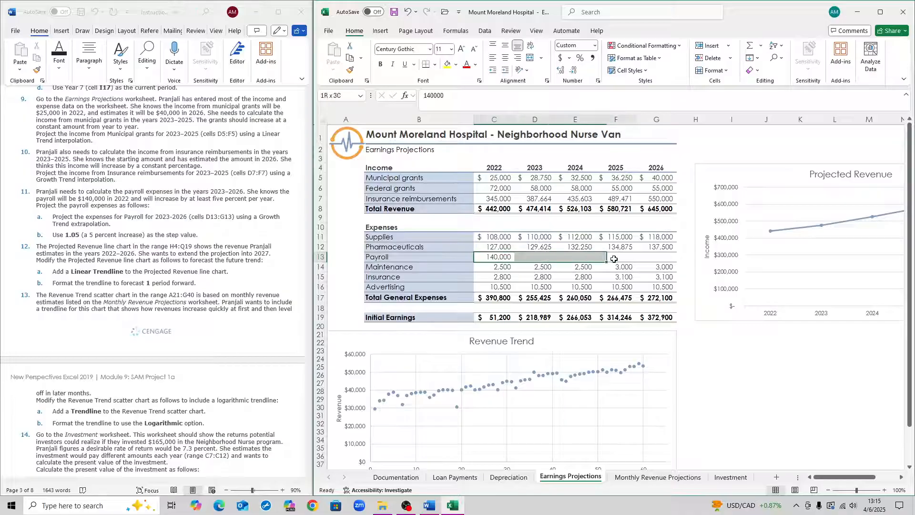
{"action": "left_click", "coordinate": [494, 256]}
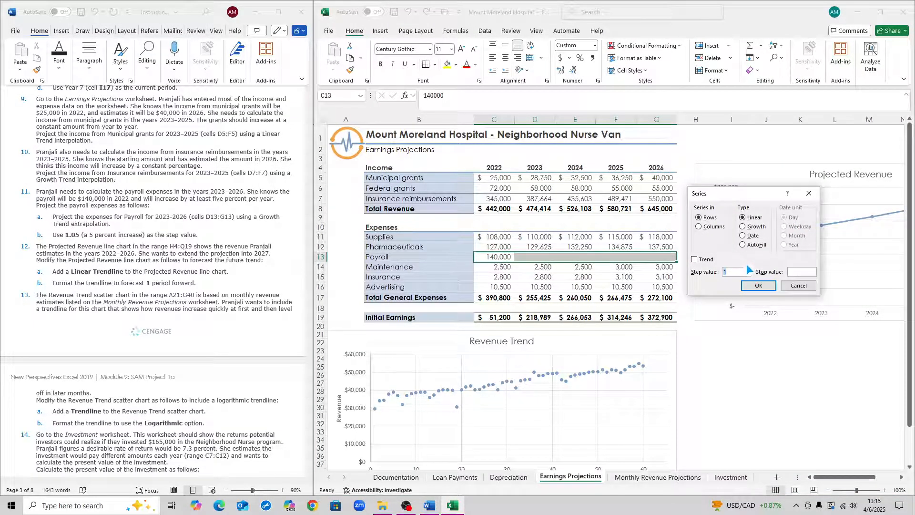
{"action": "left_click", "coordinate": [742, 227]}
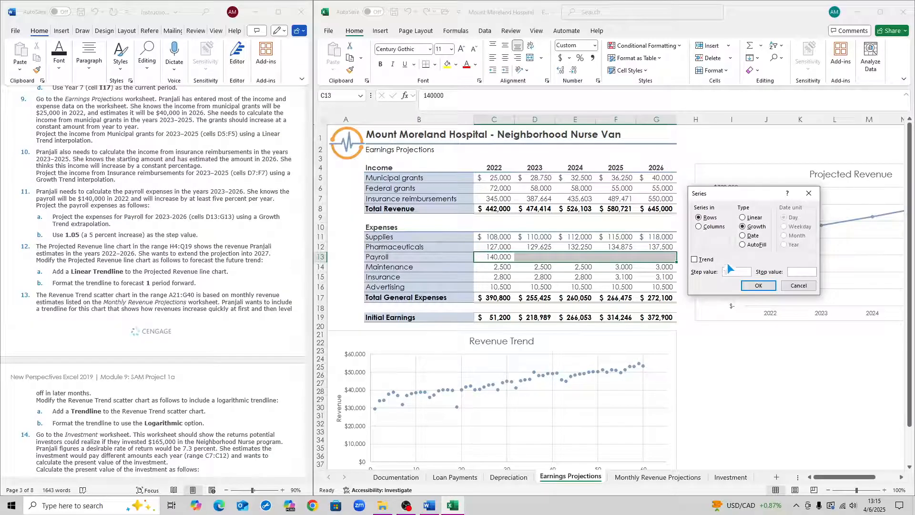
{"action": "type", "text": "1"}
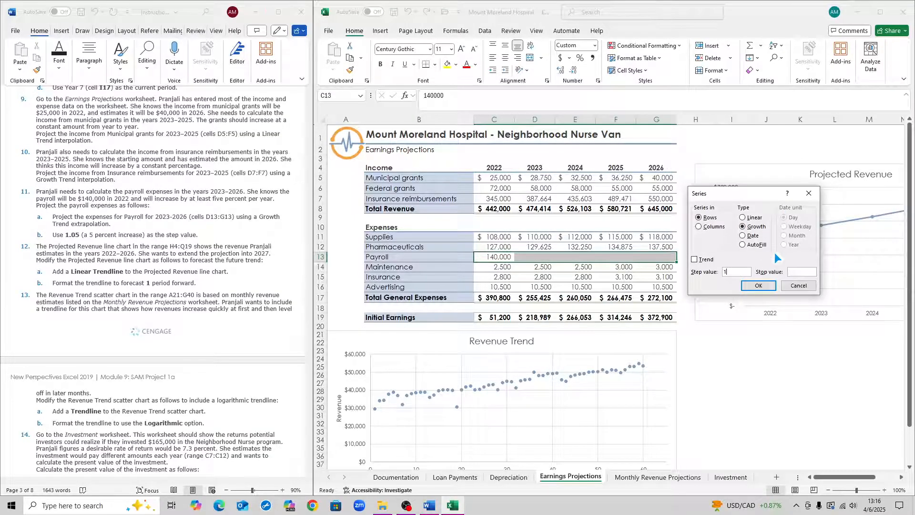
{"action": "type", "text": "1.05"}
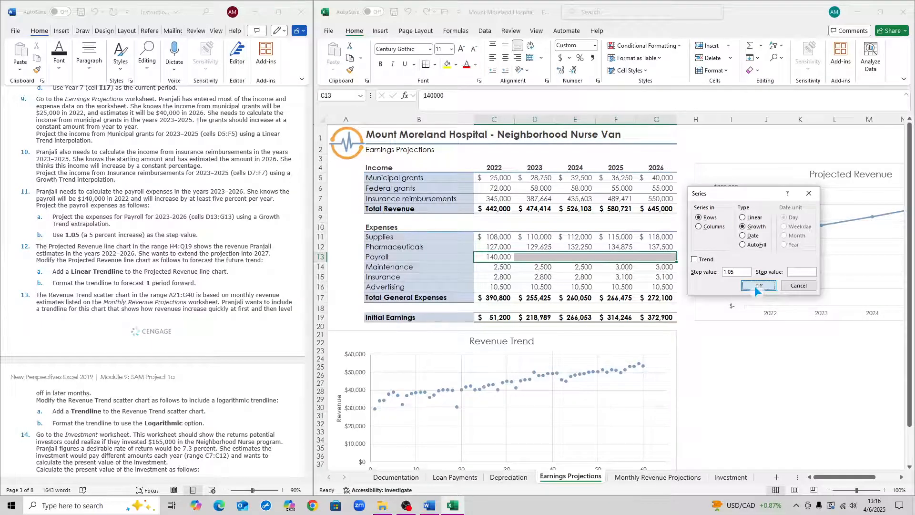
{"action": "left_click", "coordinate": [757, 285]}
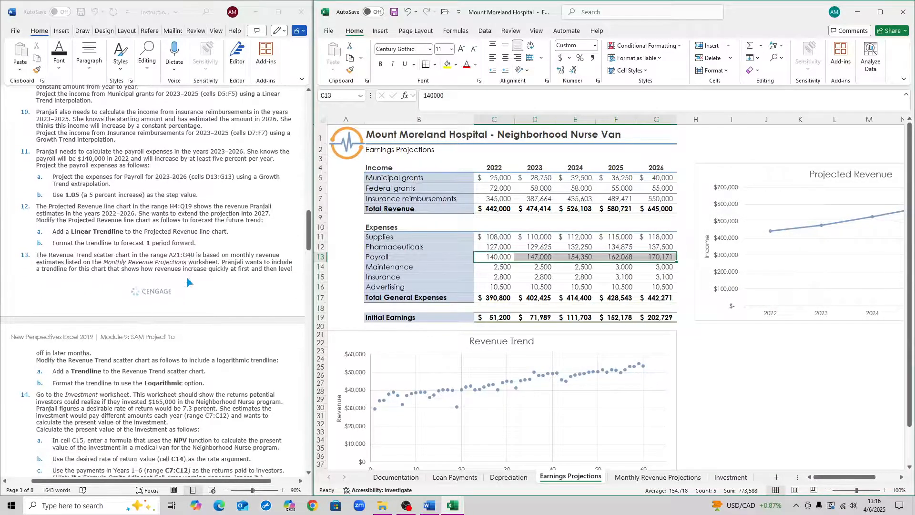
Add a linear trendline to the Projected Revenue line chart via Chart Design's chart elements
{"action": "scroll", "scroll_direction": "down", "scroll_amount": 3}
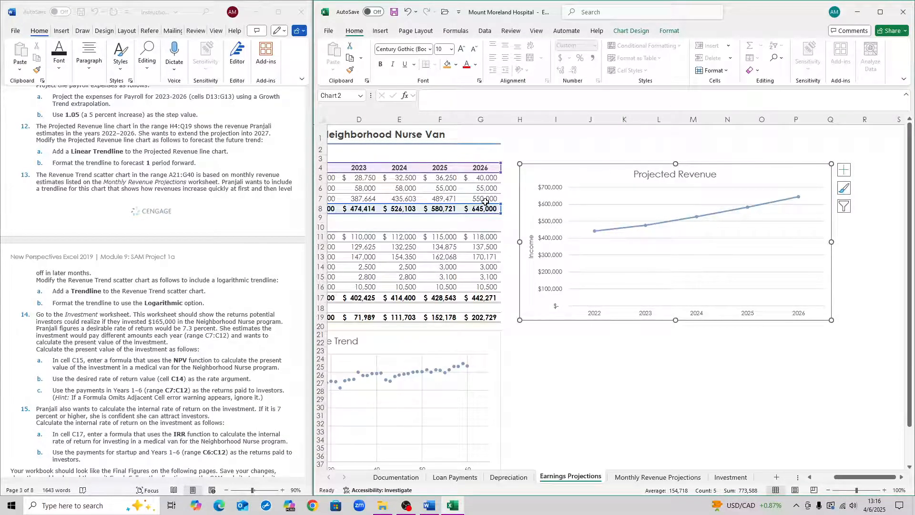
{"action": "left_click", "coordinate": [485, 30]}
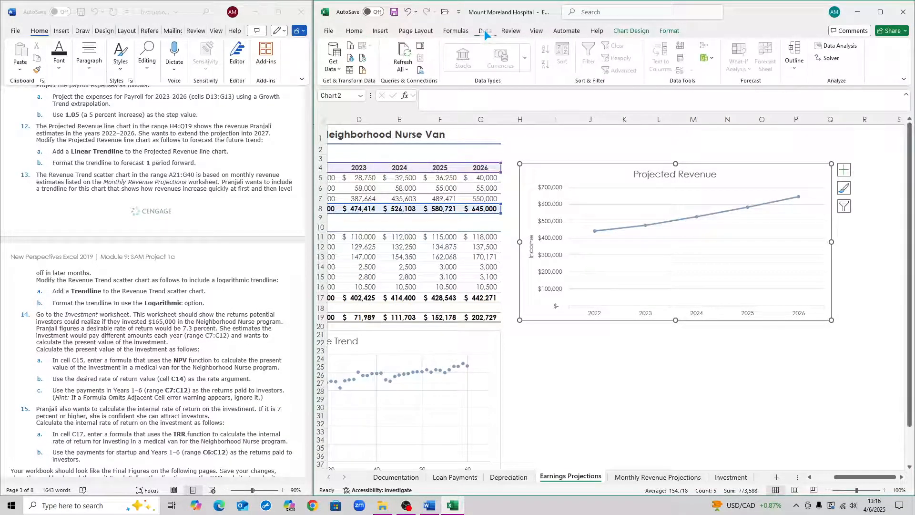
{"action": "left_click", "coordinate": [630, 30]}
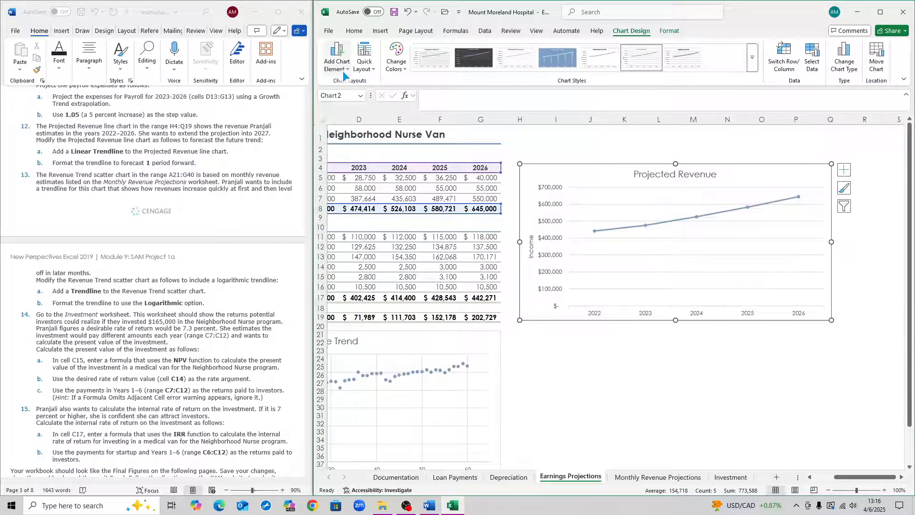
{"action": "left_click", "coordinate": [335, 57]}
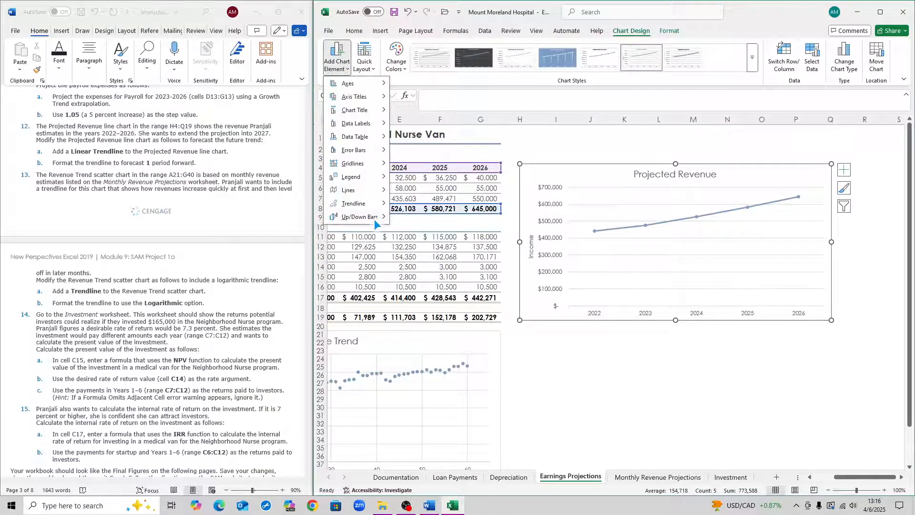
{"action": "left_click", "coordinate": [352, 203]}
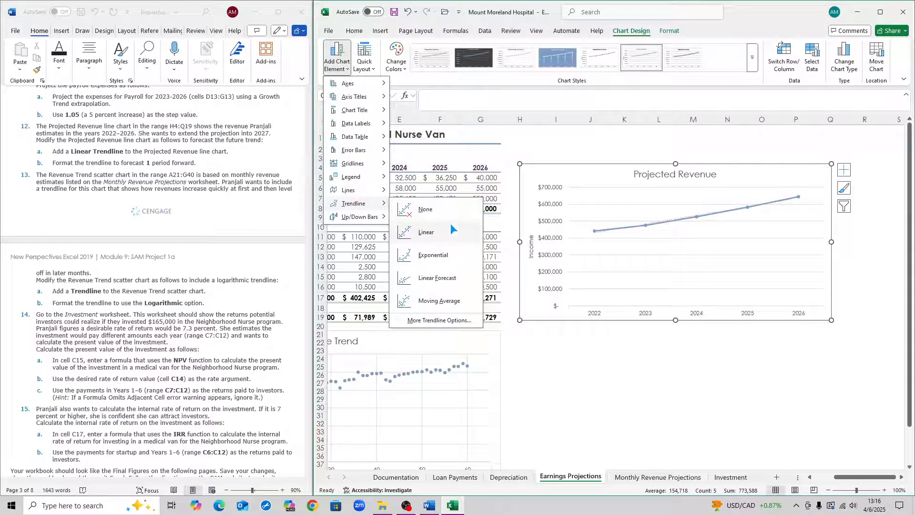
{"action": "left_click", "coordinate": [426, 231]}
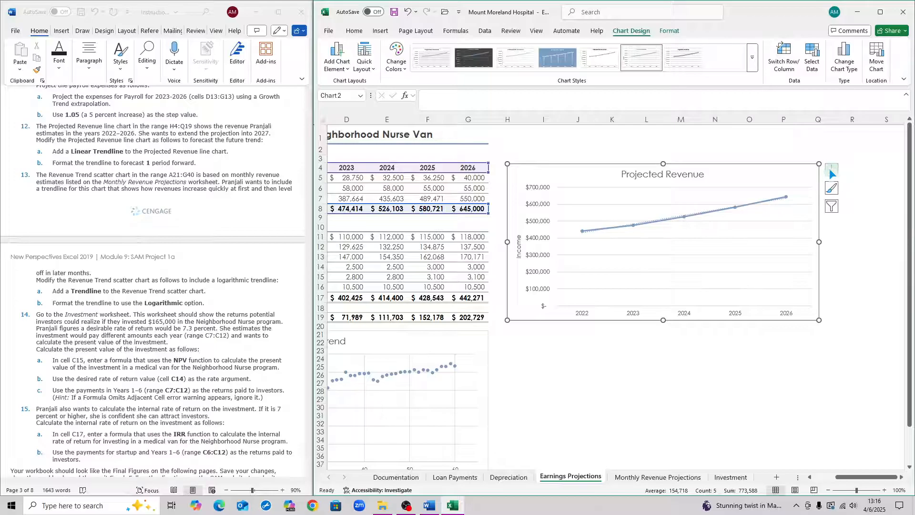
{"action": "left_click", "coordinate": [831, 170]}
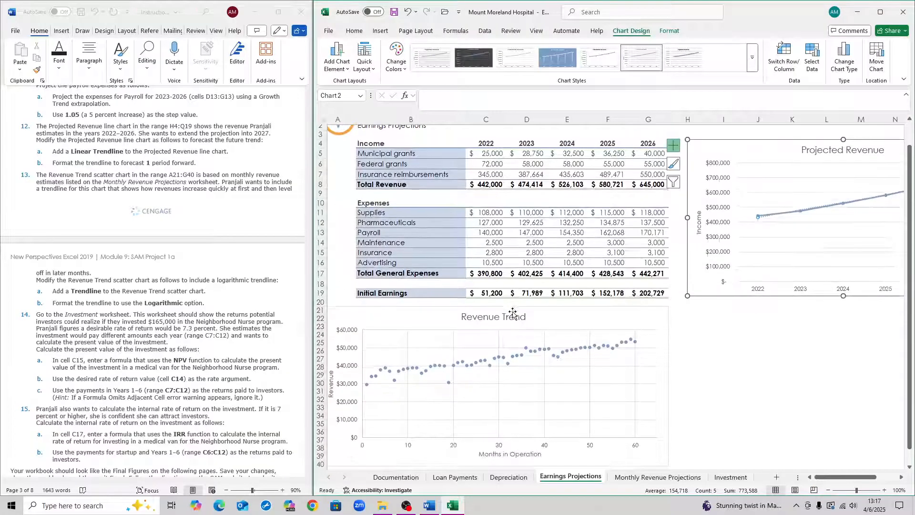
Add a logarithmic trendline to the Revenue Trend scatter chart and close the format pane
{"action": "scroll", "scroll_direction": "down", "scroll_amount": 3}
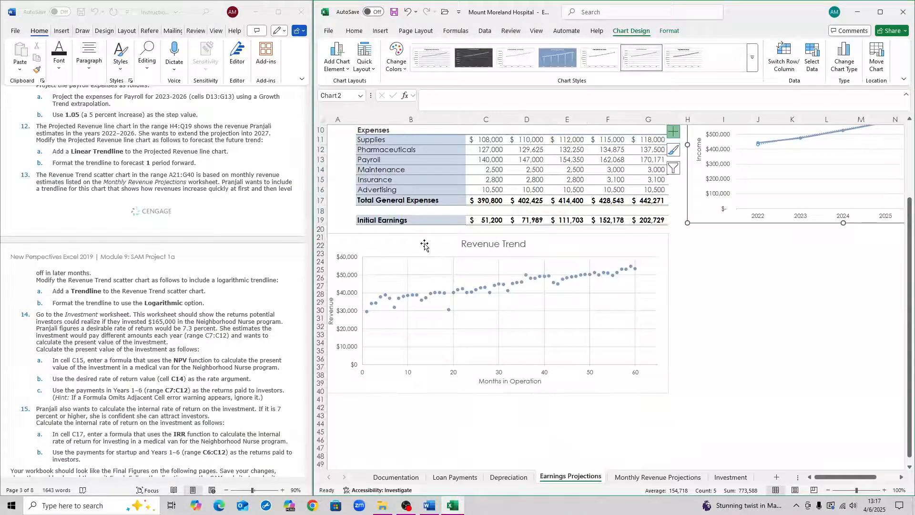
{"action": "left_click", "coordinate": [492, 309]}
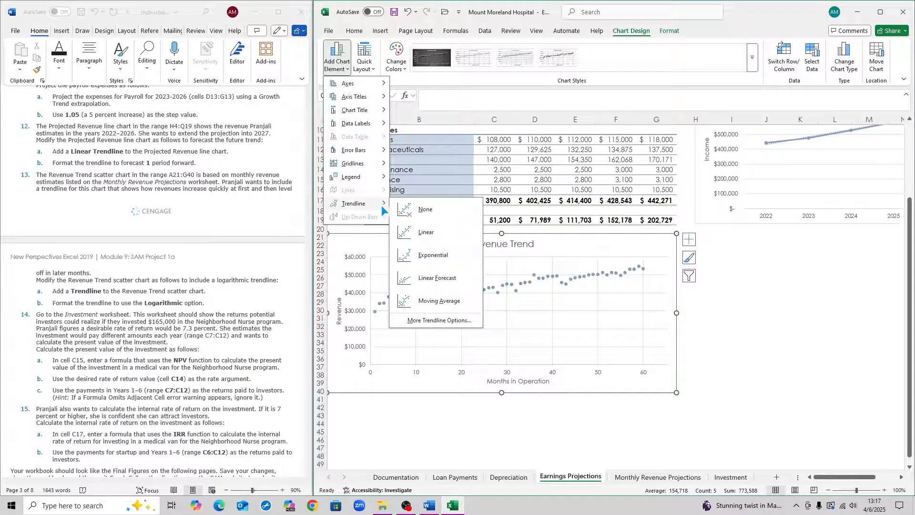
{"action": "mouse_move", "coordinate": [434, 320]}
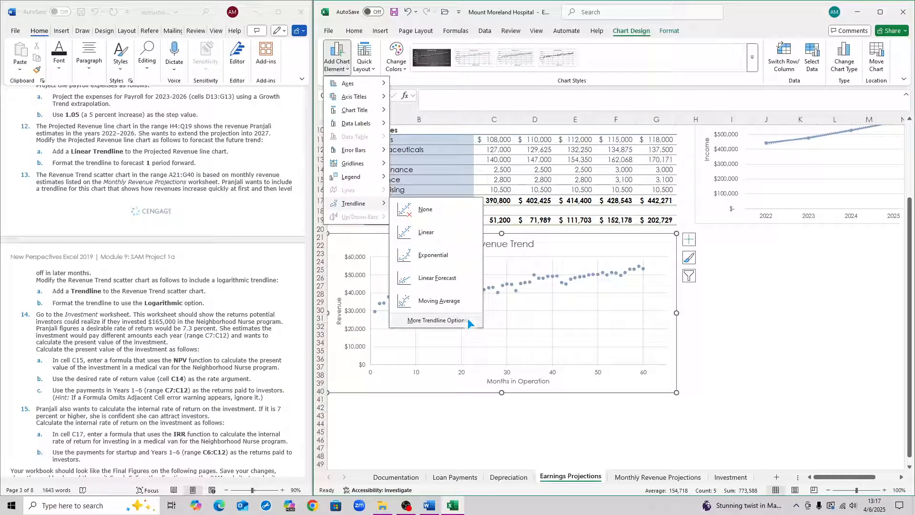
{"action": "left_click", "coordinate": [432, 321]}
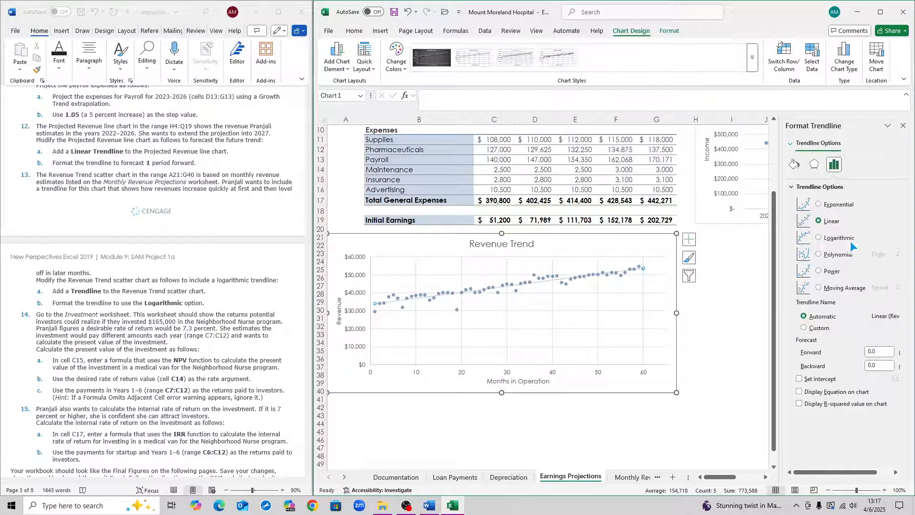
{"action": "left_click", "coordinate": [804, 237]}
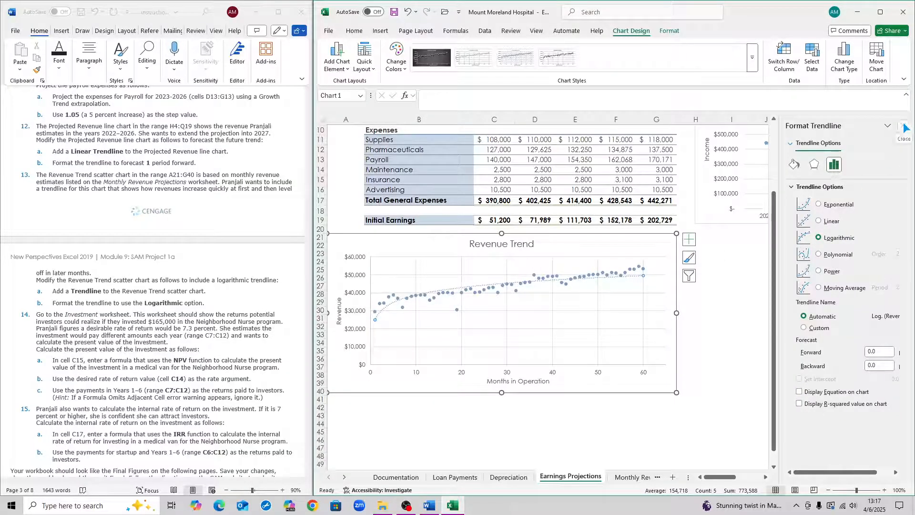
{"action": "left_click", "coordinate": [903, 132]}
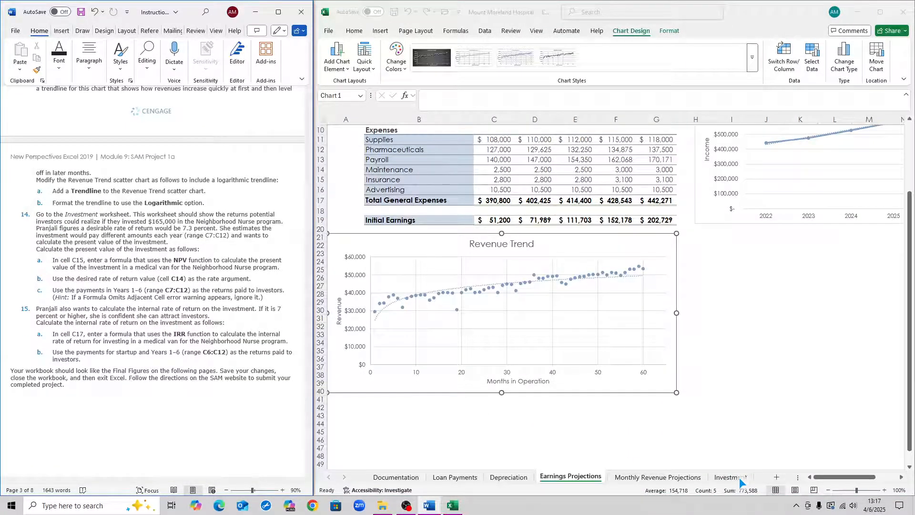
On the Investment sheet, select cell C15 for the present value calculation
{"action": "left_click", "coordinate": [730, 476]}
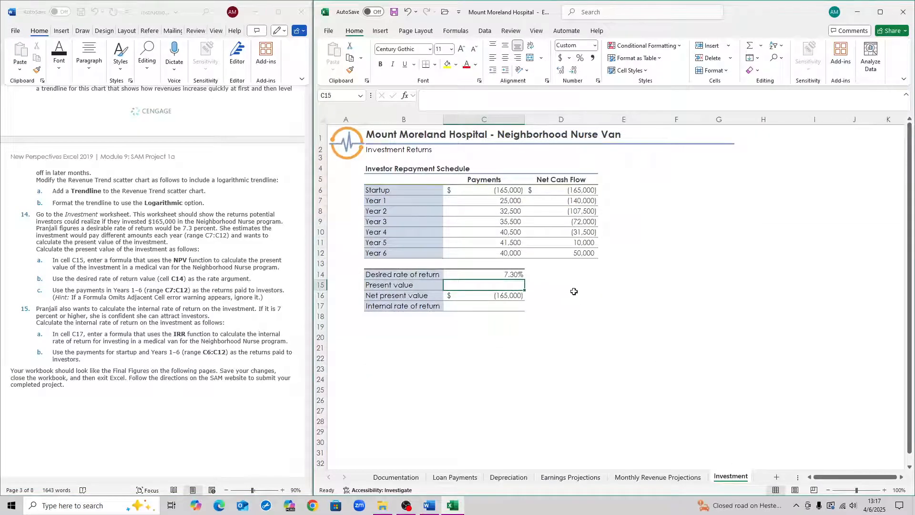
{"action": "mouse_move", "coordinate": [529, 252]}
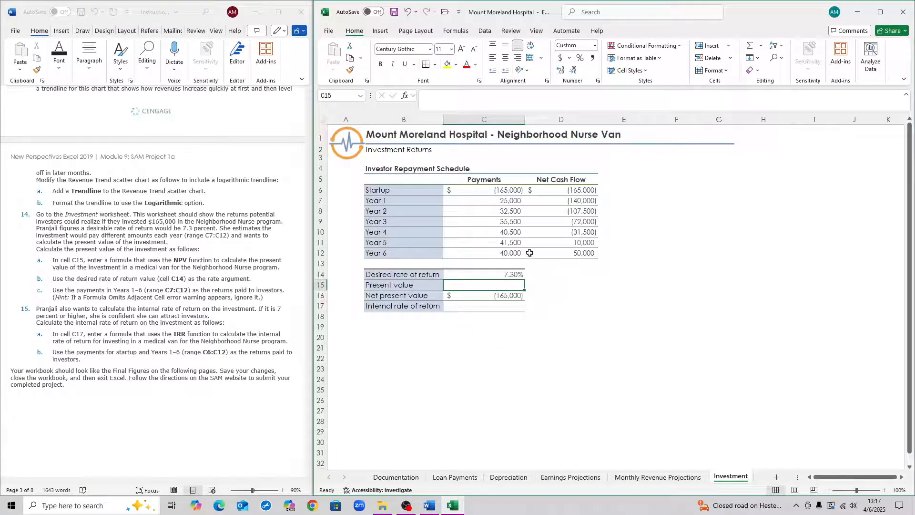
{"action": "scroll", "scroll_direction": "down", "scroll_amount": 3}
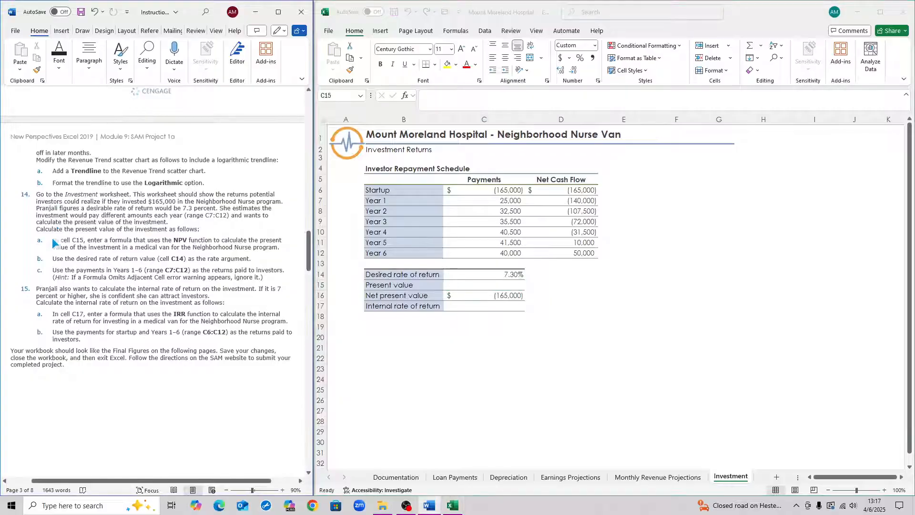
{"action": "scroll", "scroll_direction": "down", "scroll_amount": 3}
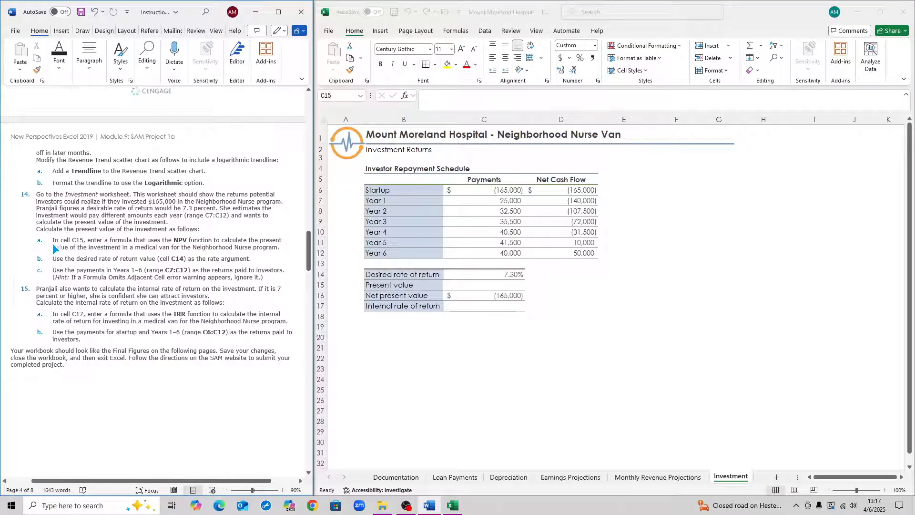
{"action": "left_click", "coordinate": [483, 285]}
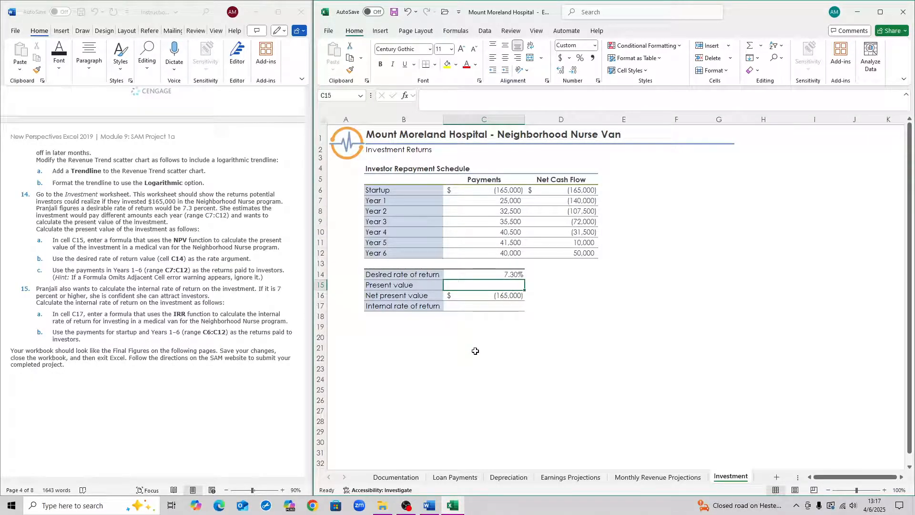
Enter =NPV(C14,C7:C12) in C15, giving a present value of $166,204 and NPV of $1,204
{"action": "type", "text": "="}
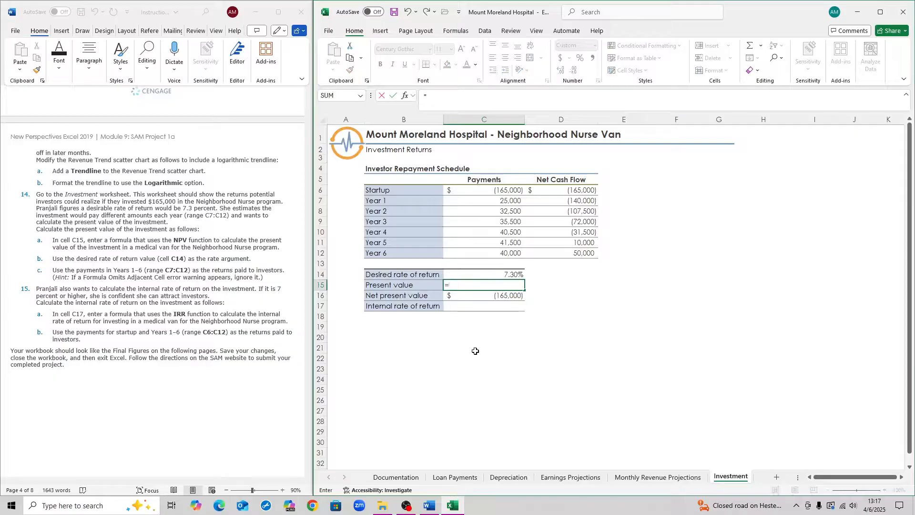
{"action": "type", "text": "npv("}
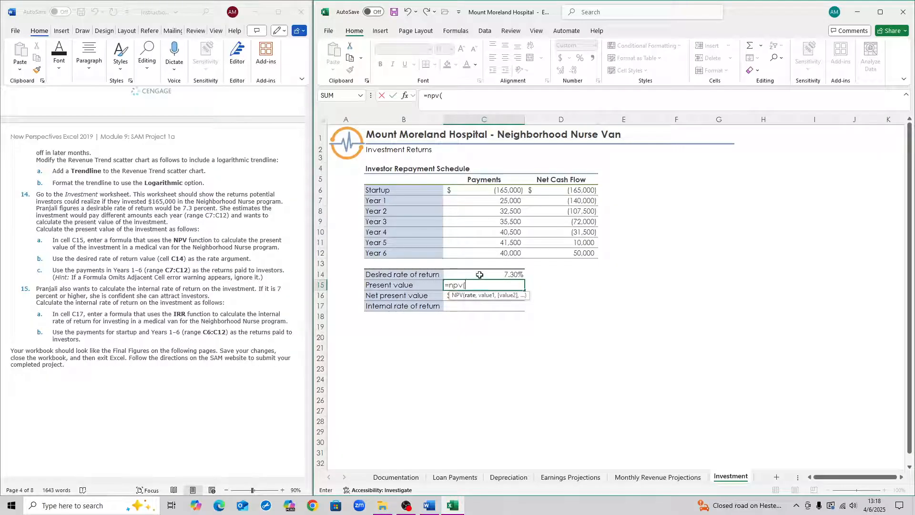
{"action": "left_click", "coordinate": [483, 274]}
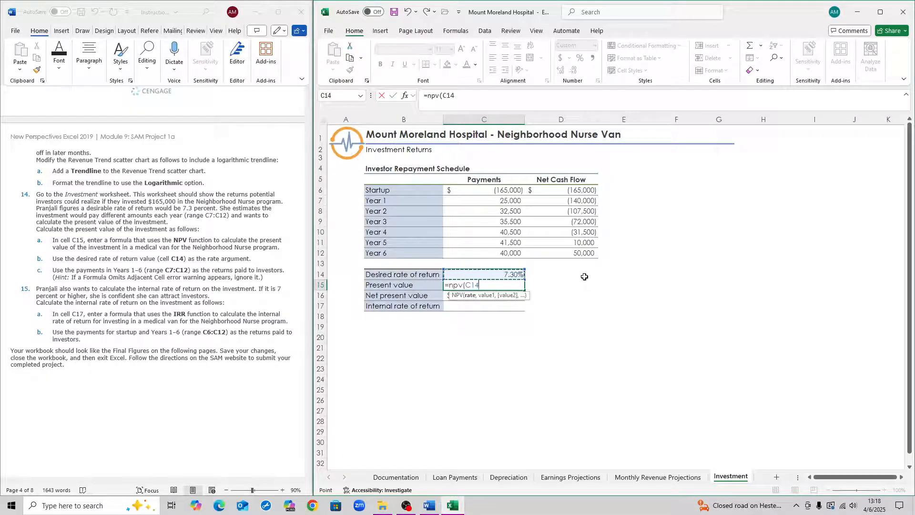
{"action": "type", "text": ",C7:C12"}
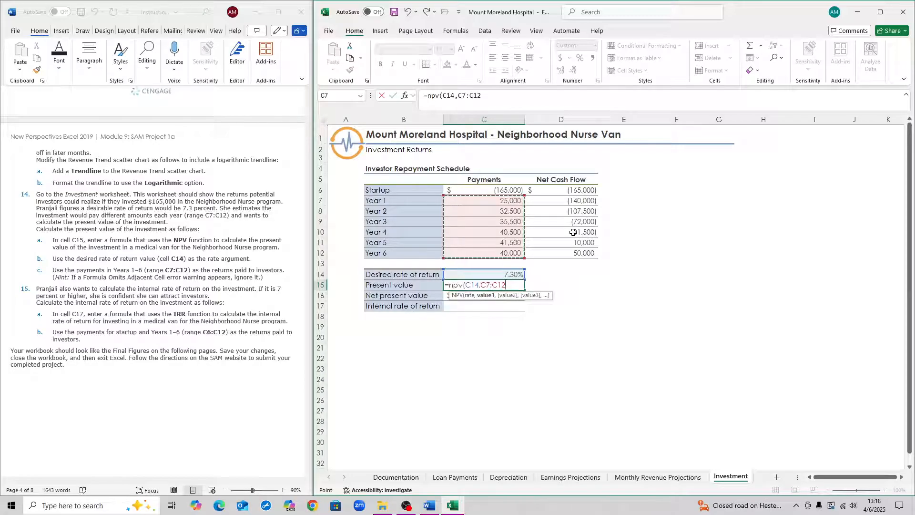
{"action": "key", "text": "Return"}
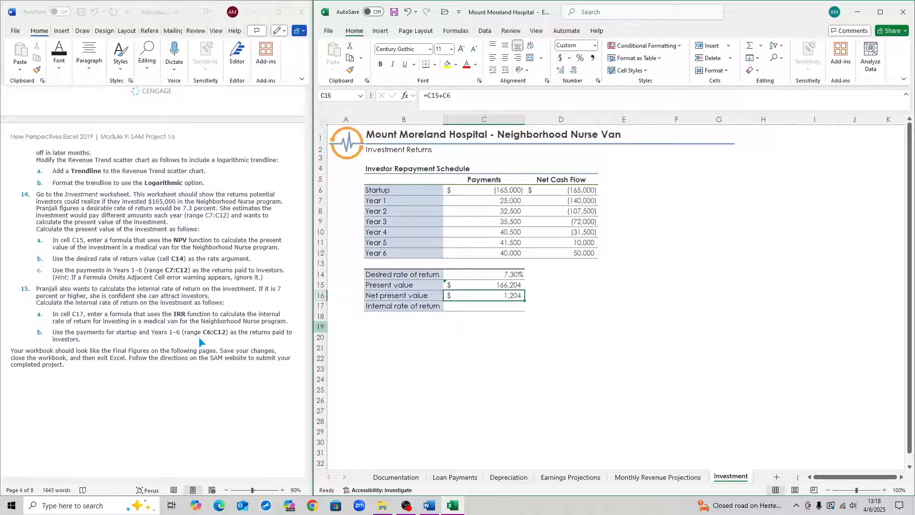
{"action": "mouse_move", "coordinate": [412, 333]}
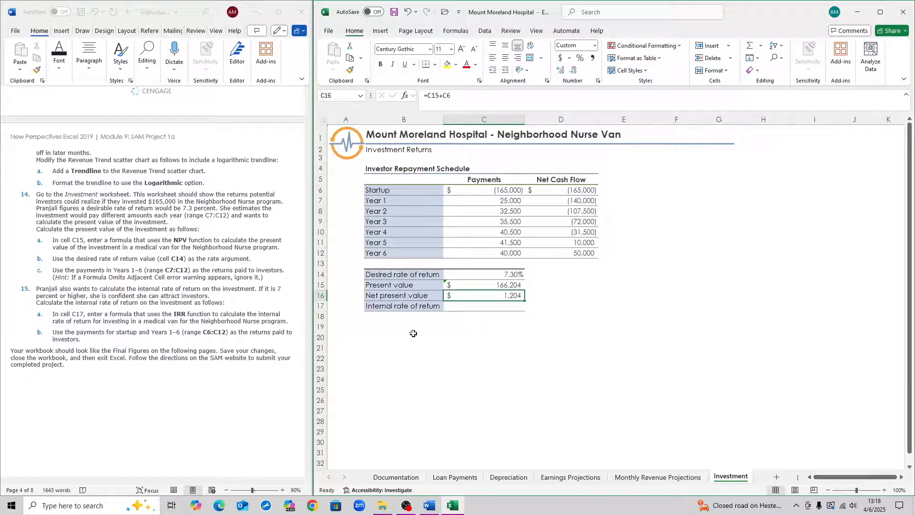
Enter =IRR(C6:C12) in C17, giving an internal rate of return of 7.52%
{"action": "left_click", "coordinate": [483, 306]}
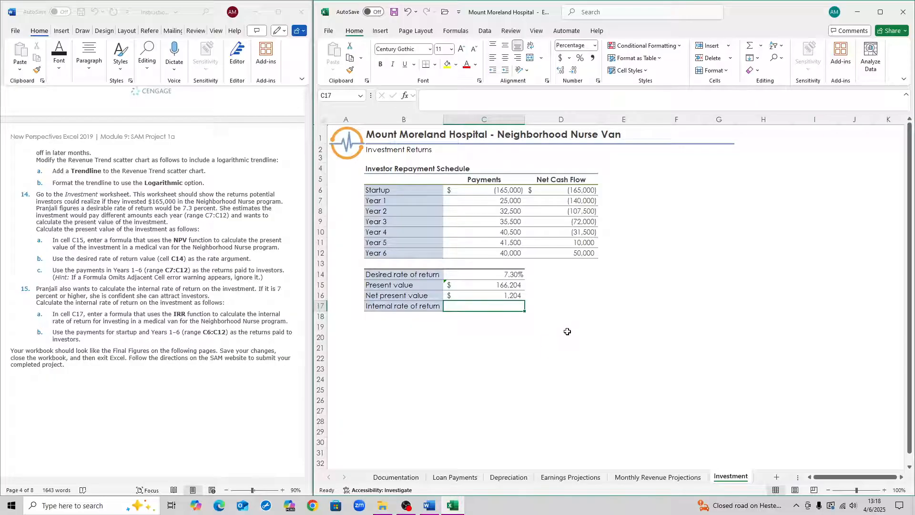
{"action": "type", "text": "=I"}
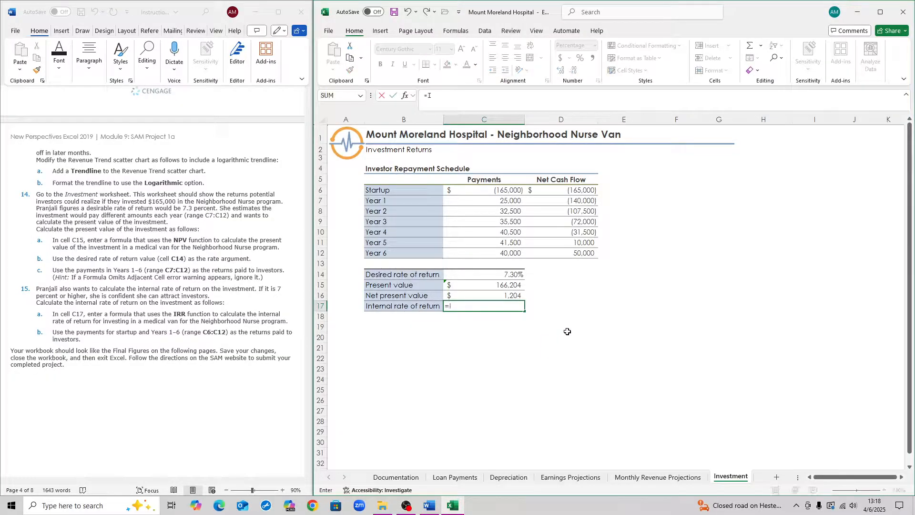
{"action": "type", "text": "IRR("}
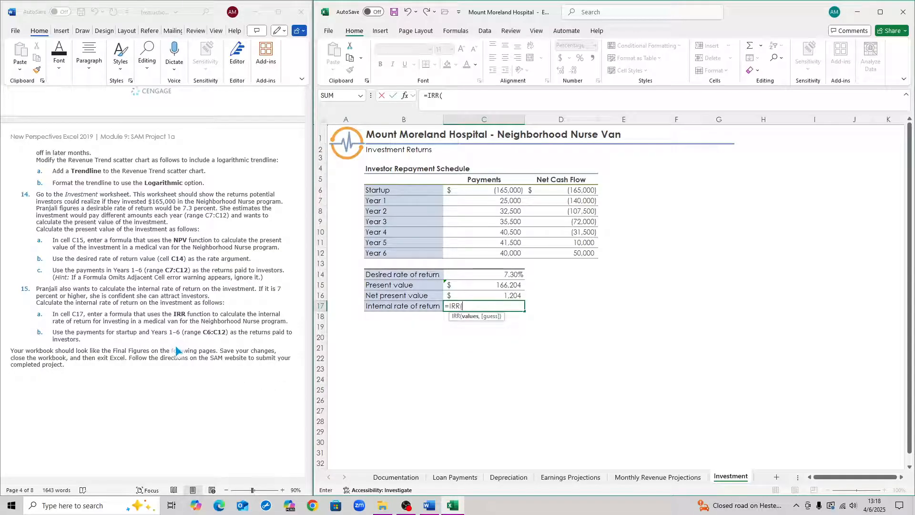
{"action": "mouse_move", "coordinate": [215, 323]}
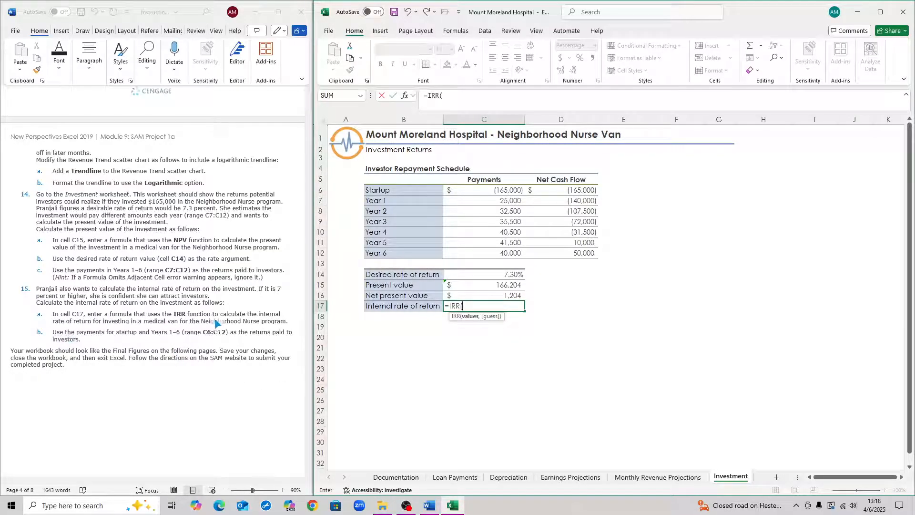
{"action": "mouse_move", "coordinate": [247, 336]}
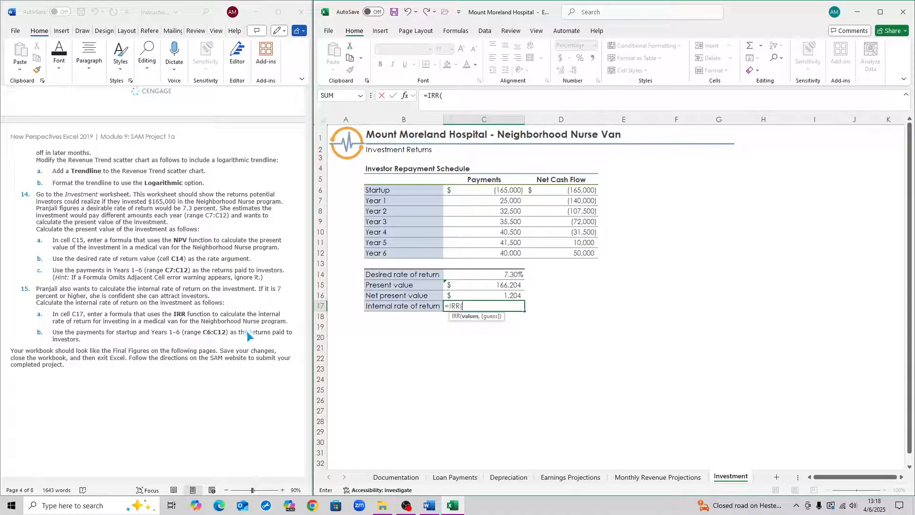
{"action": "left_click", "coordinate": [484, 190]}
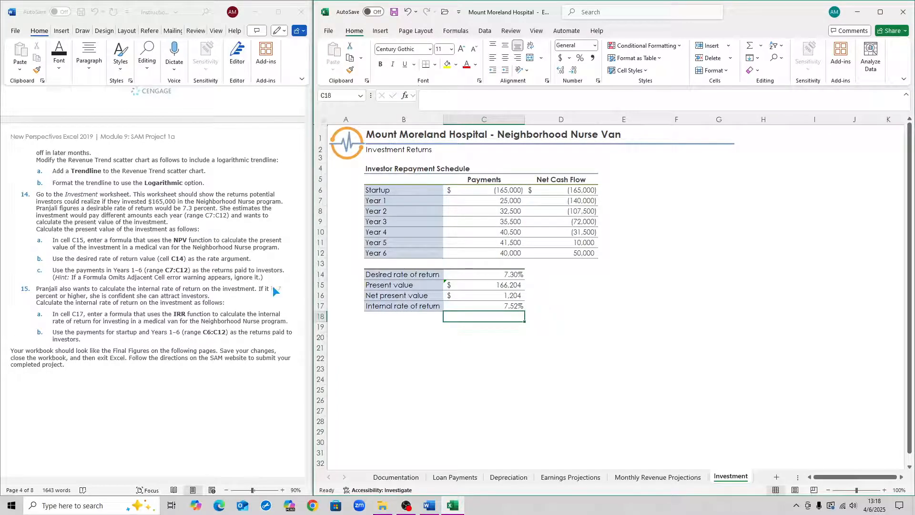
{"action": "mouse_move", "coordinate": [197, 334]}
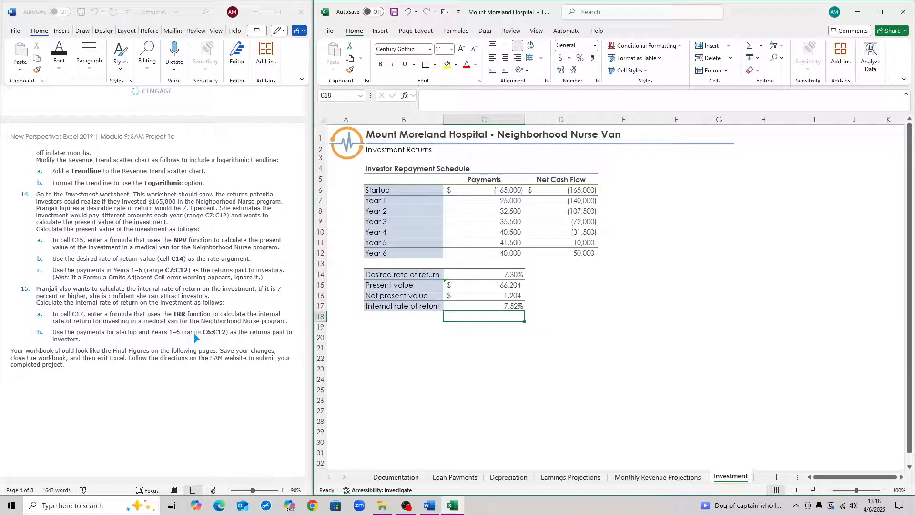
{"action": "scroll", "scroll_direction": "up", "scroll_amount": 3}
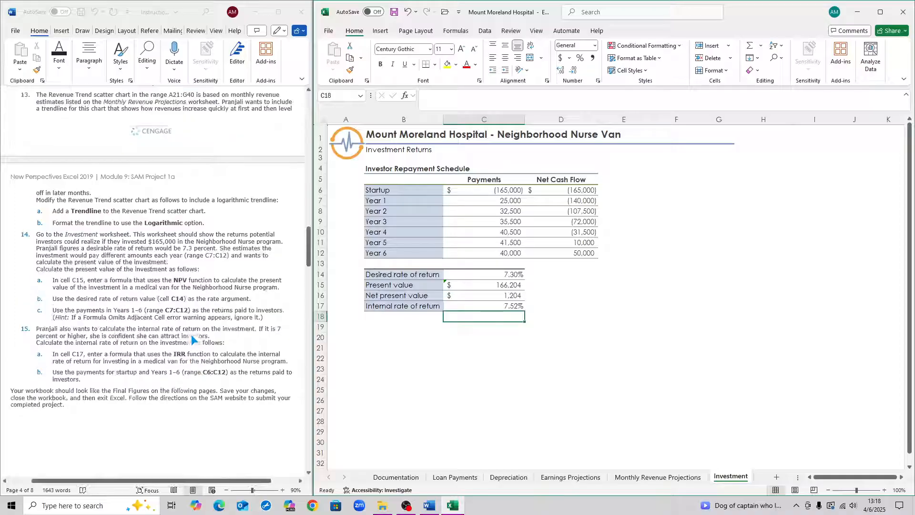
{"action": "scroll", "scroll_direction": "up", "scroll_amount": 3}
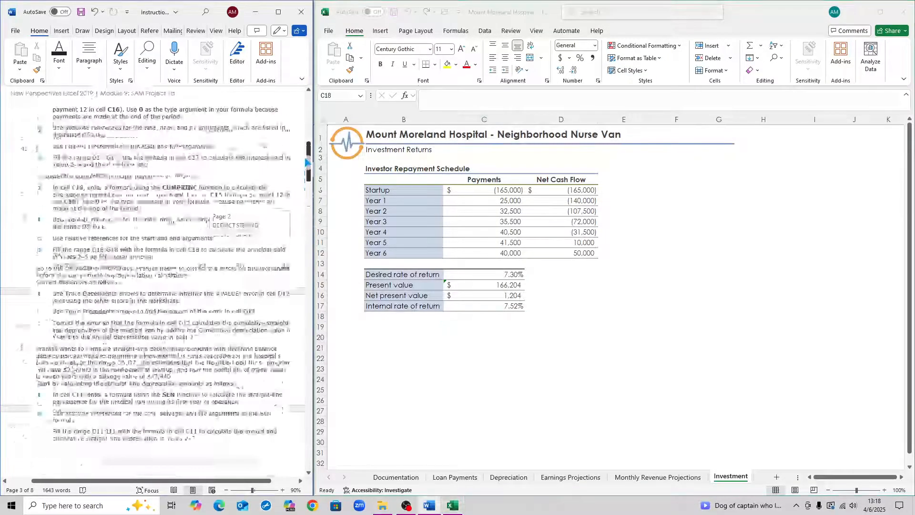
{"action": "scroll", "scroll_direction": "up", "scroll_amount": 3}
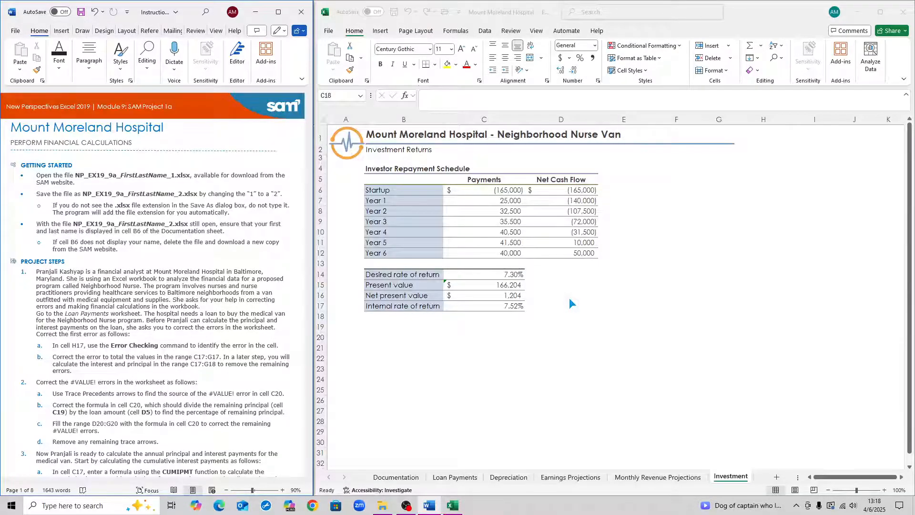
{"action": "mouse_move", "coordinate": [562, 292]}
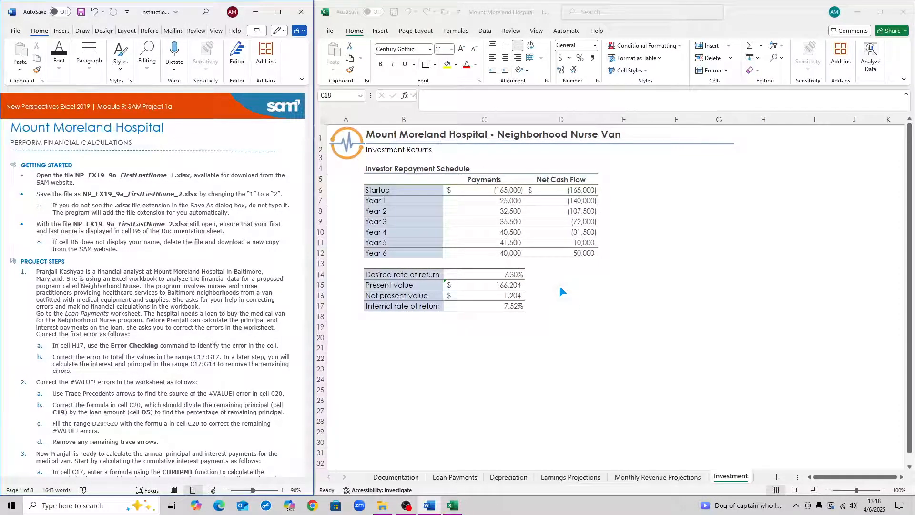
{"action": "mouse_move", "coordinate": [550, 300]}
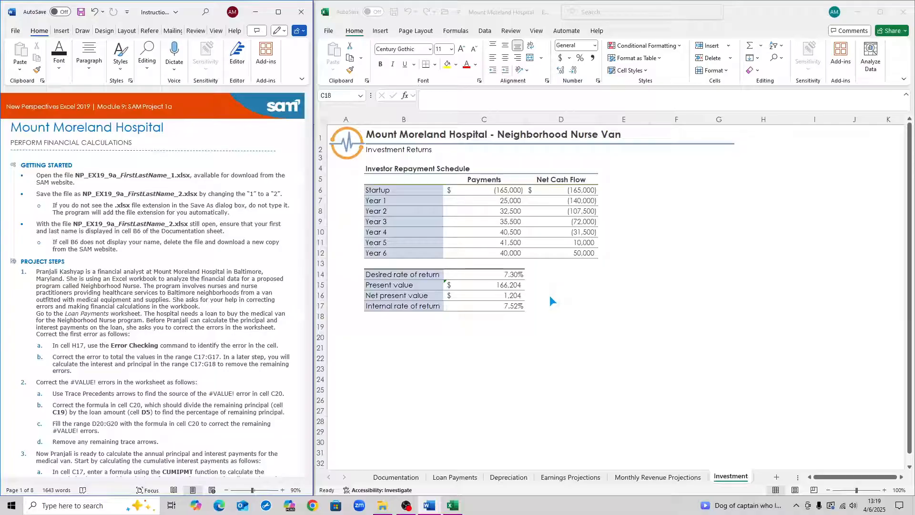
{"action": "mouse_move", "coordinate": [552, 308]}
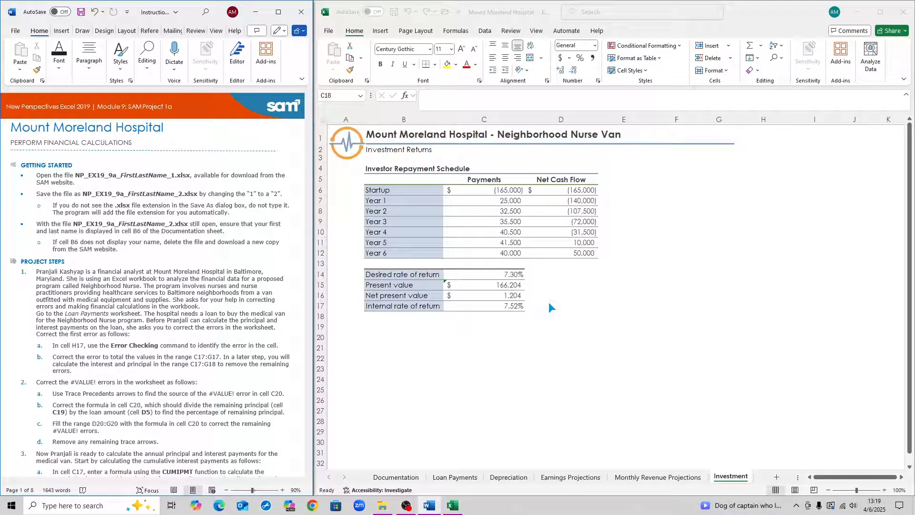
{"action": "mouse_move", "coordinate": [399, 356]}
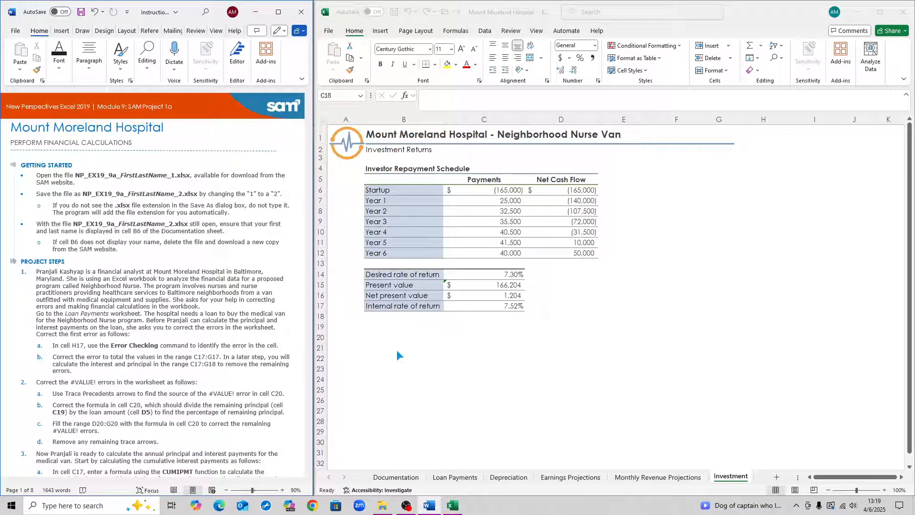